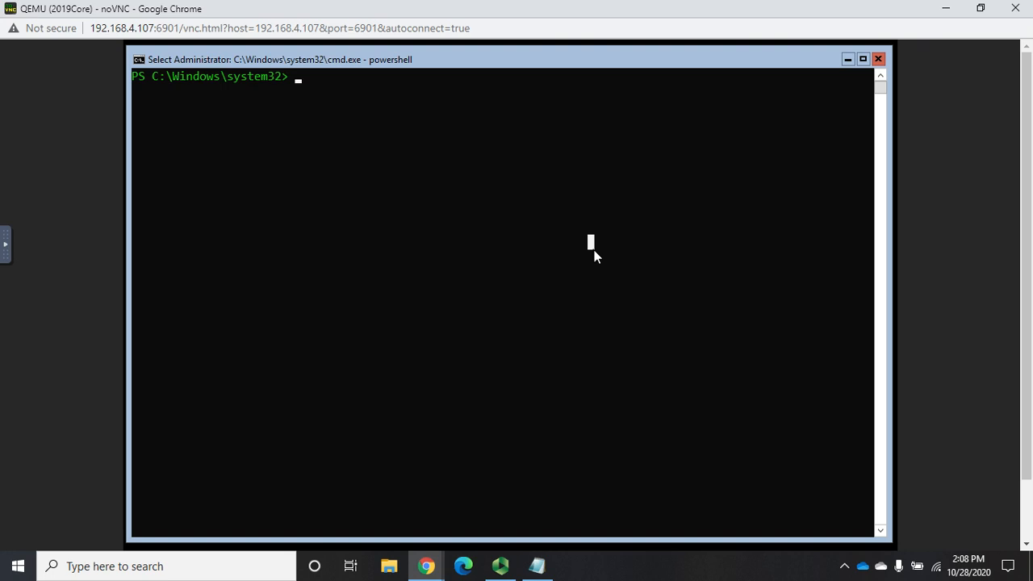
Run get-smbshare for all shares, then get-smbshare netlogon for NETLOGON alone.
text(get-smbshare)
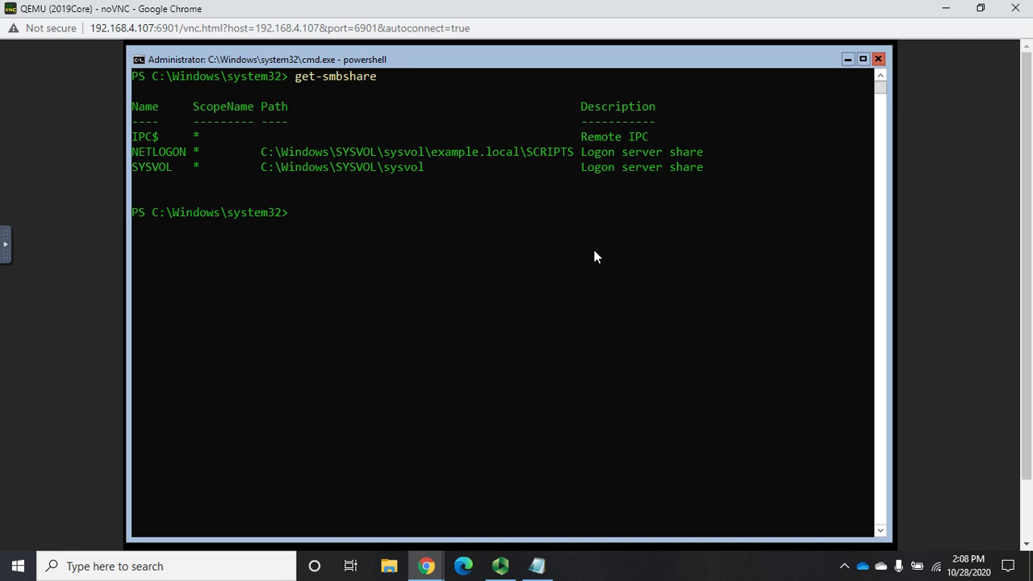
text(get)
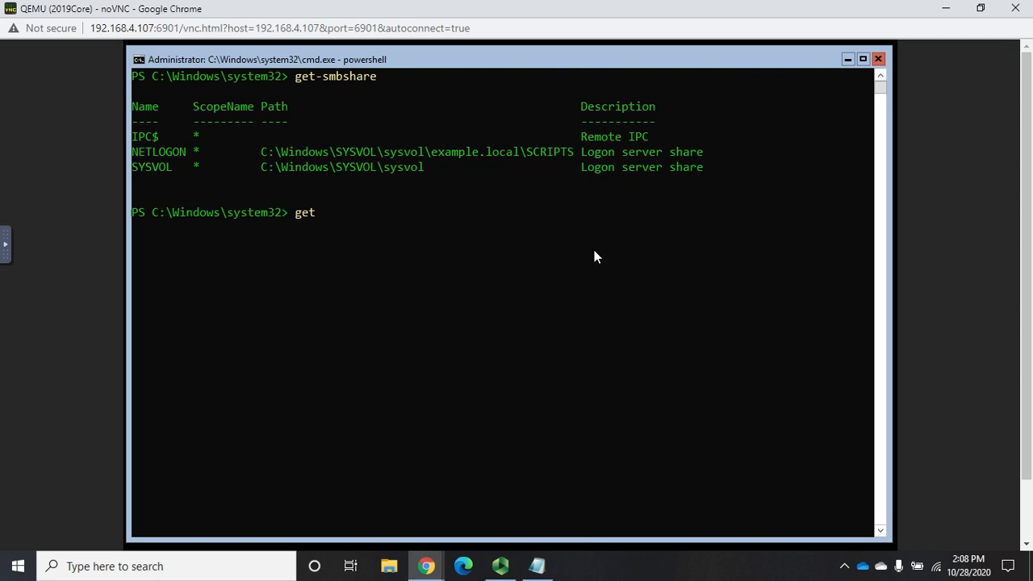
text(-smbshare)
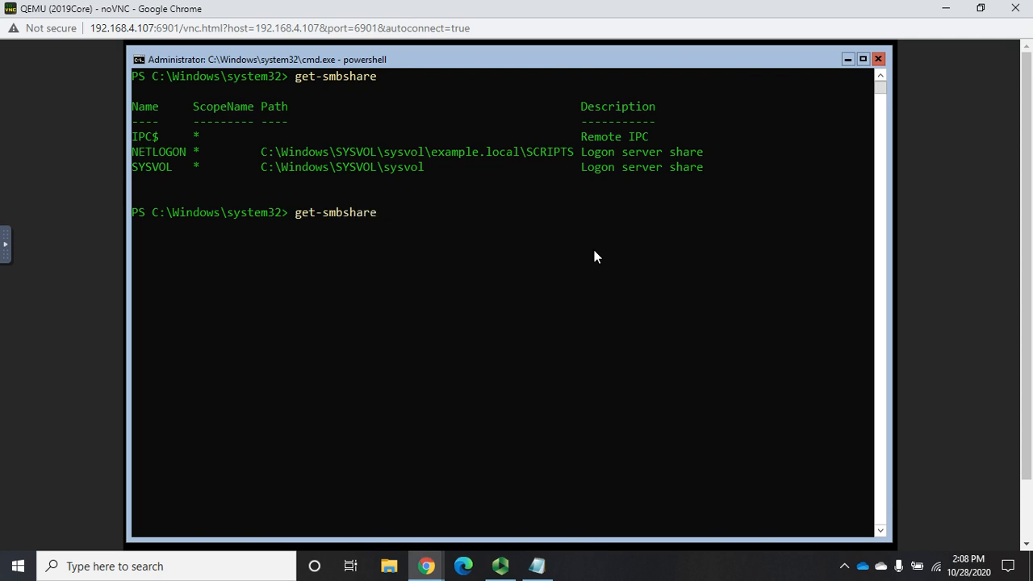
text(netlogon)
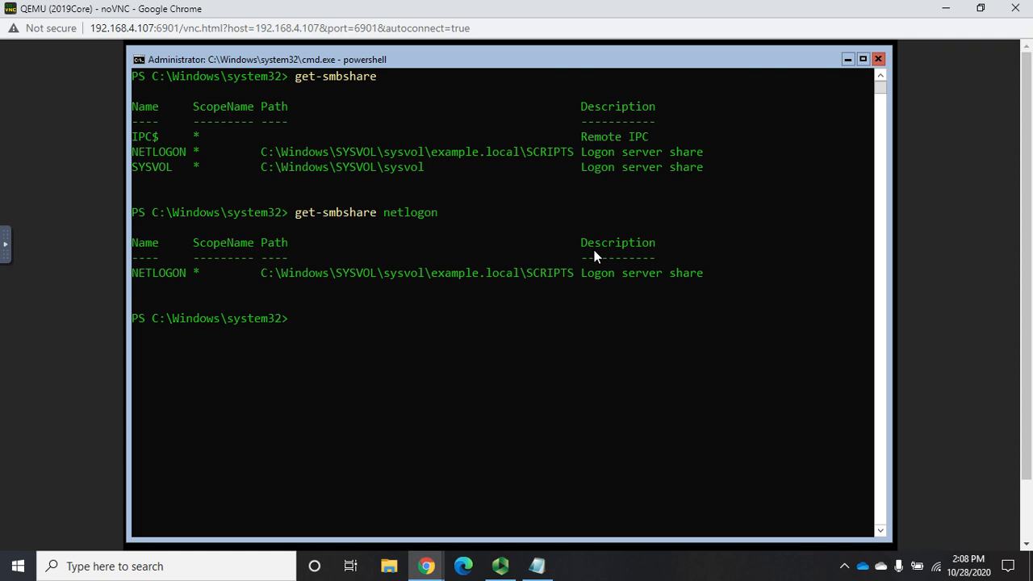
text(get-smbshare netlogon)
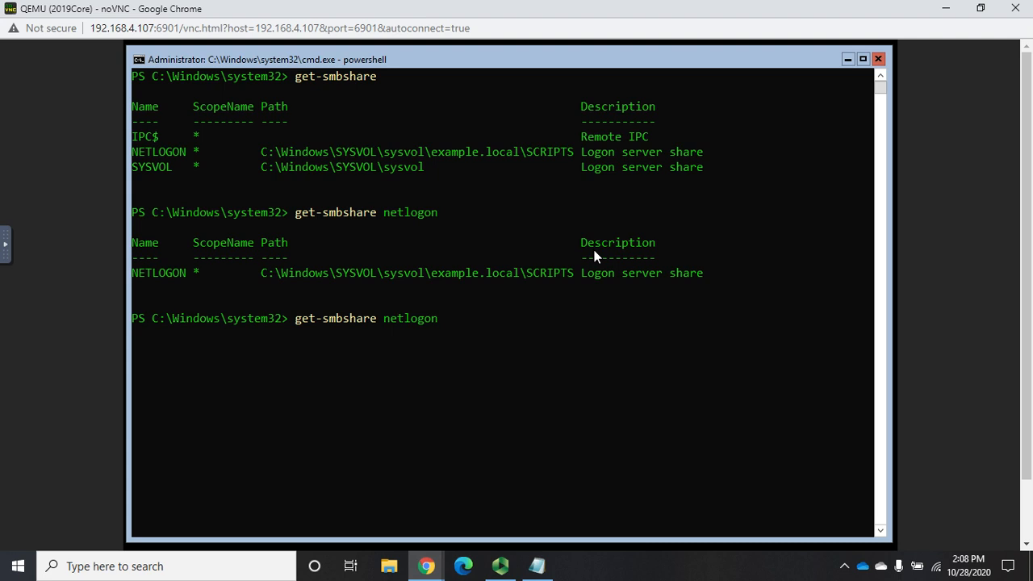
text(|)
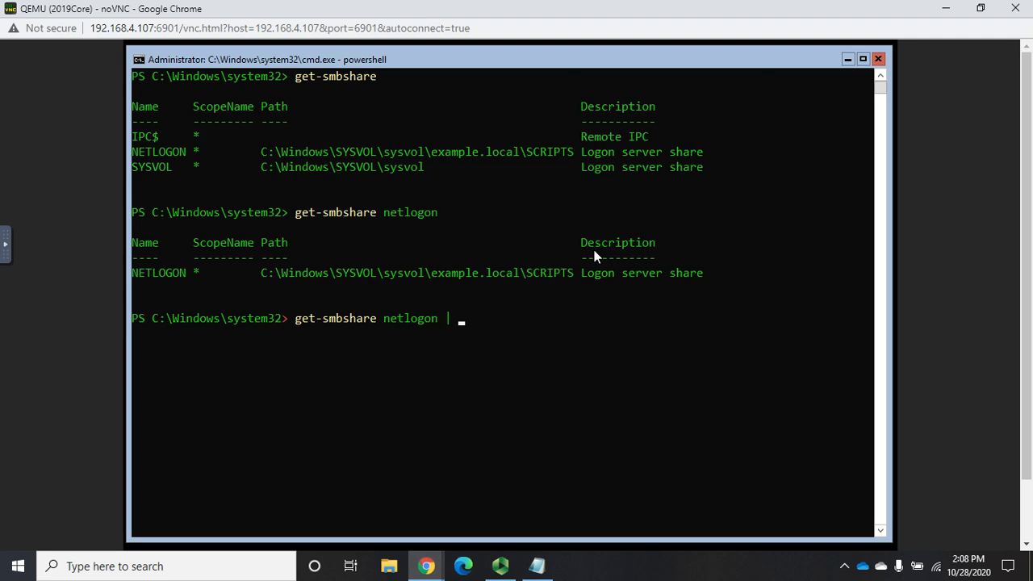
Pipe the NETLOGON share into gm to list its properties and methods.
text(gm)
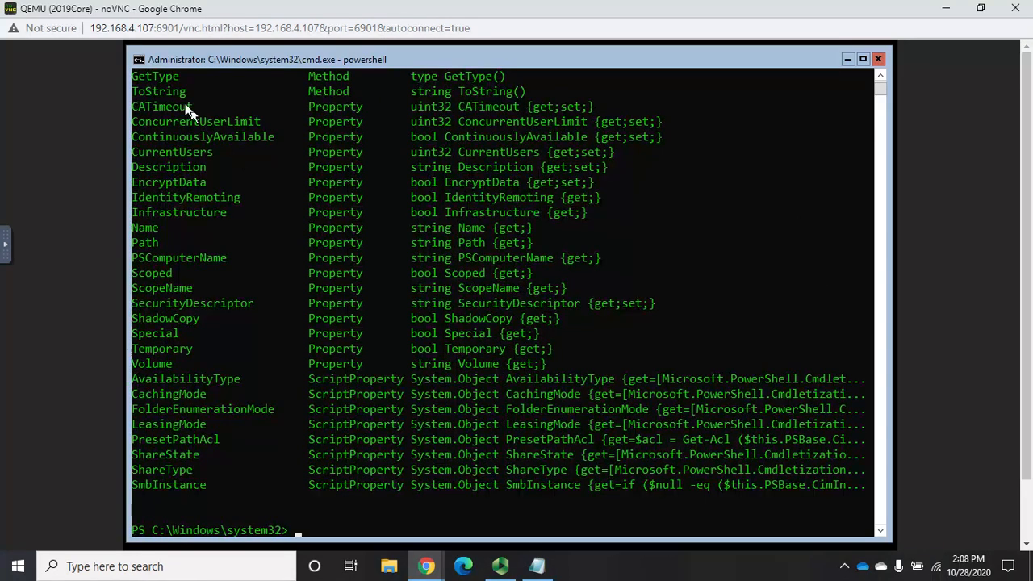
mouse_move(379, 74)
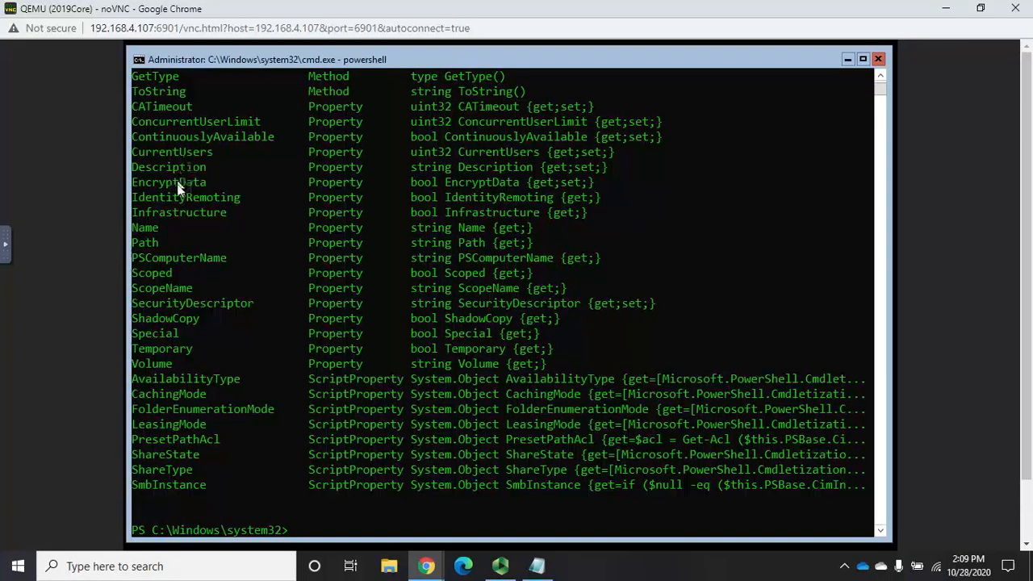
mouse_move(155, 217)
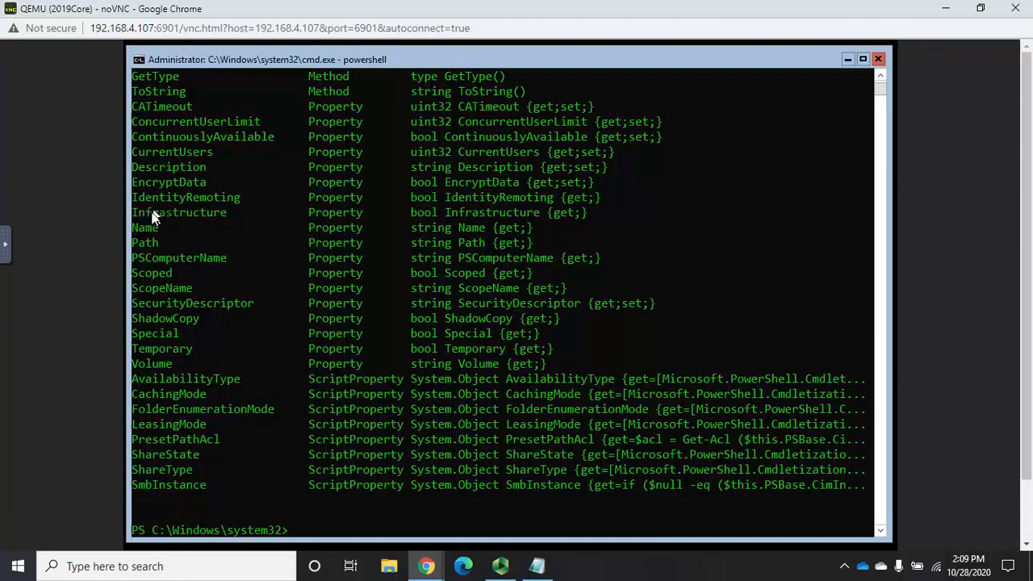
mouse_move(167, 331)
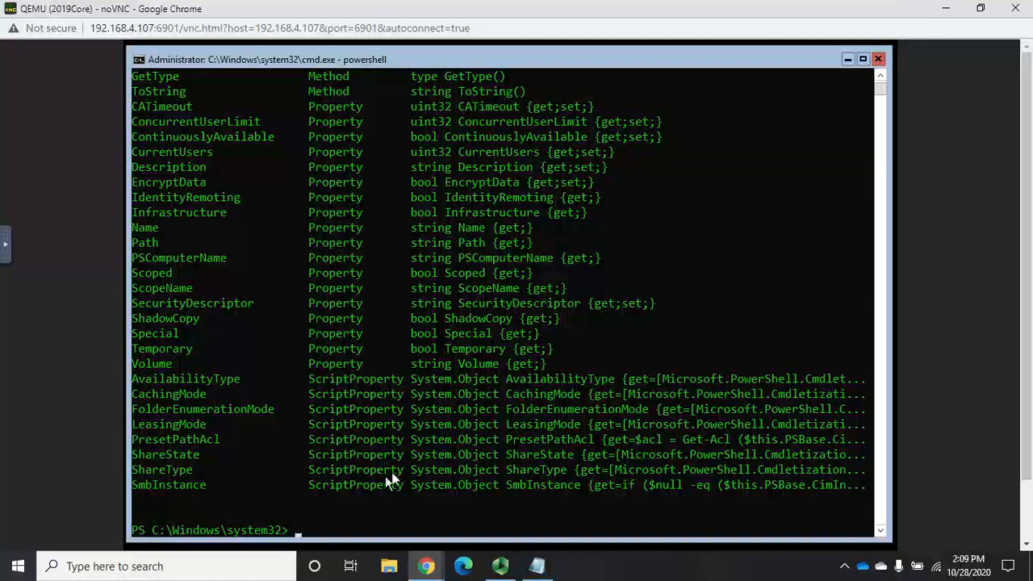
mouse_move(407, 473)
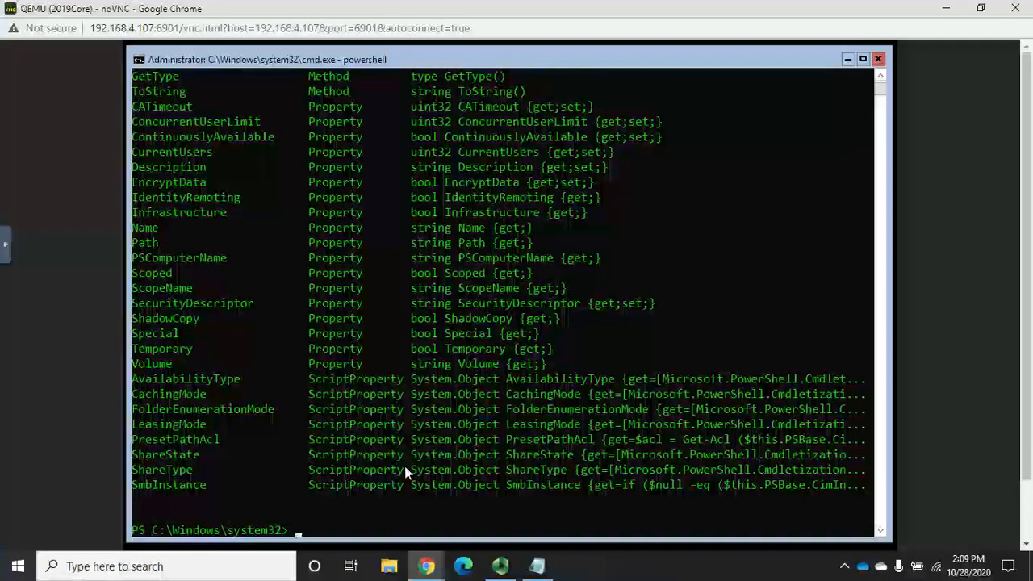
Query NETLOGON with Get-SmbShareAccess via prompt and argument, then try a wildcard.
text(get-s)
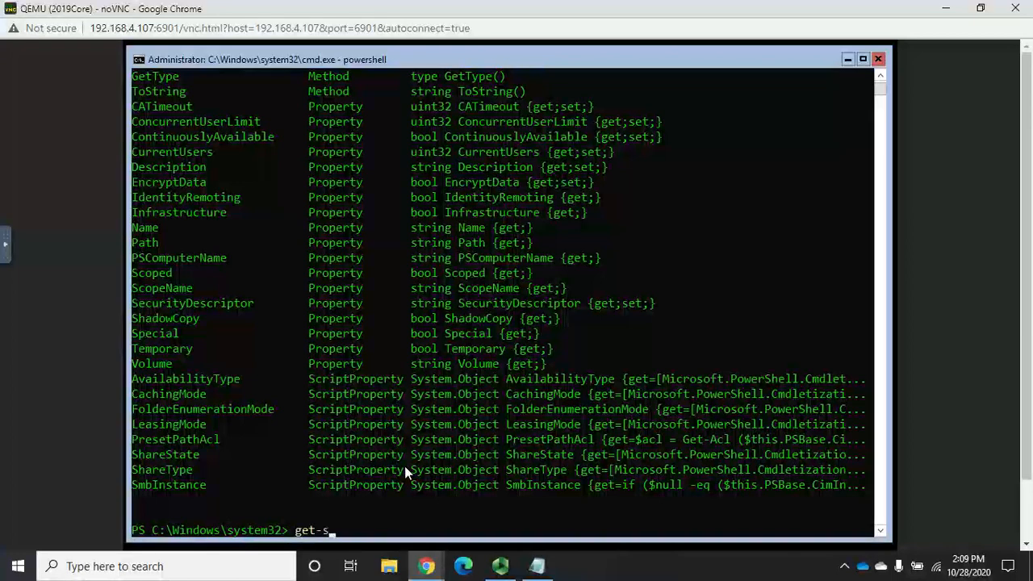
text(mbshareaccess)
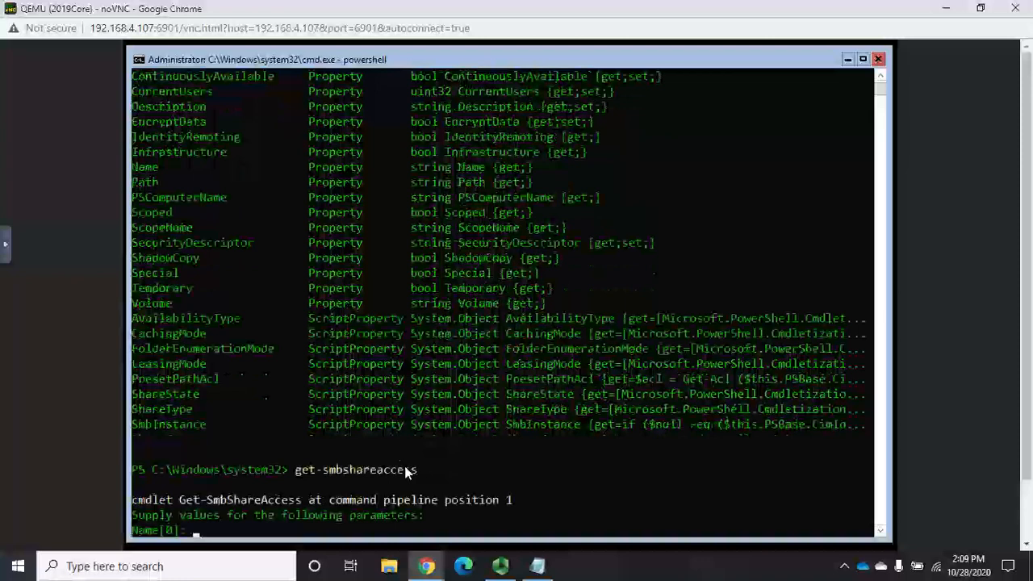
text(netlogon)
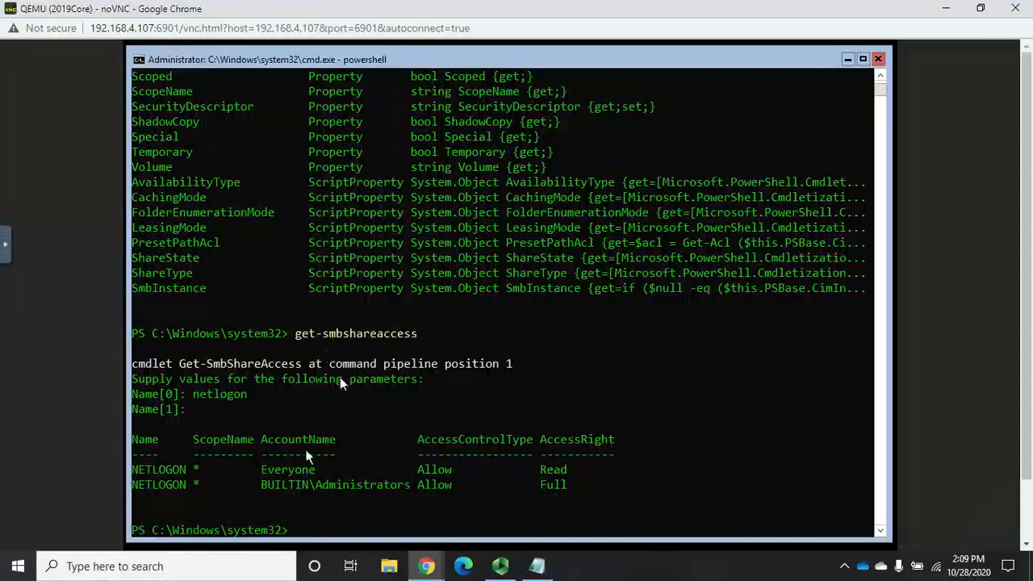
text(get0)
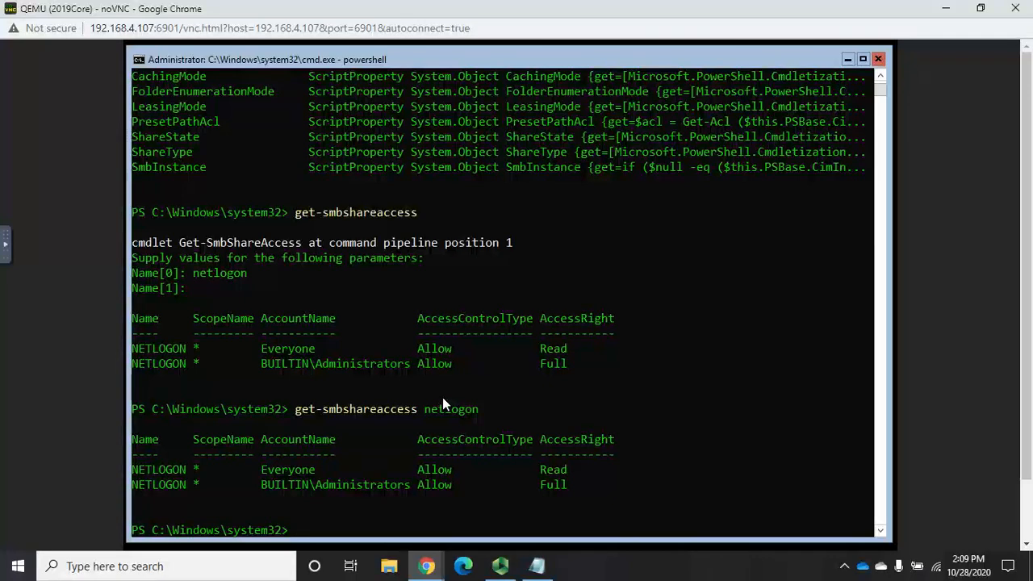
text(get-smbshareaccess *)
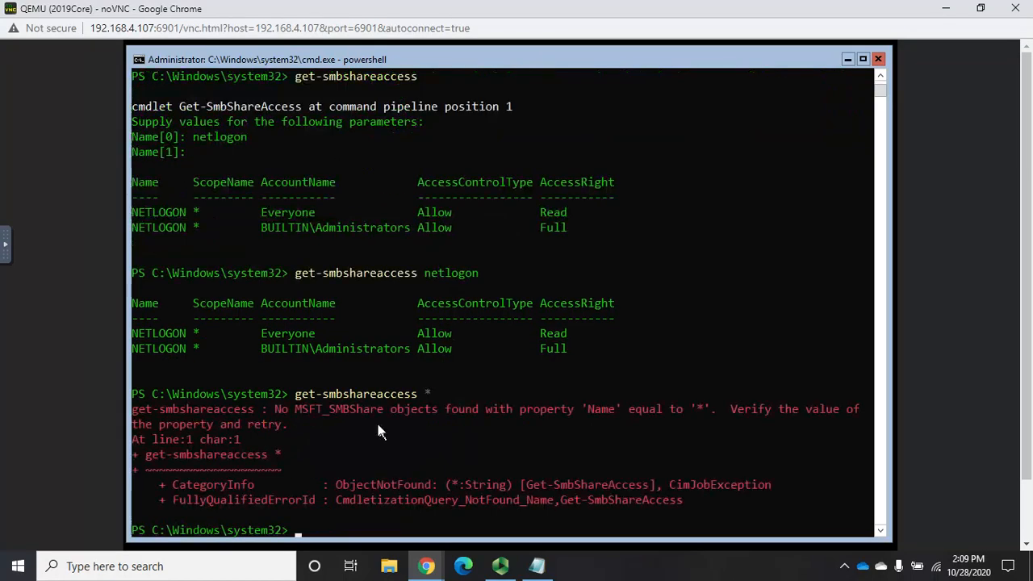
mouse_move(701, 431)
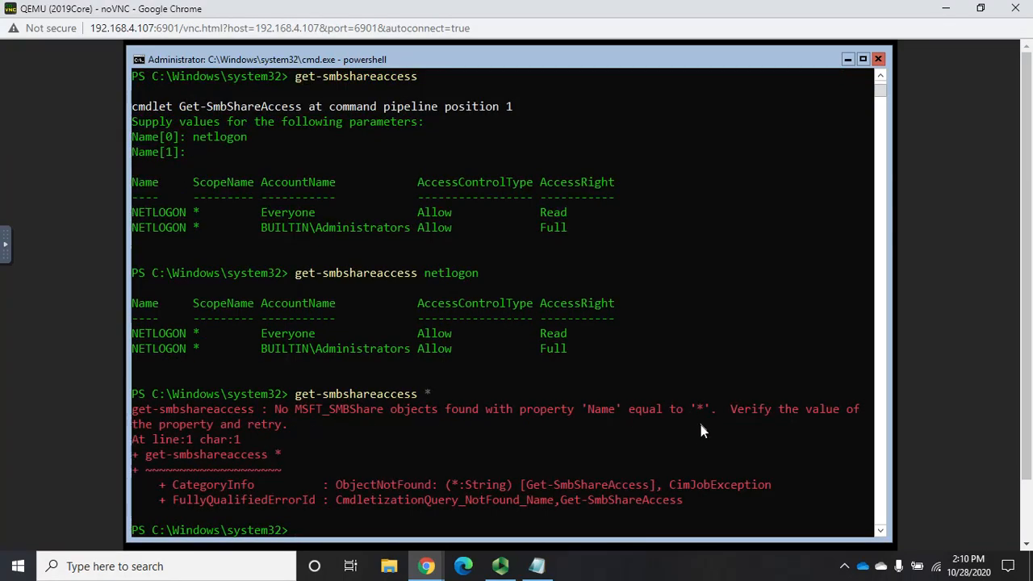
mouse_move(700, 438)
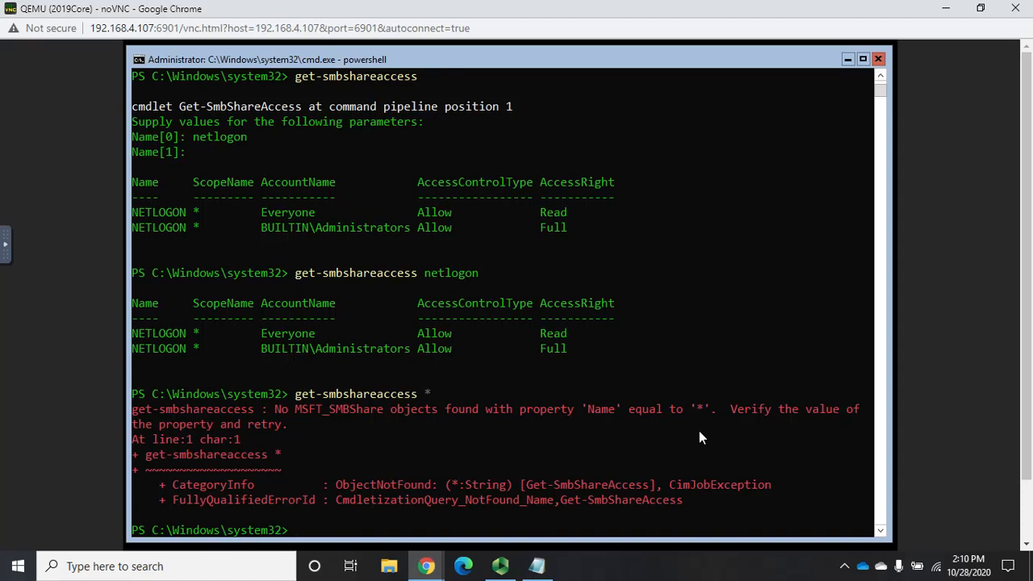
Pipe get-smbshare into get-smbshareaccess to list IPC$, NETLOGON and SYSVOL access.
text(get-smbshare | get)
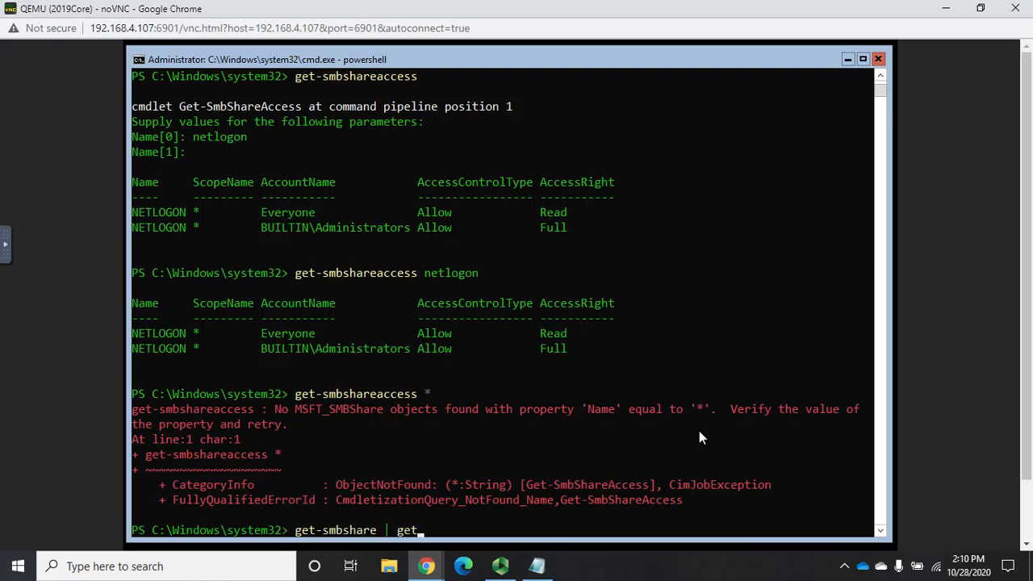
text(smbshareaccess)
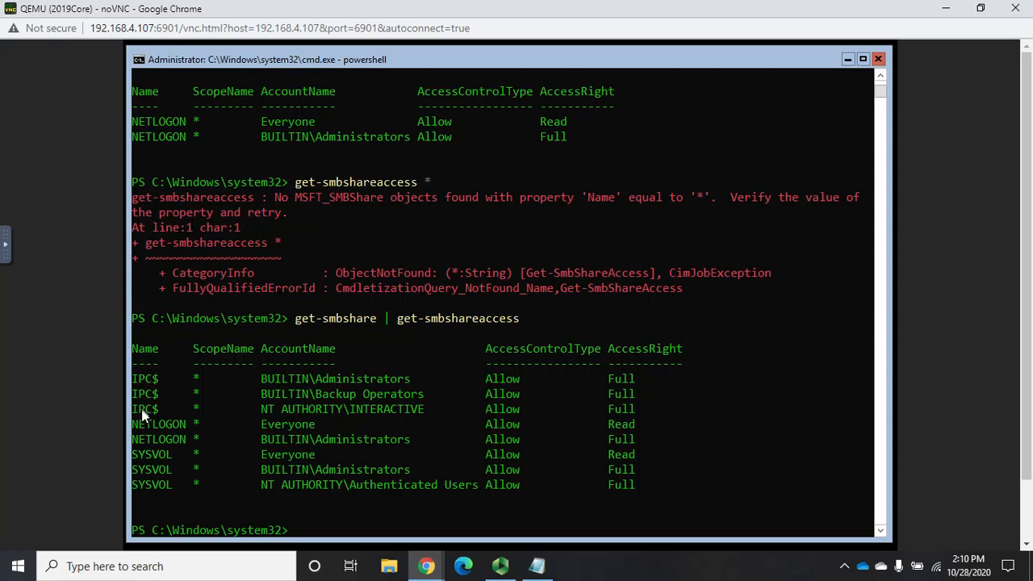
mouse_move(612, 413)
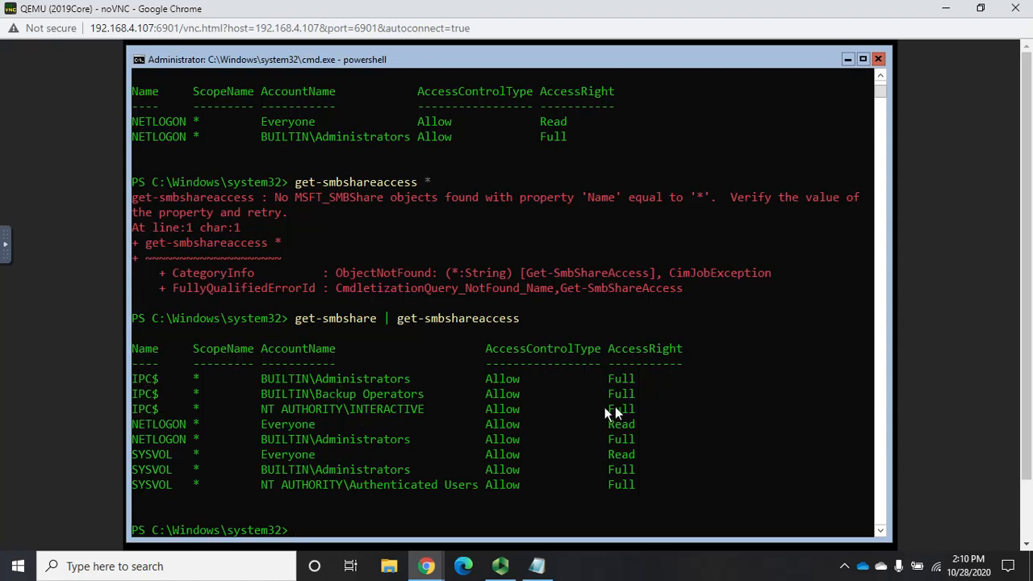
mouse_move(359, 416)
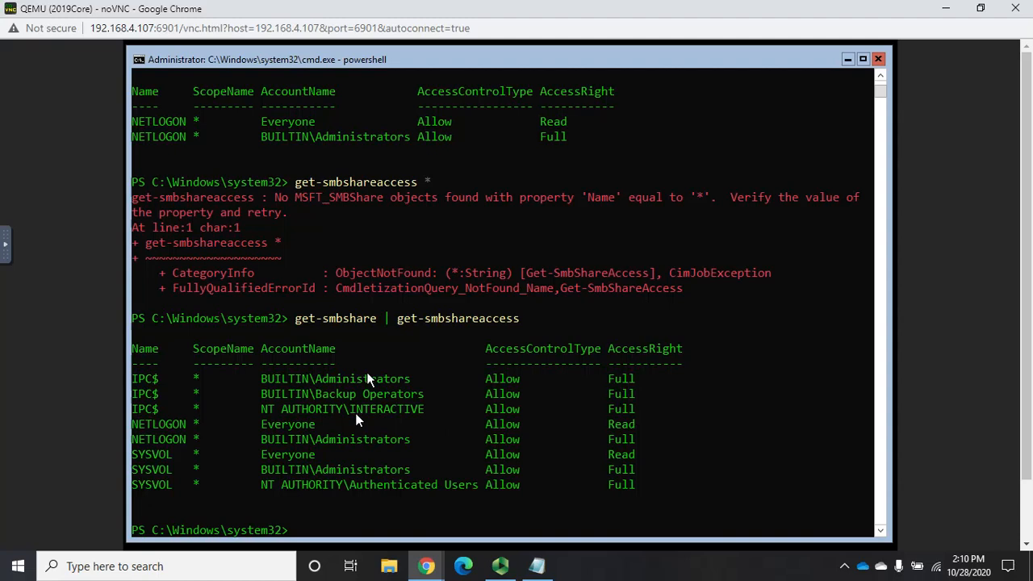
mouse_move(654, 456)
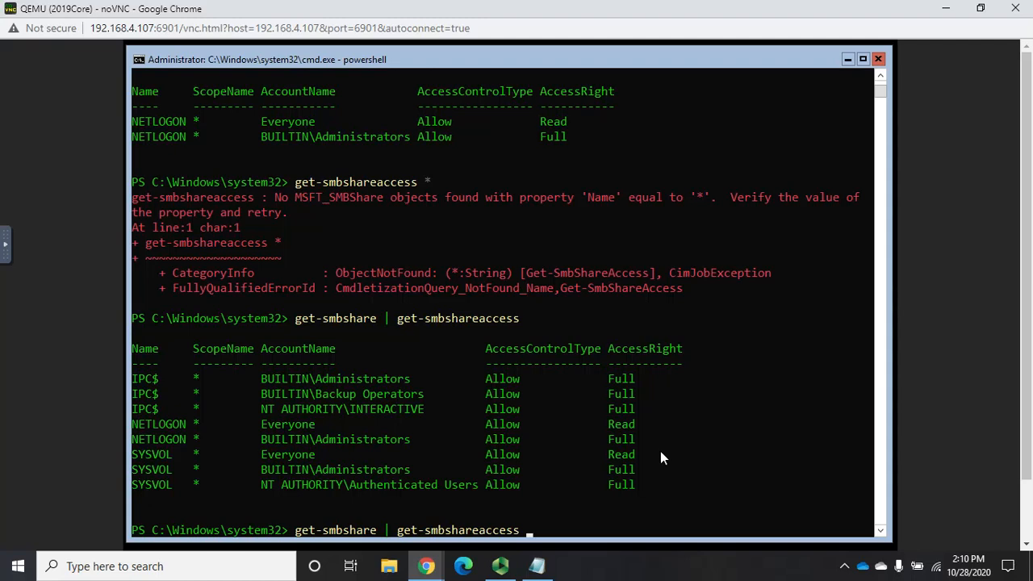
Append format-table -groupby name to the access pipeline, fixing the misspelled parameter.
text(|format)
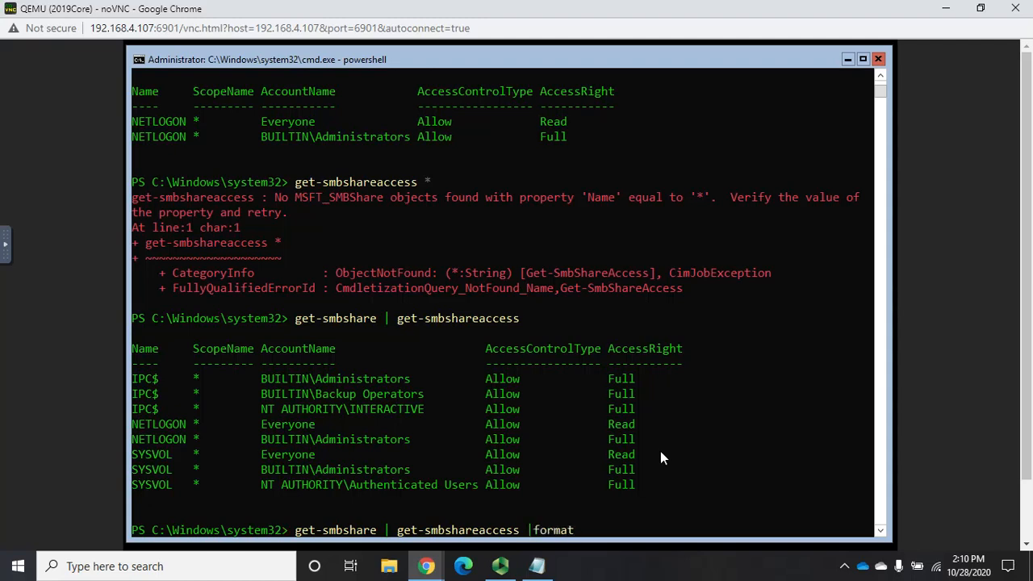
text(-tabe)
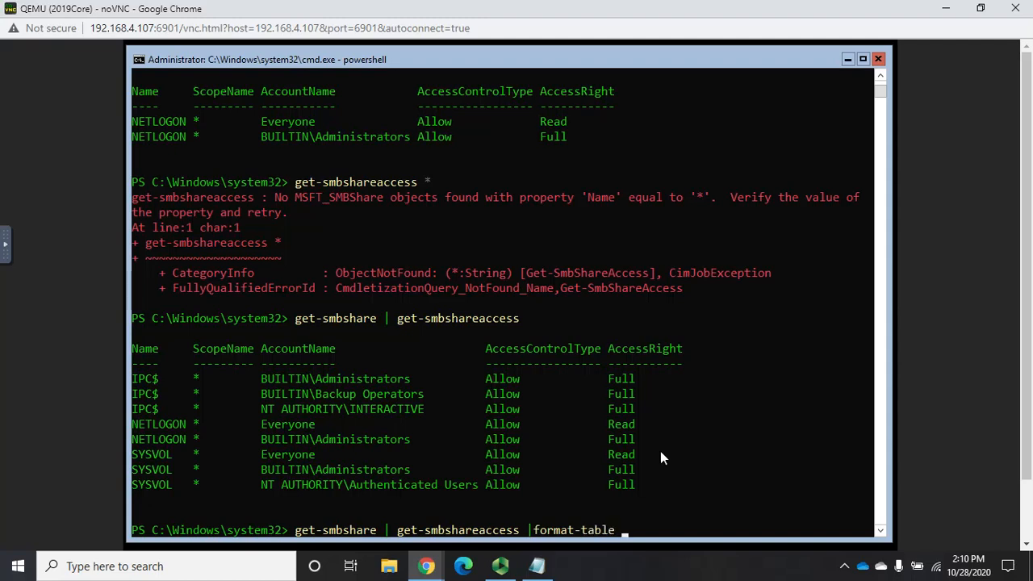
text(-grouop)
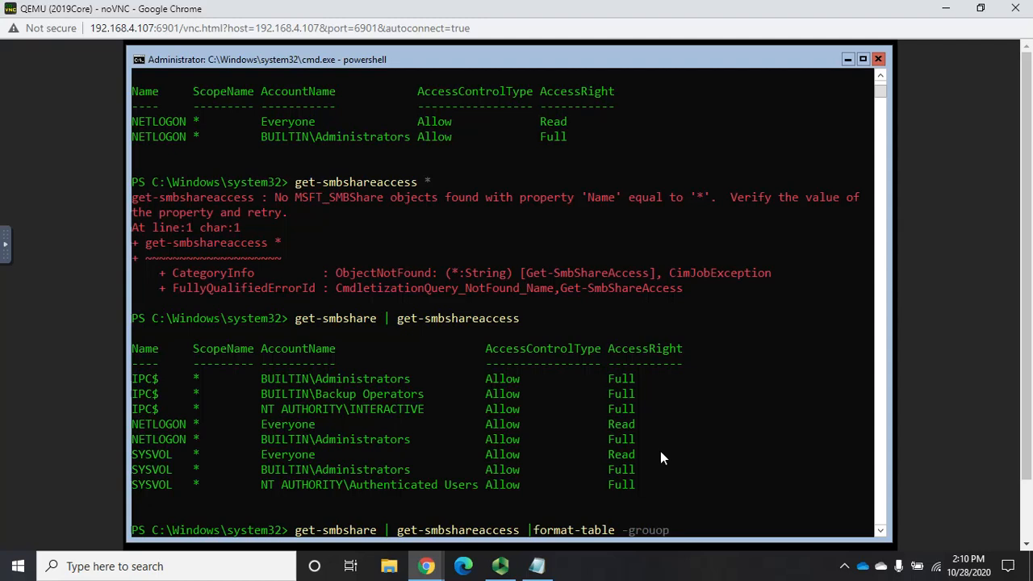
key(Backspace)
text(by name)
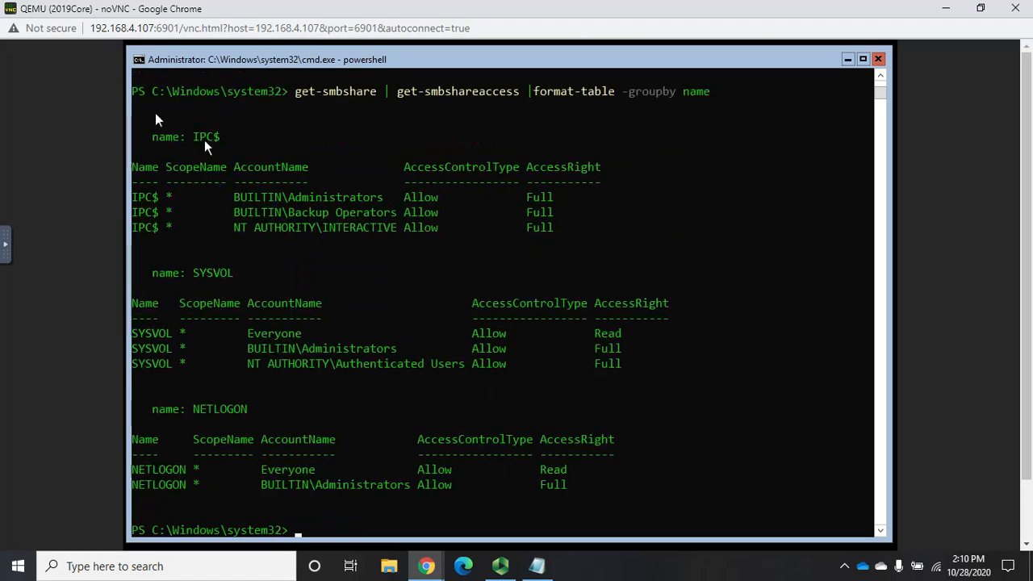
mouse_move(347, 319)
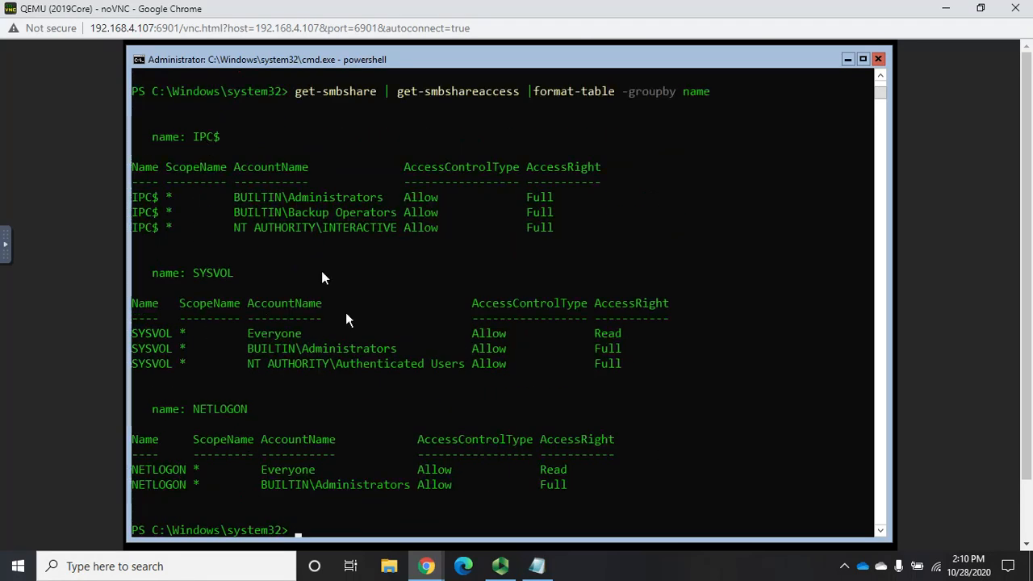
mouse_move(318, 385)
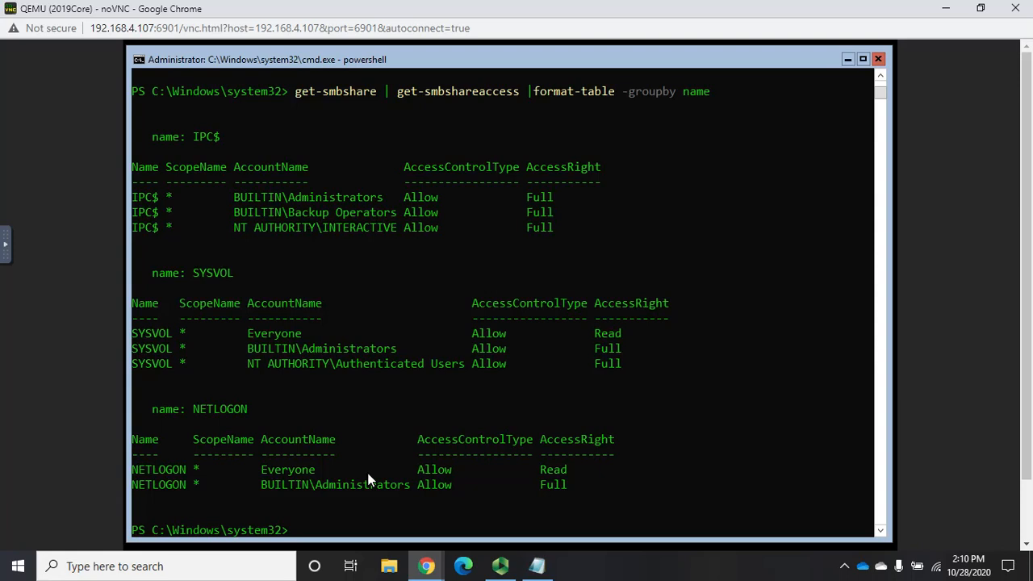
mouse_move(562, 340)
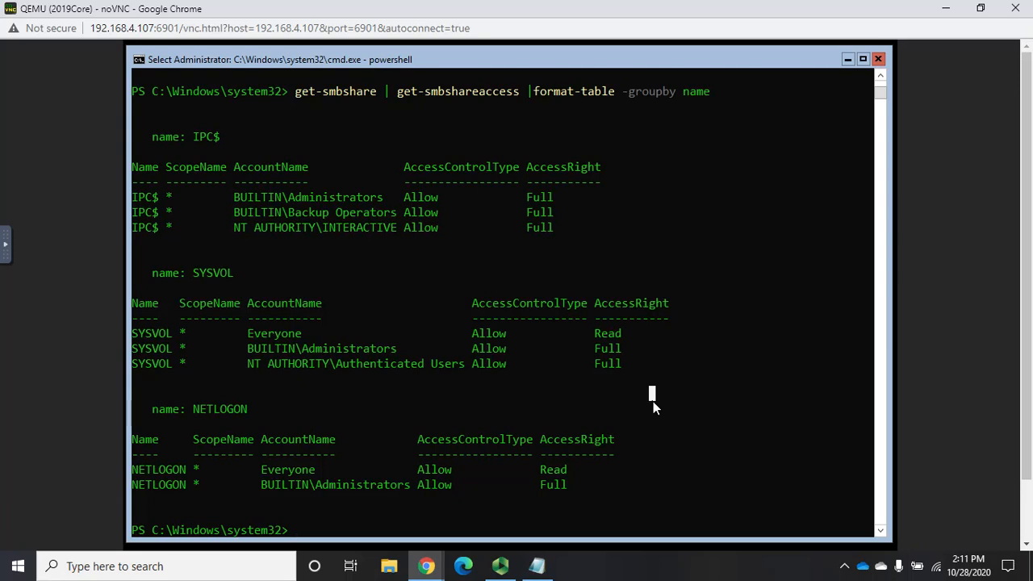
Move to C:\ and create the SampleShare directory with new-item.
text(set)
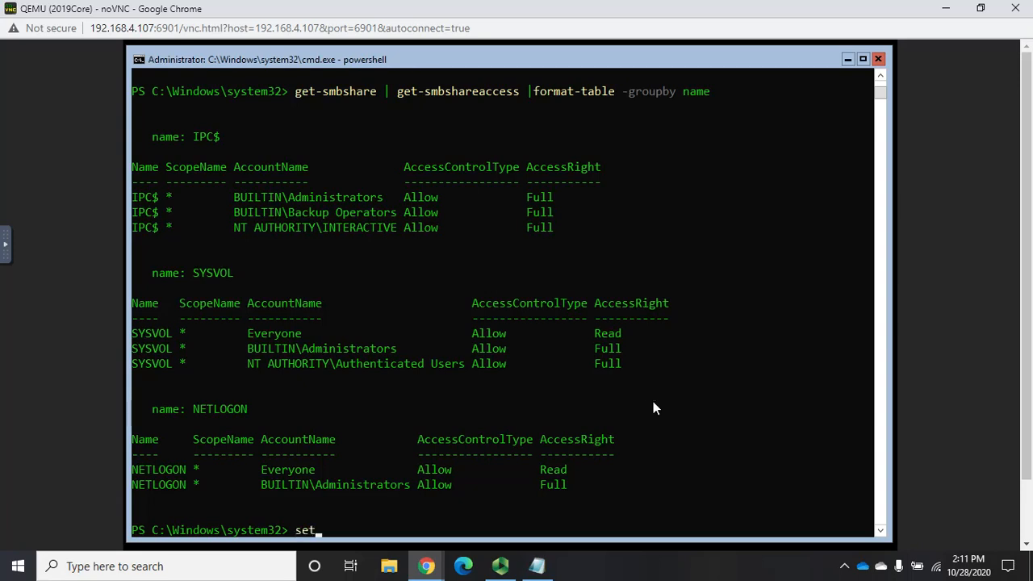
text(-location c:\)
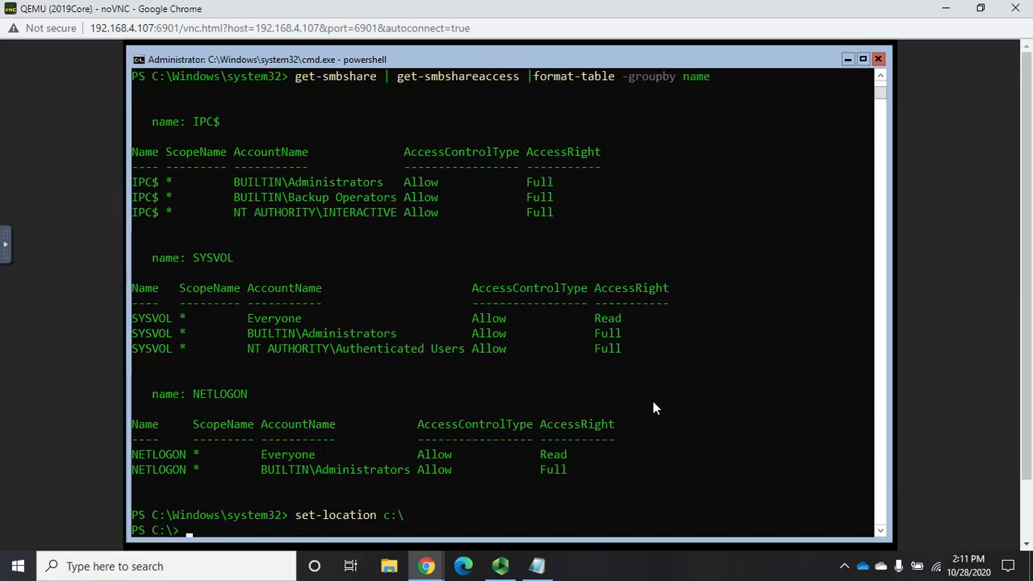
text(new)
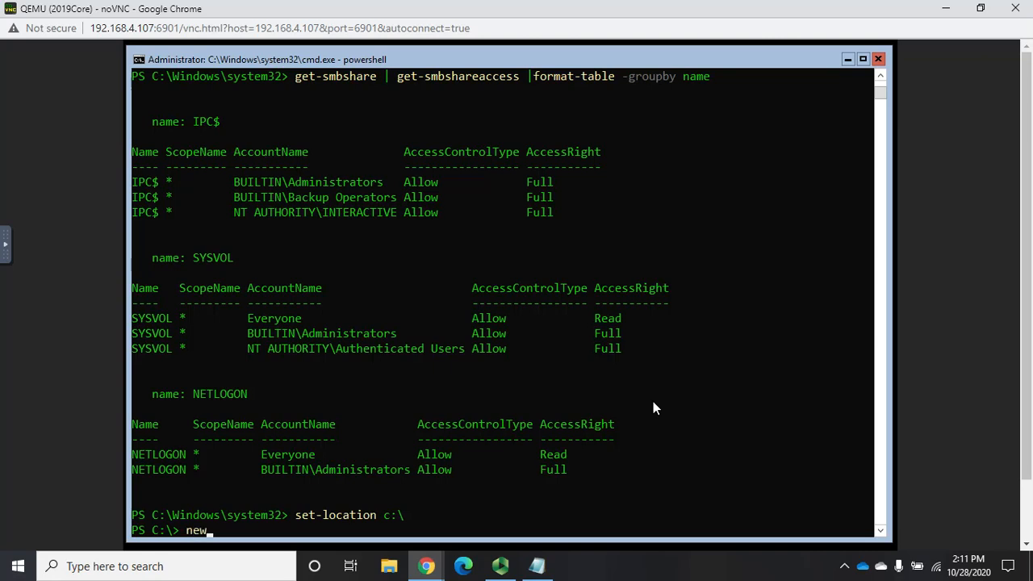
text(-item)
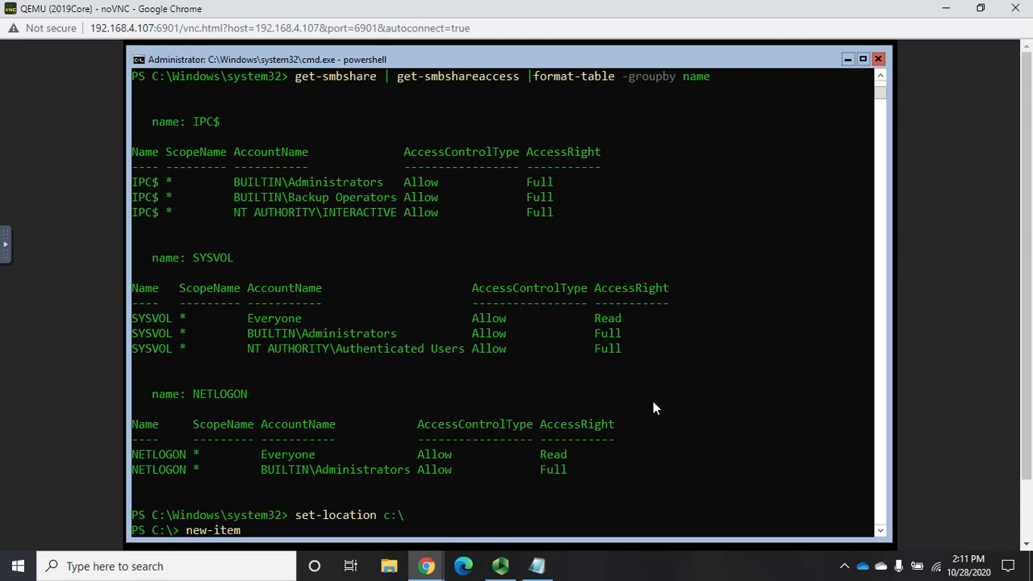
text(-itemtype directory)
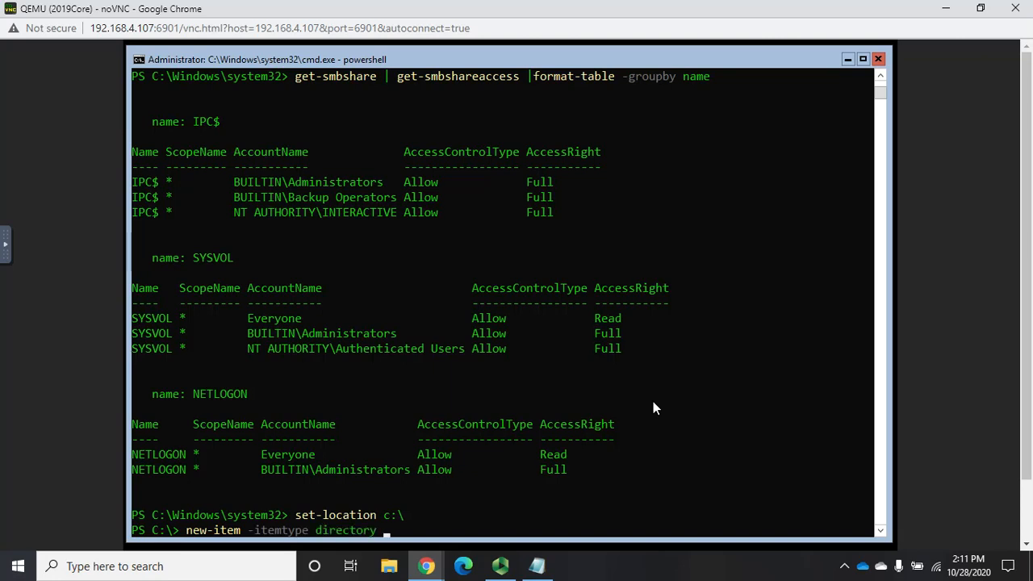
text(SampleSha)
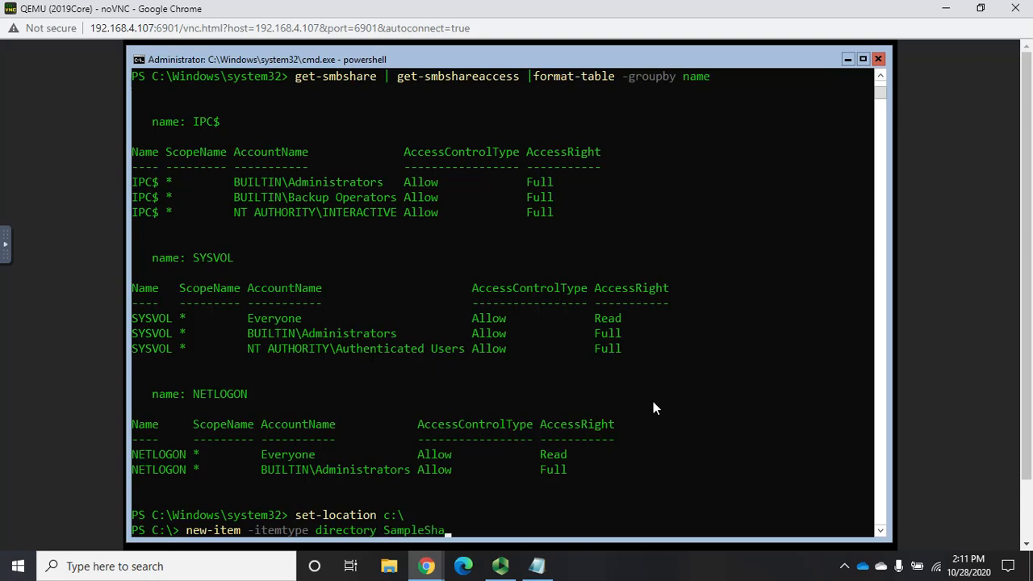
text(re)
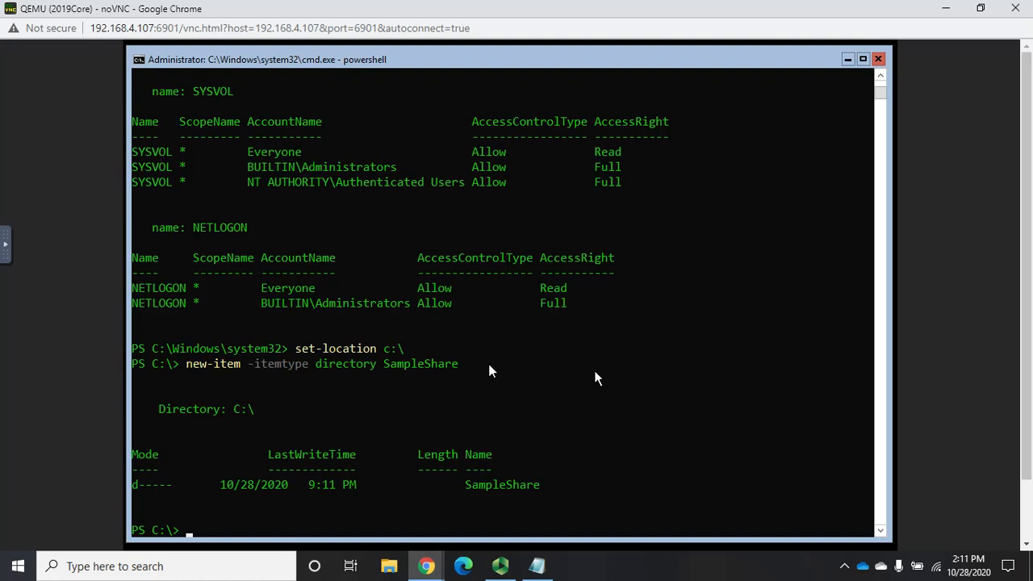
mouse_move(234, 391)
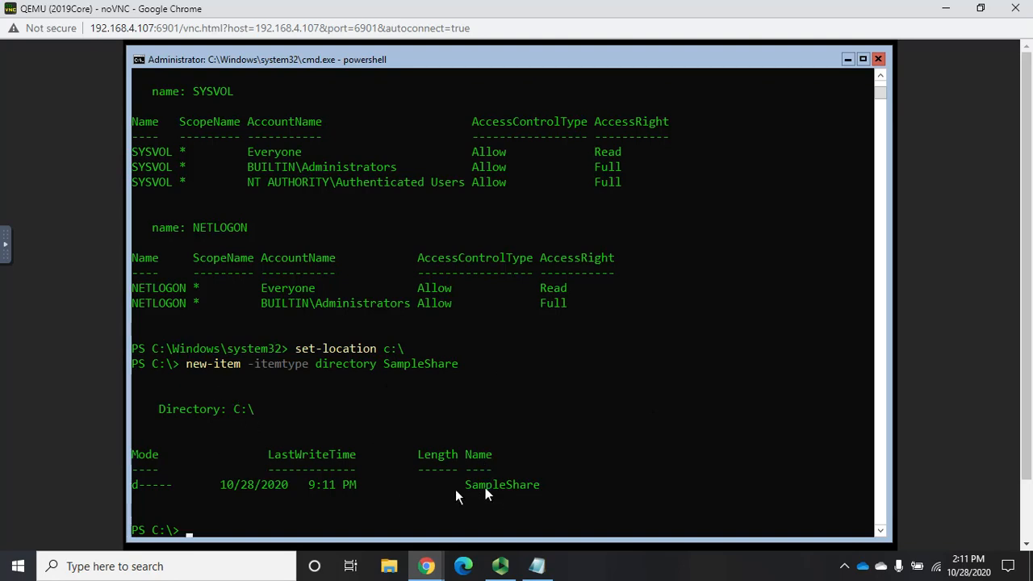
List C:\ with get-childitem to confirm SampleShare is there.
text(ge)
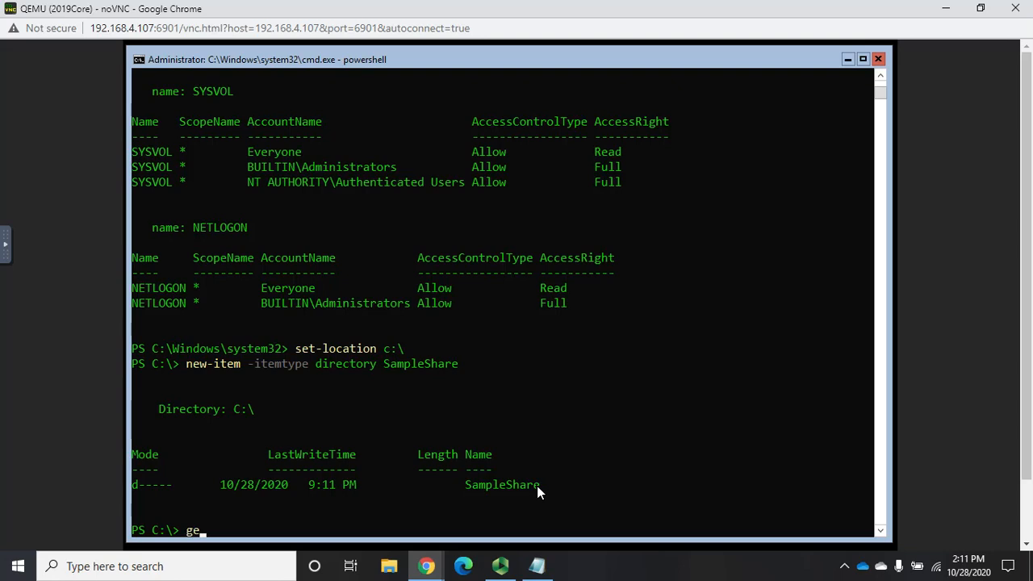
text(t0chl)
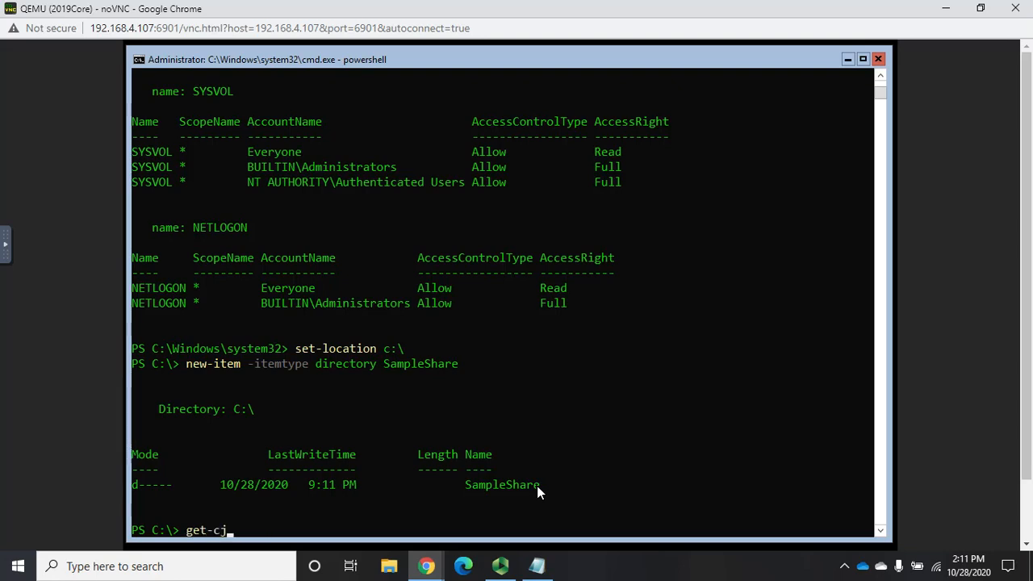
text(childi)
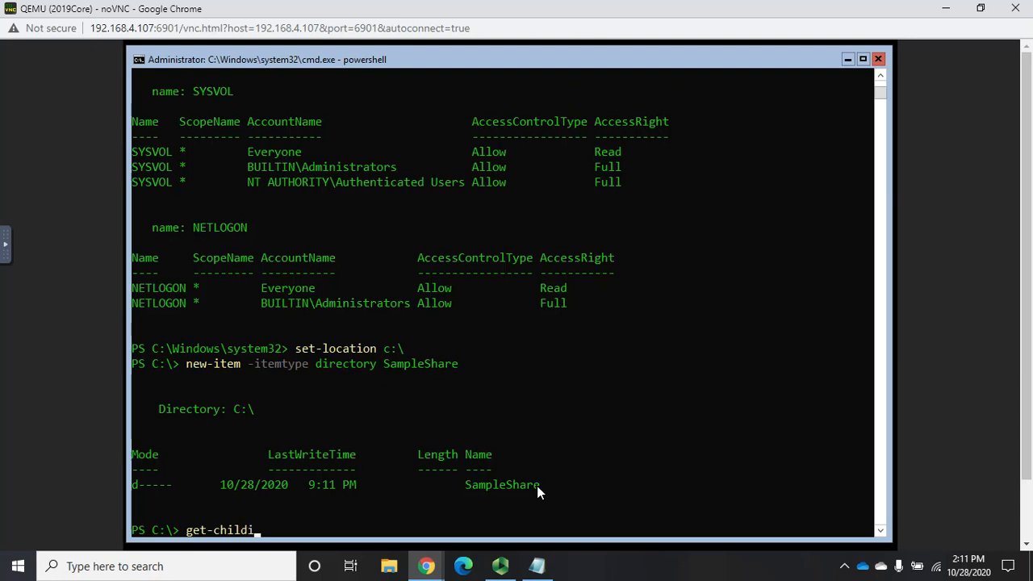
text(tem)
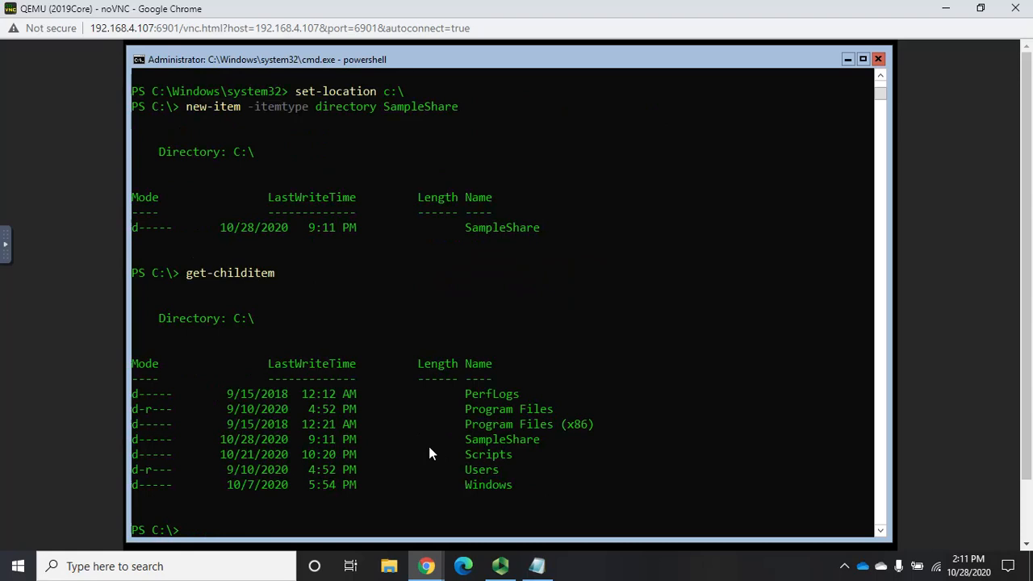
mouse_move(569, 448)
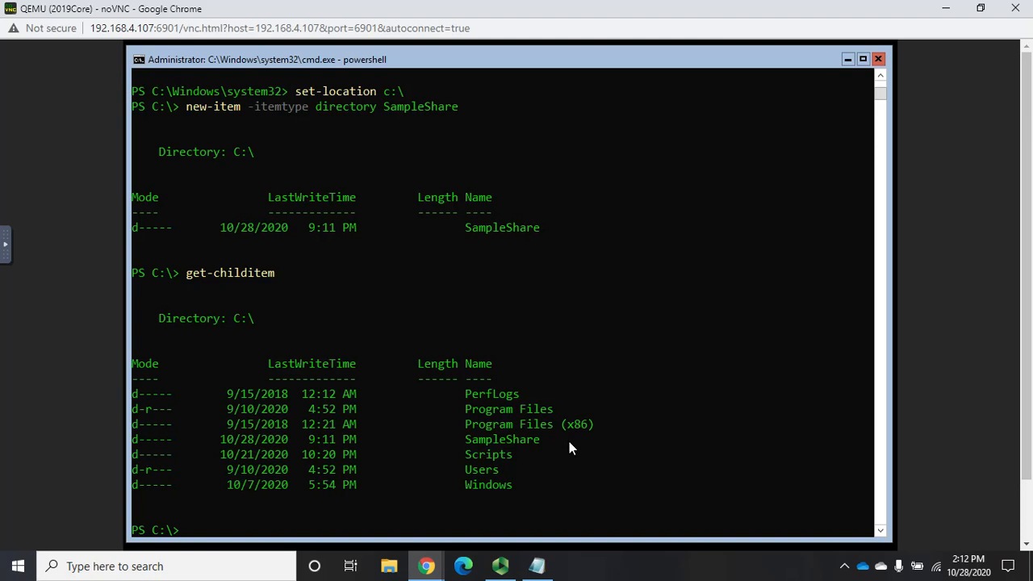
Type new-smbshare naming the share Sample with path c:\sampleshare.
text(news)
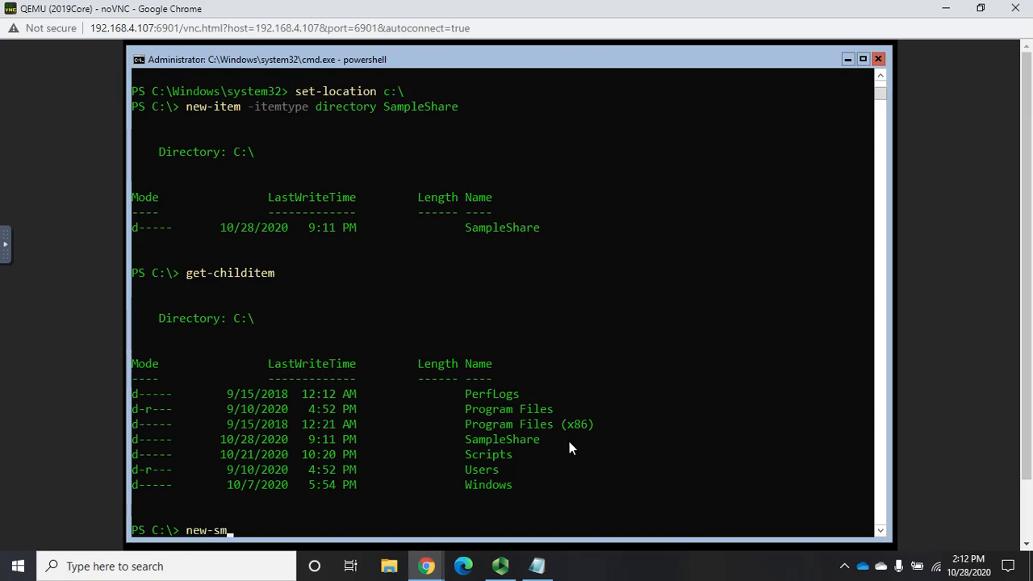
text(bshare)
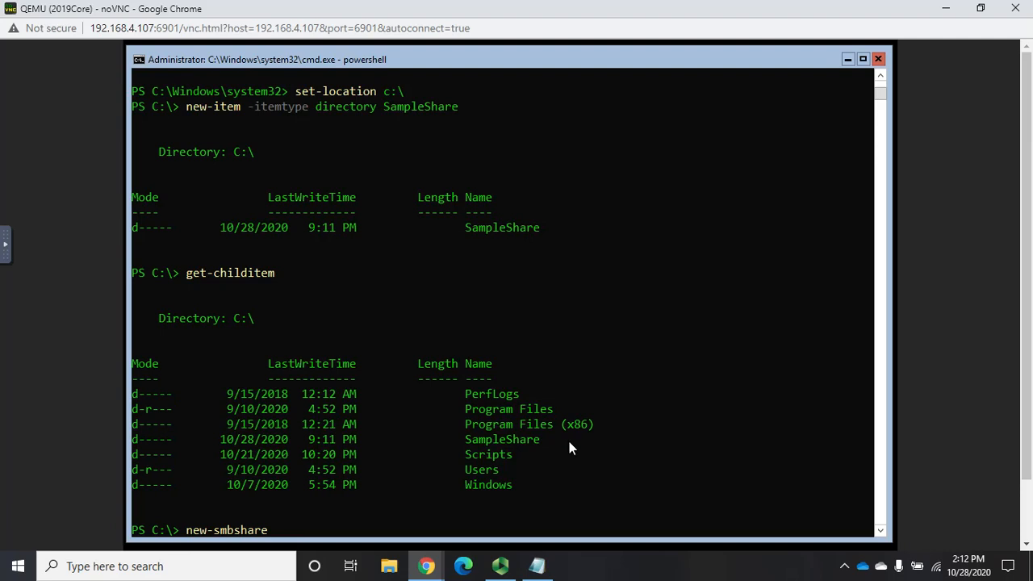
text(Sample)
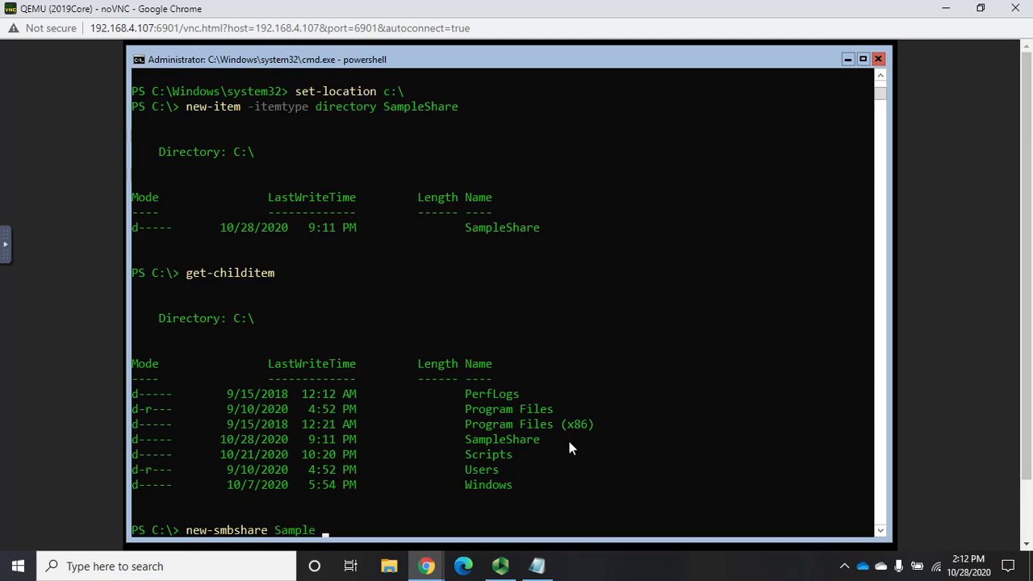
text(c:\samp)
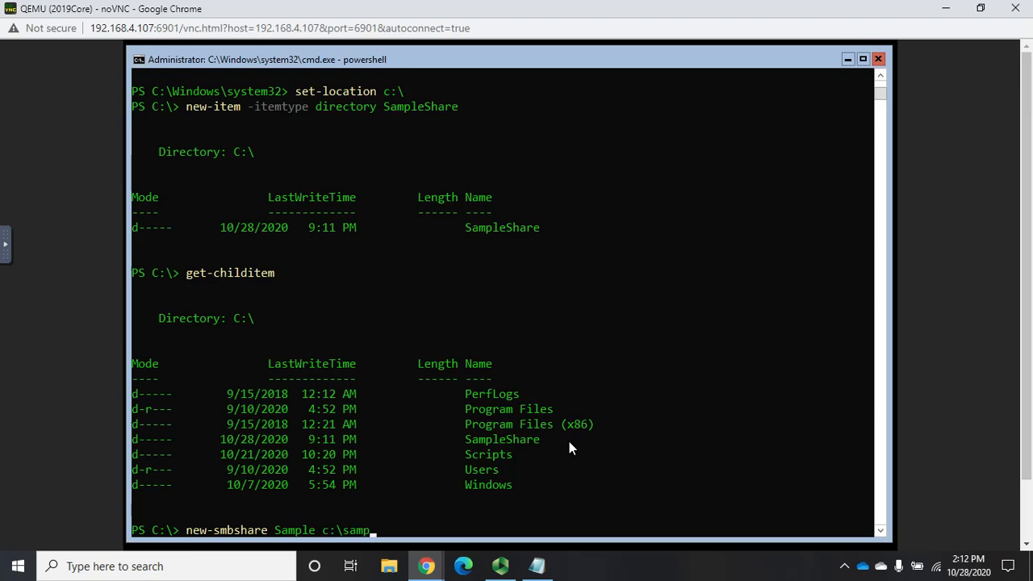
text(leshare)
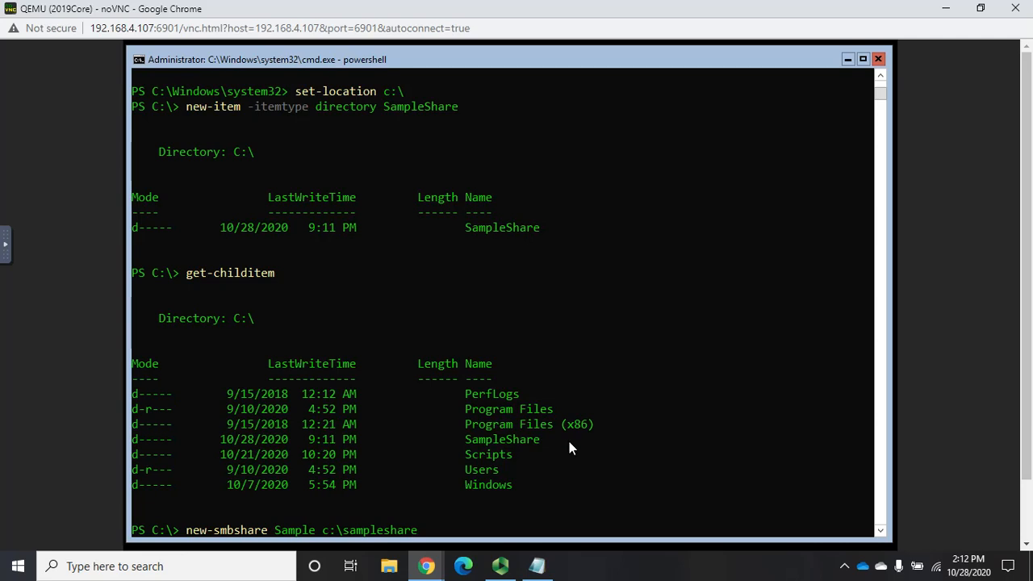
mouse_move(469, 447)
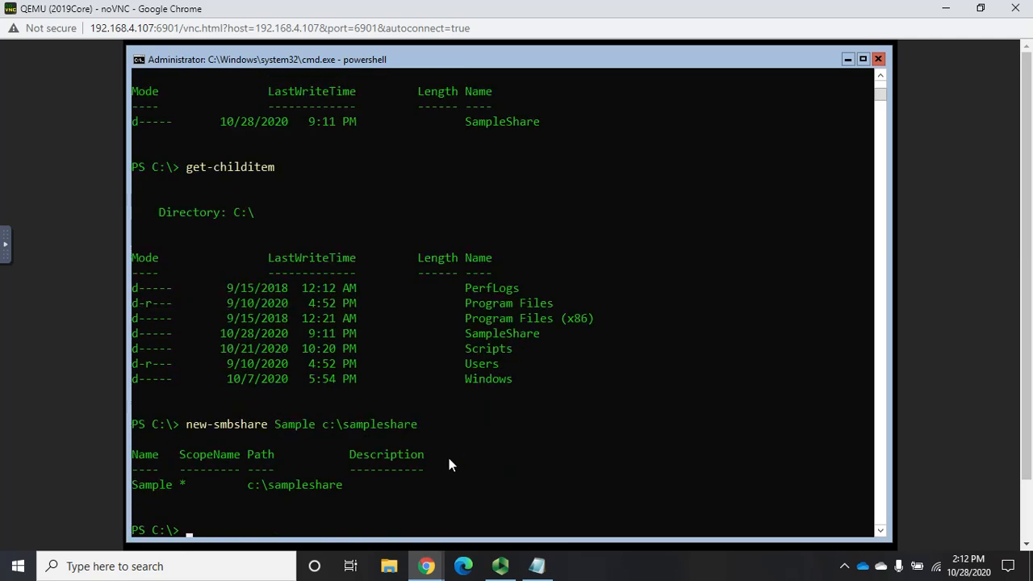
mouse_move(161, 468)
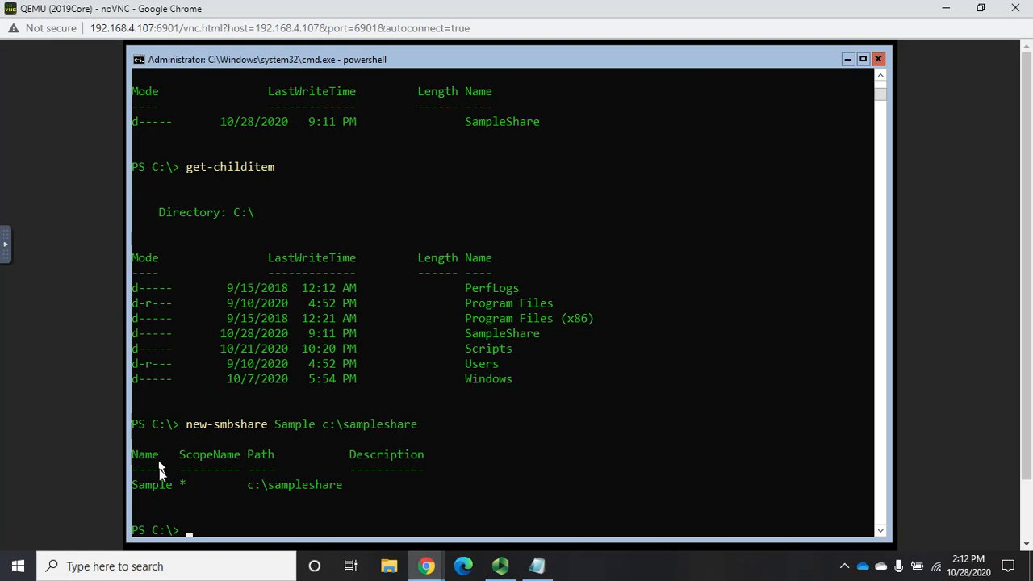
mouse_move(204, 499)
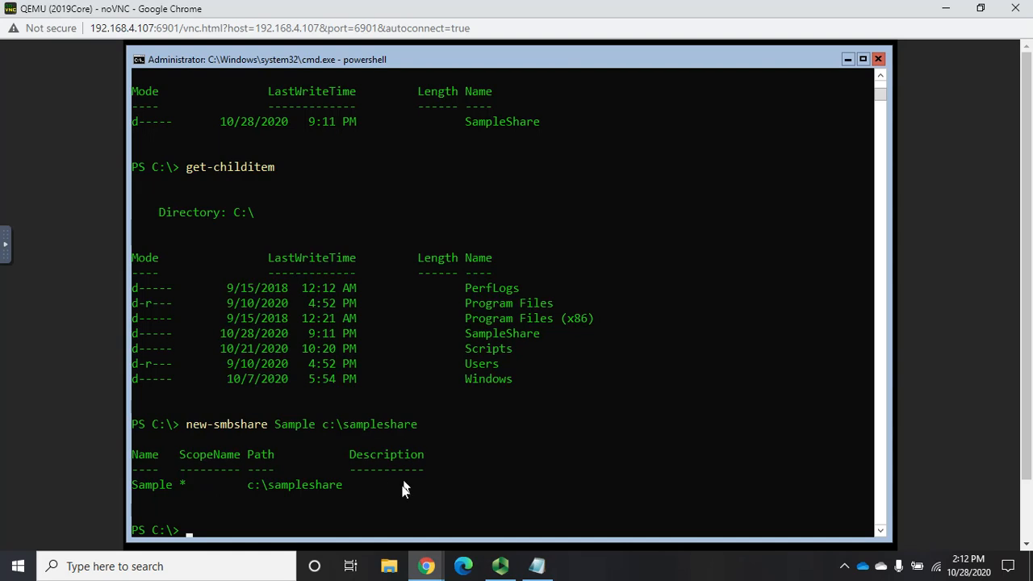
mouse_move(466, 492)
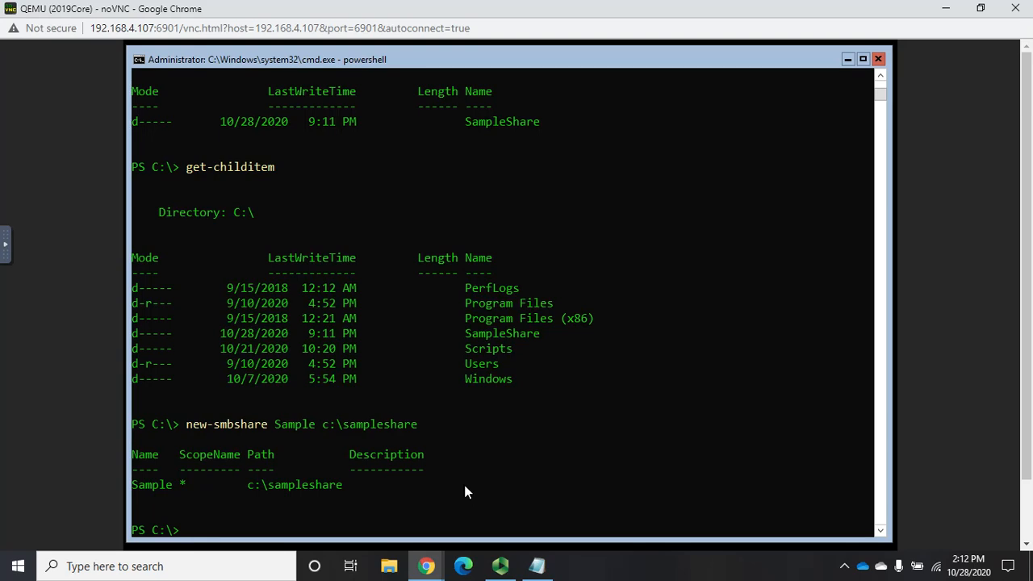
Run get-smbshare sample, then pipe it to fl for list format.
text(get-smbshare sample)
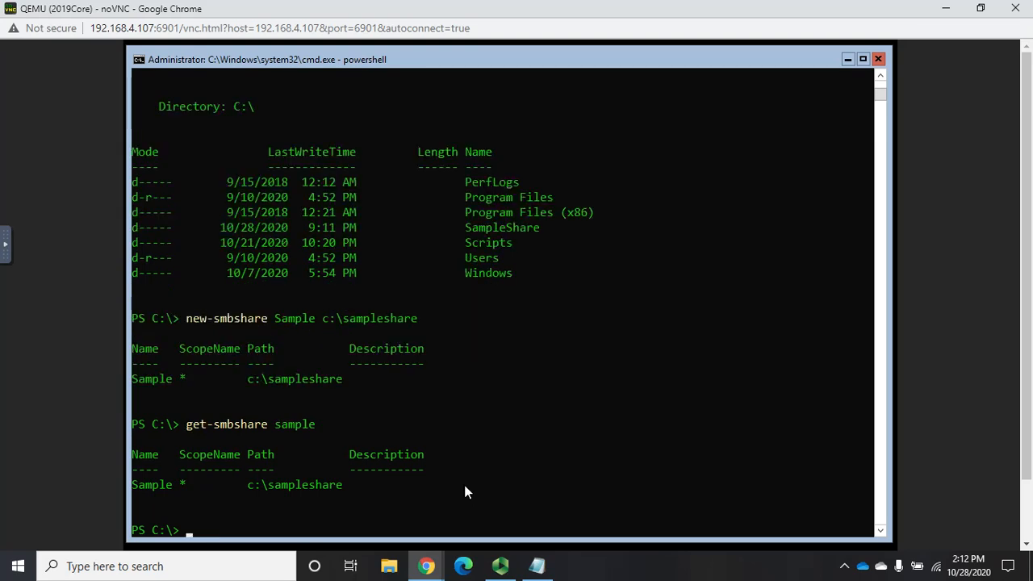
mouse_move(379, 458)
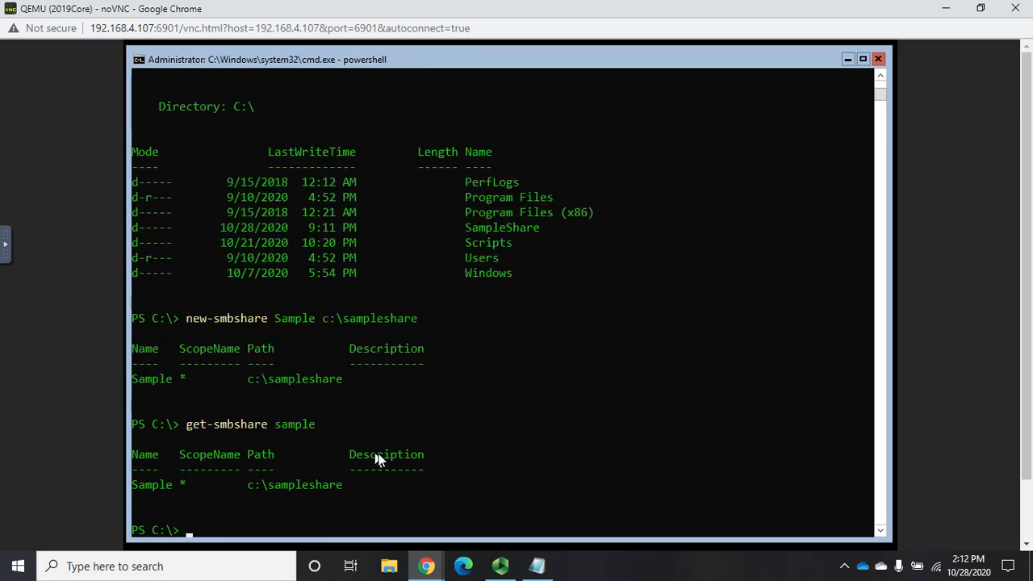
text(get-smbshare sample)
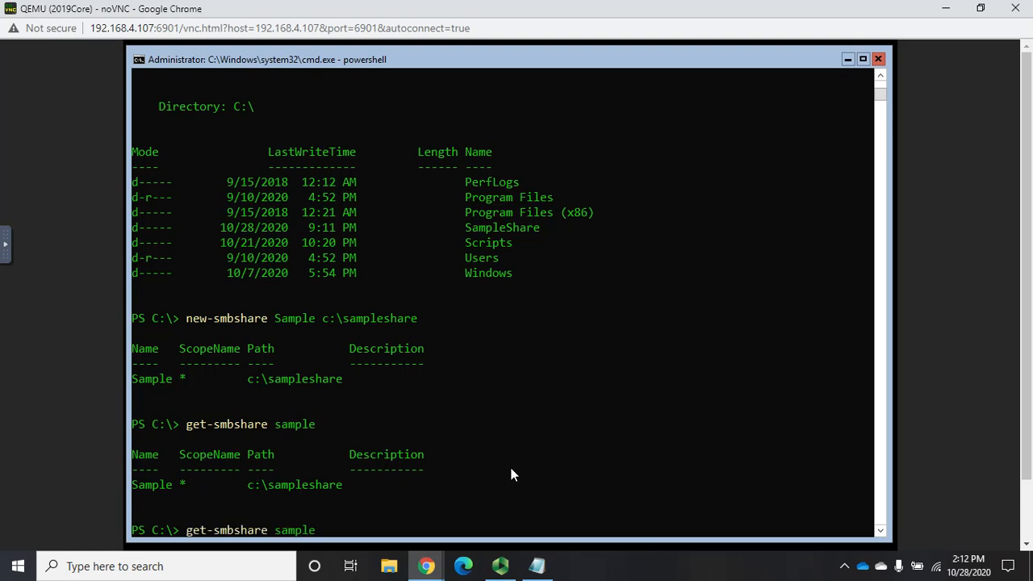
text(|)
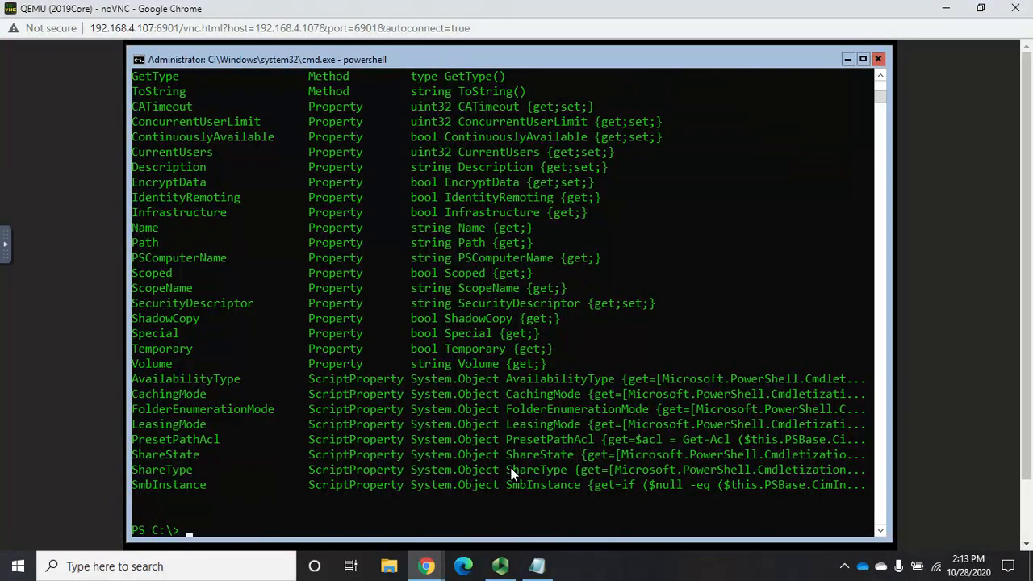
text(get-smbshare sample |)
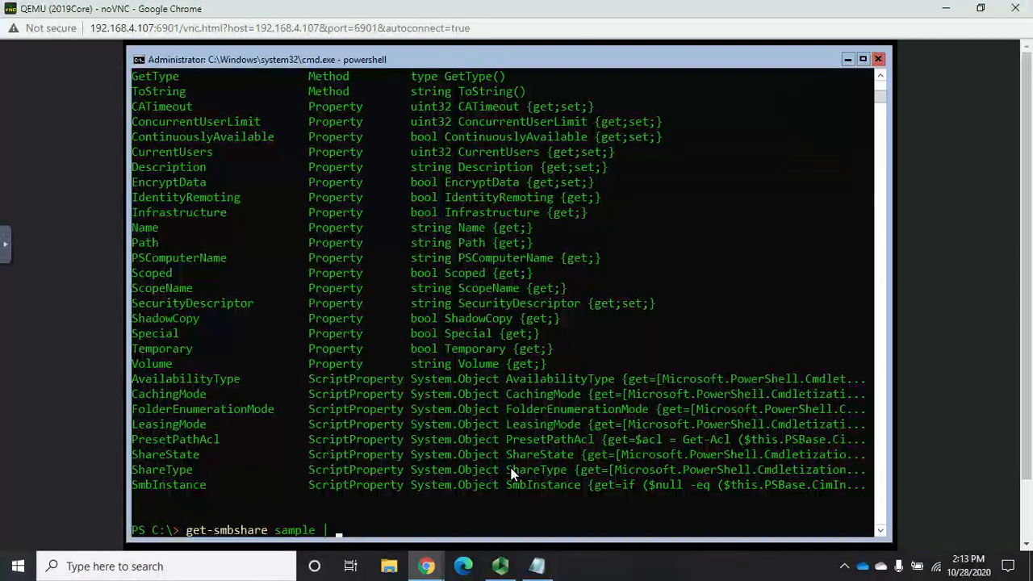
key(Return)
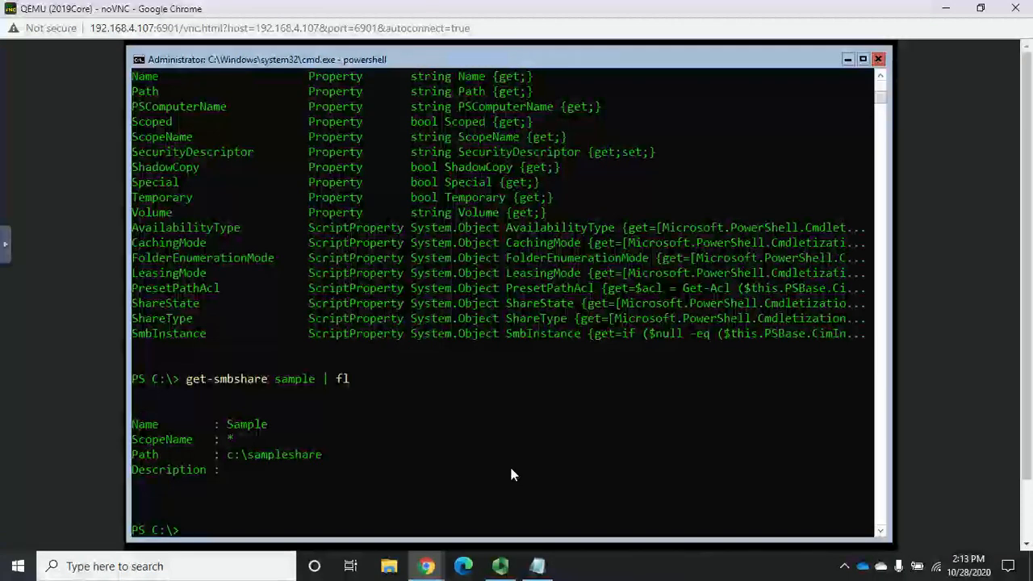
mouse_move(274, 448)
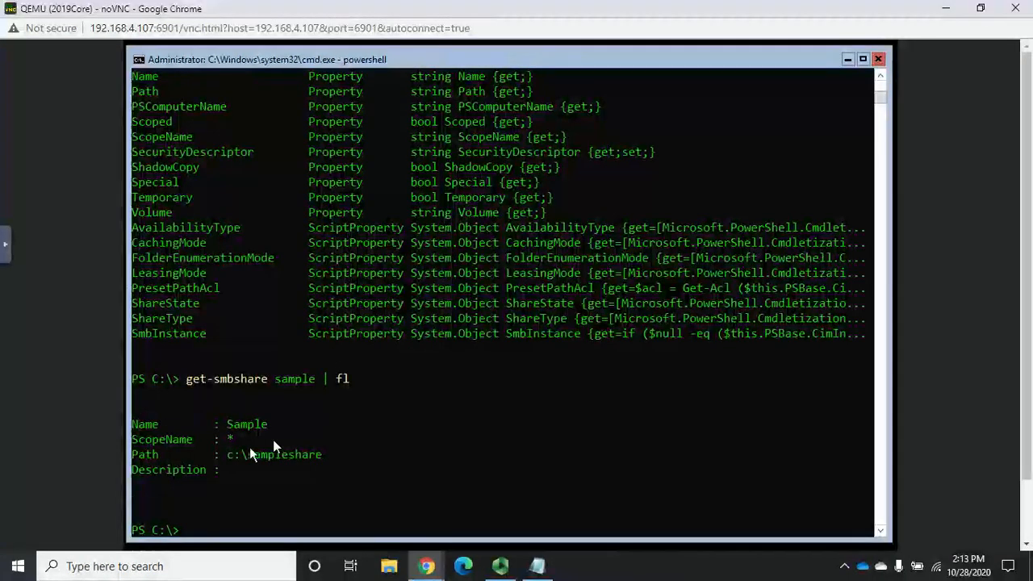
text(get-smbshare sample | fl)
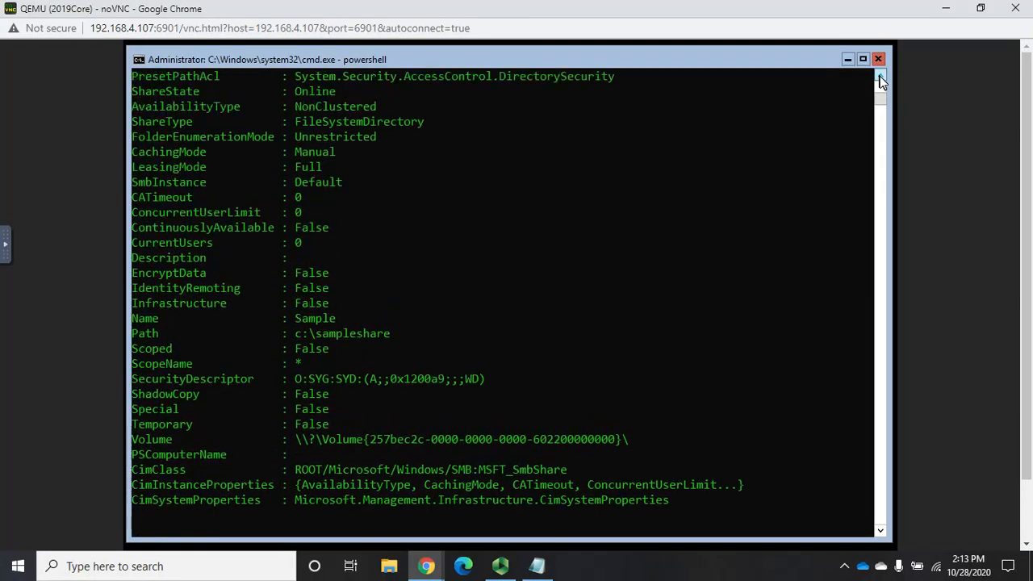
Scroll through the Sample share's full fl * property list.
scroll(up, 3)
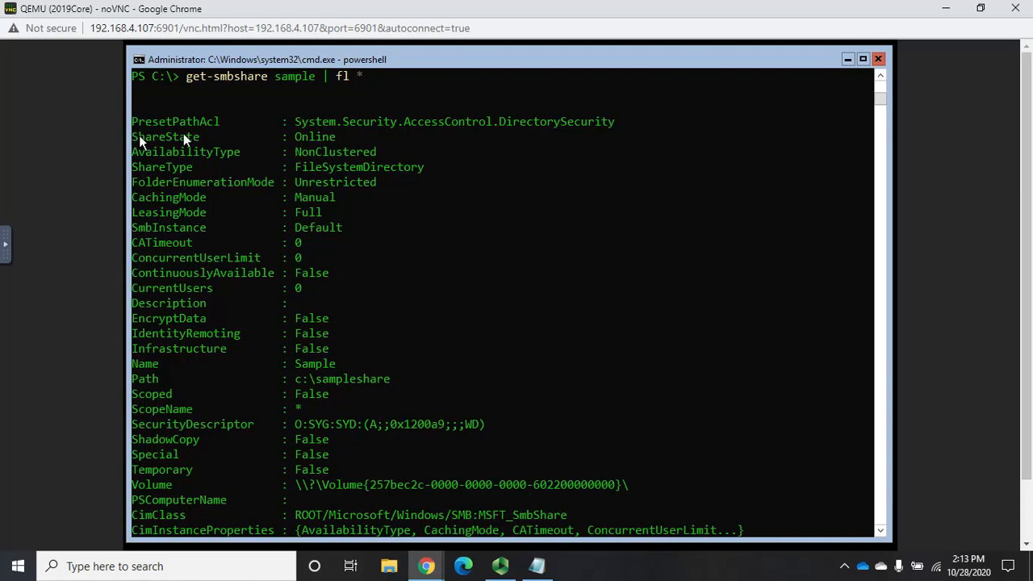
mouse_move(345, 190)
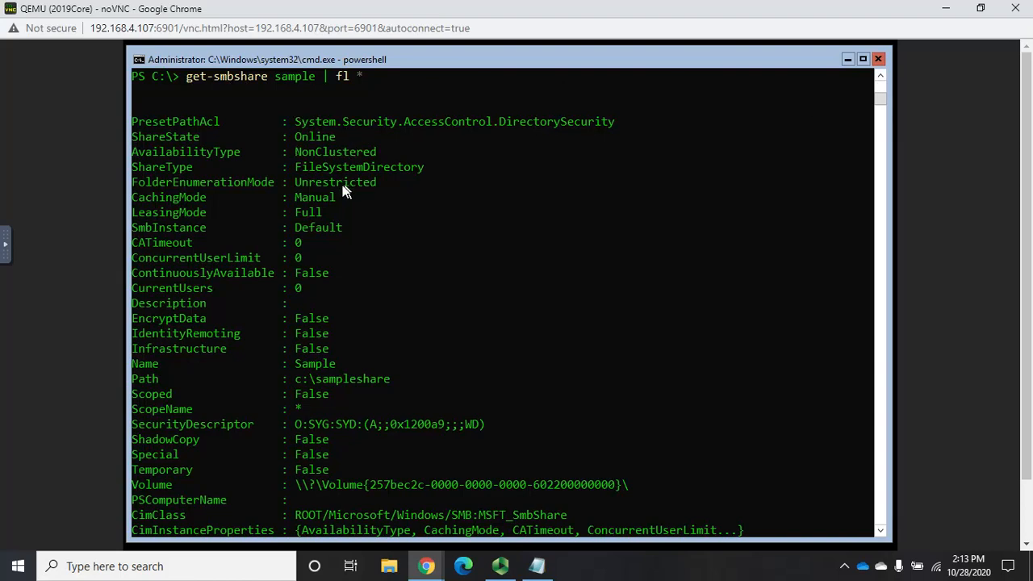
mouse_move(245, 212)
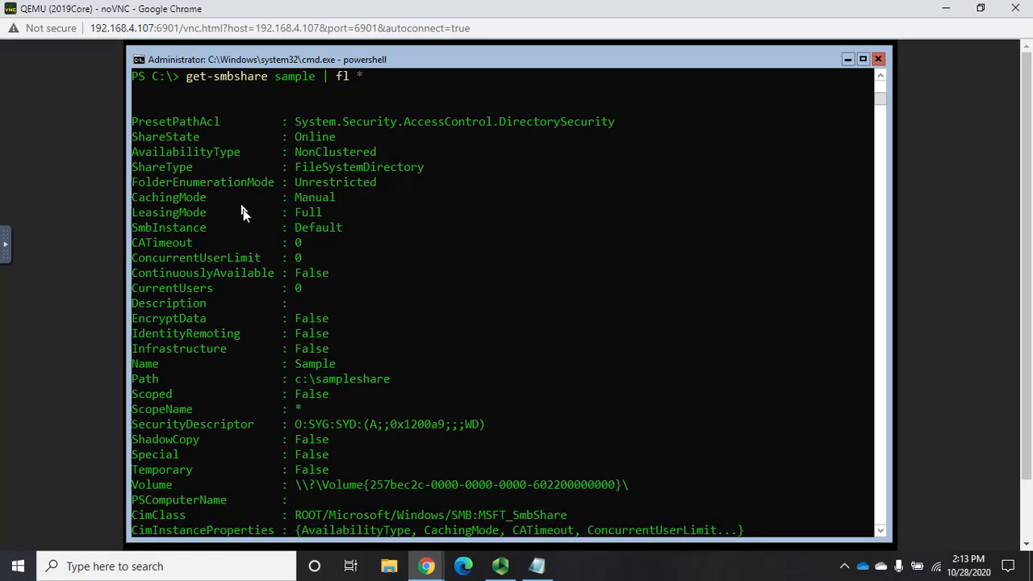
mouse_move(208, 236)
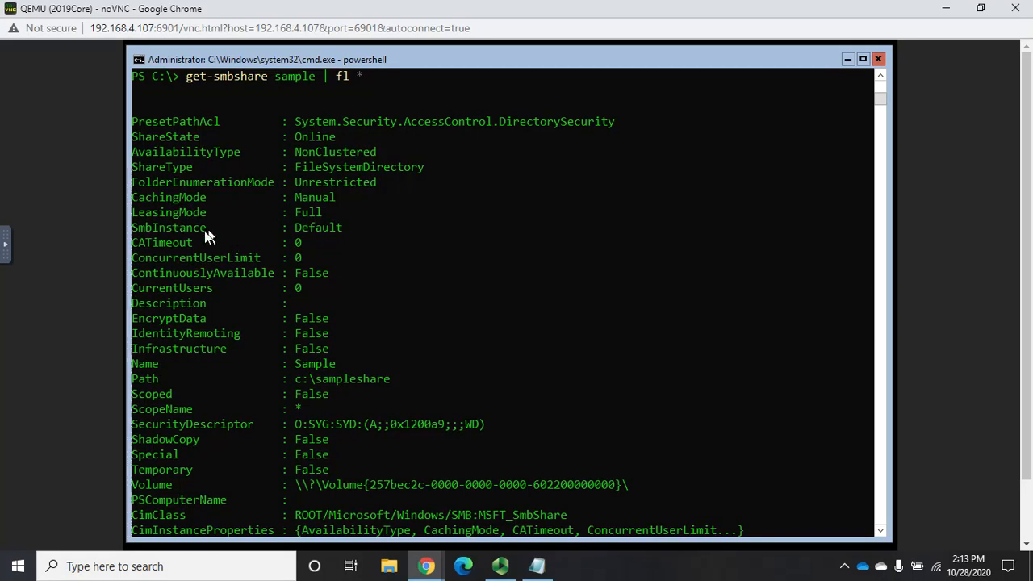
mouse_move(265, 271)
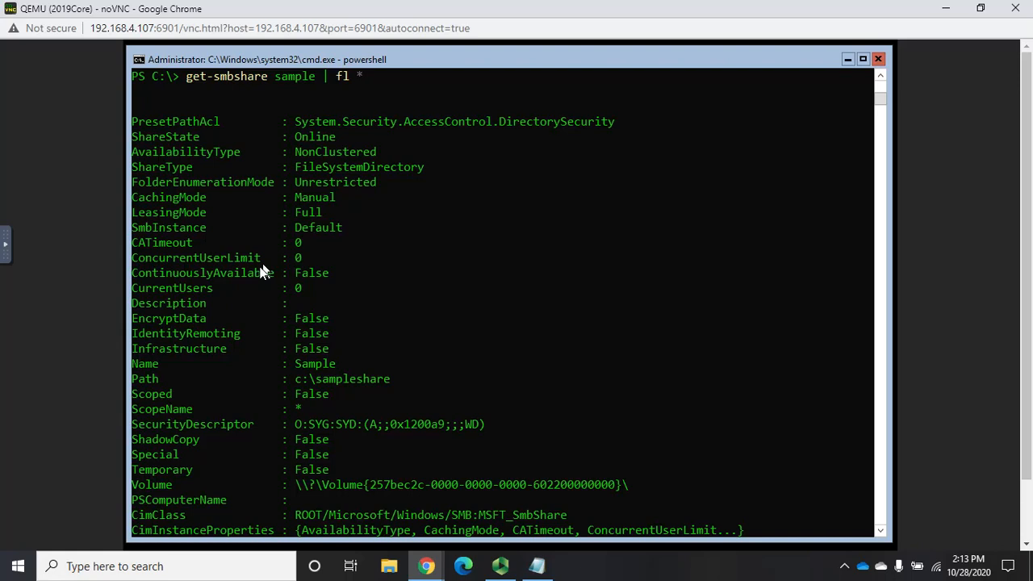
mouse_move(183, 329)
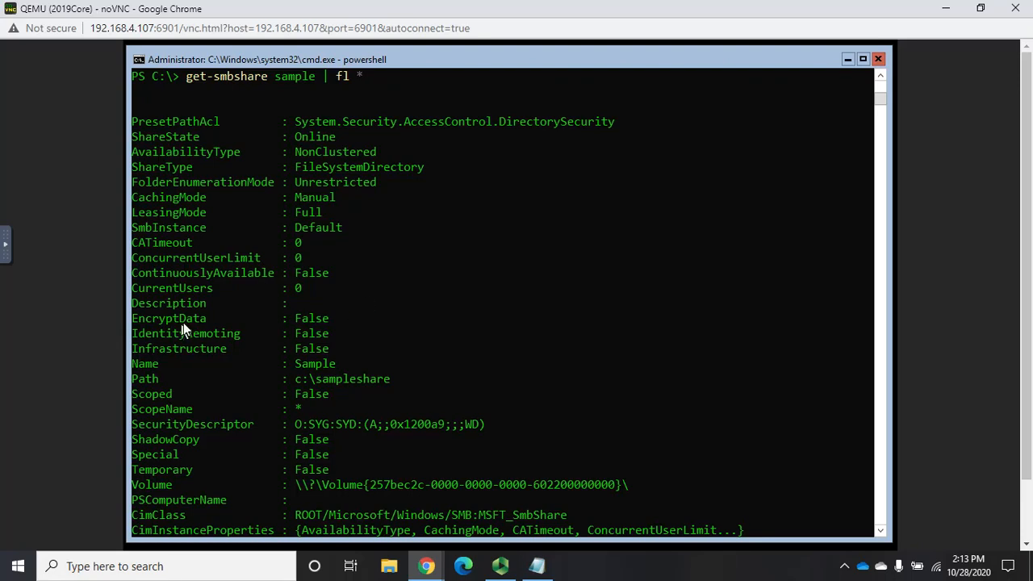
mouse_move(313, 333)
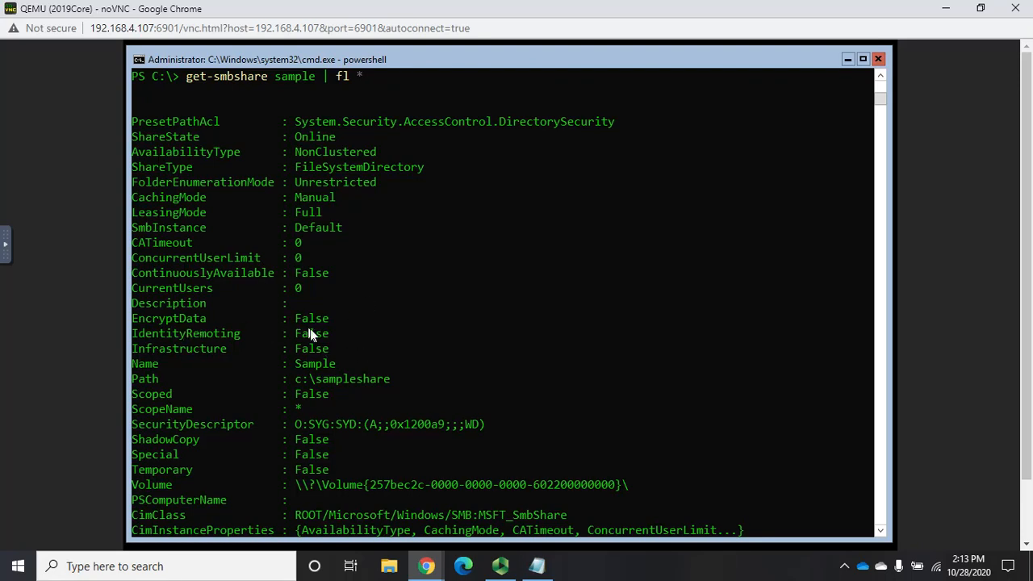
mouse_move(181, 319)
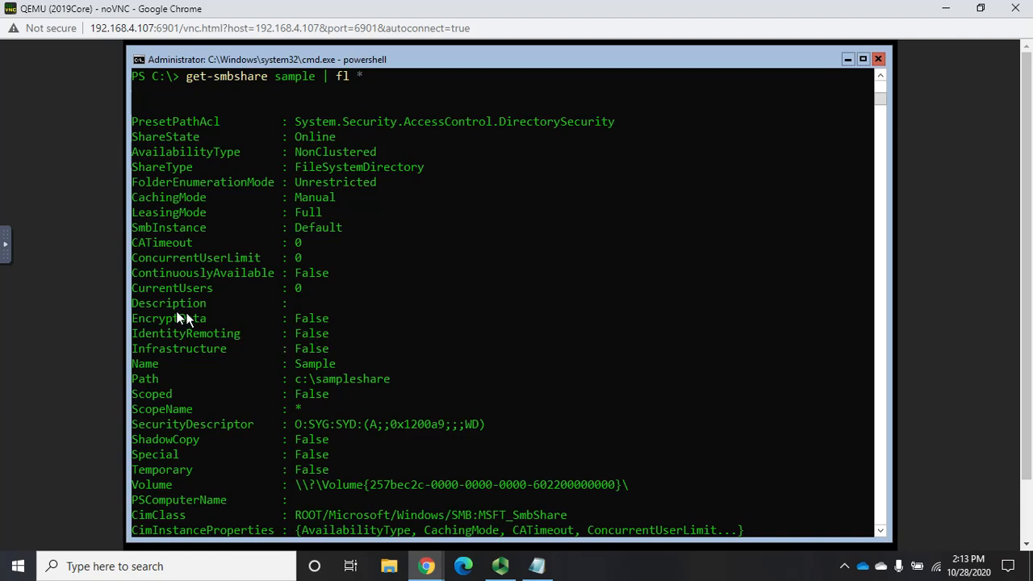
mouse_move(304, 323)
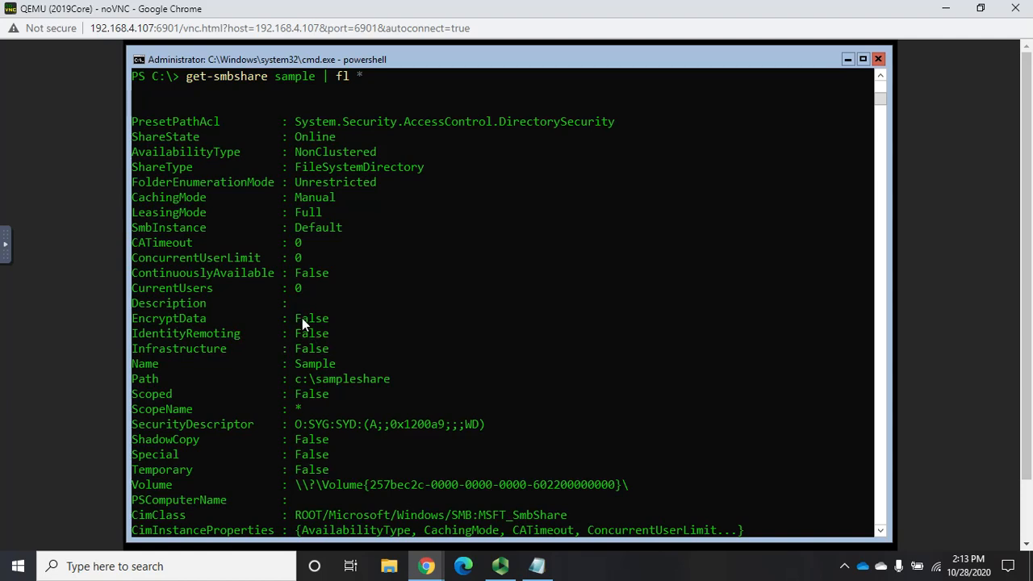
mouse_move(330, 331)
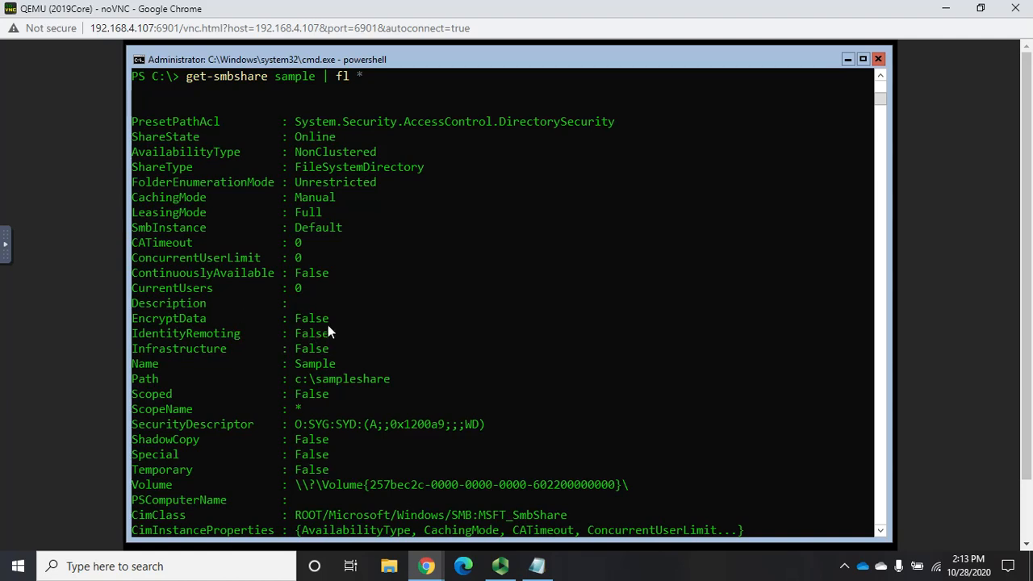
mouse_move(230, 386)
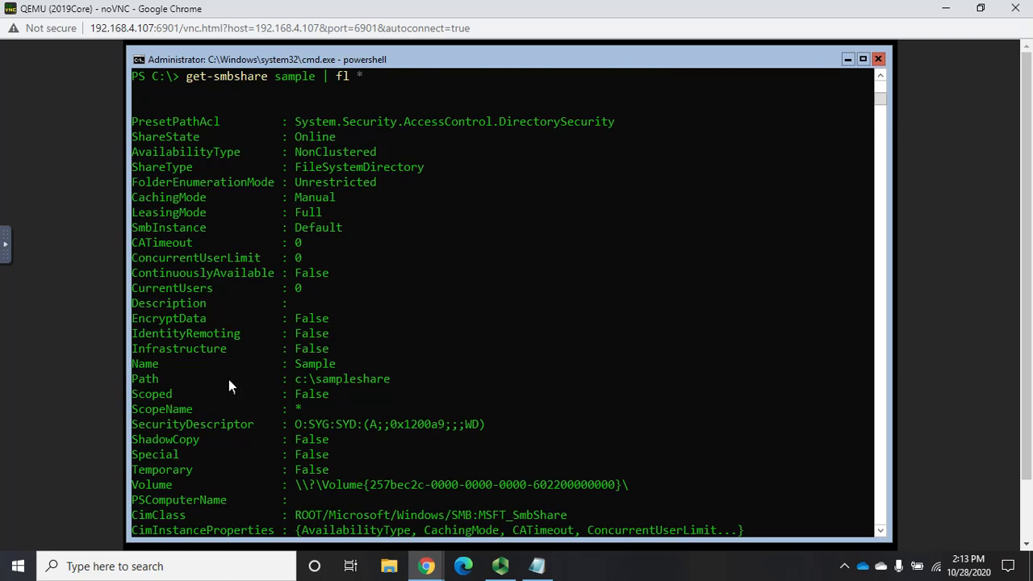
mouse_move(472, 388)
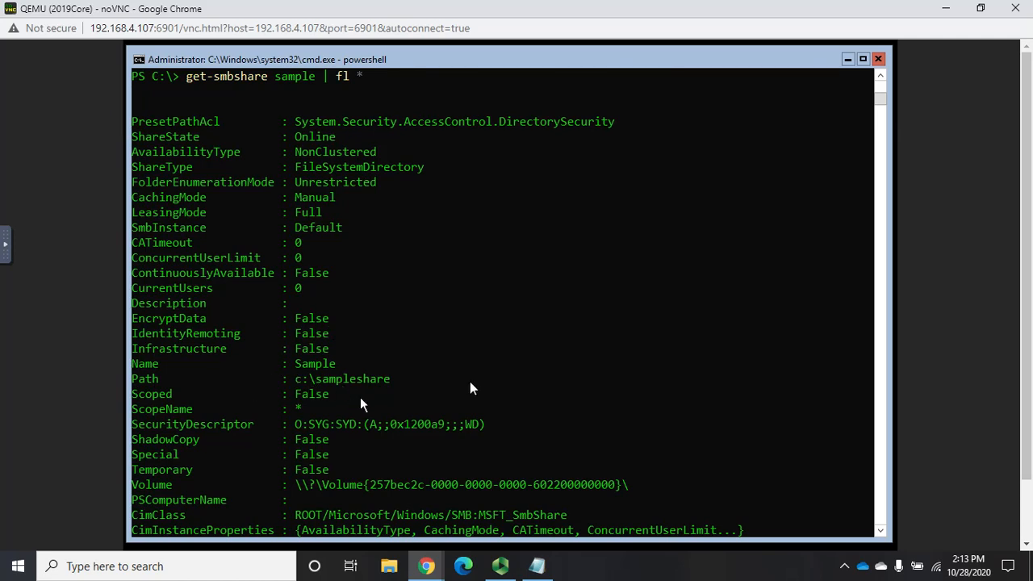
mouse_move(877, 213)
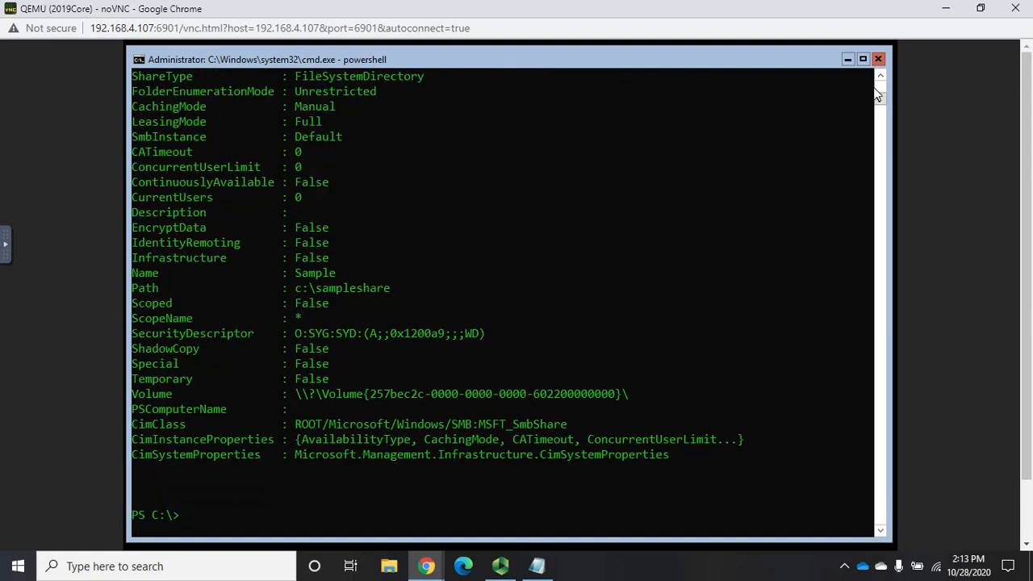
scroll(up, 3)
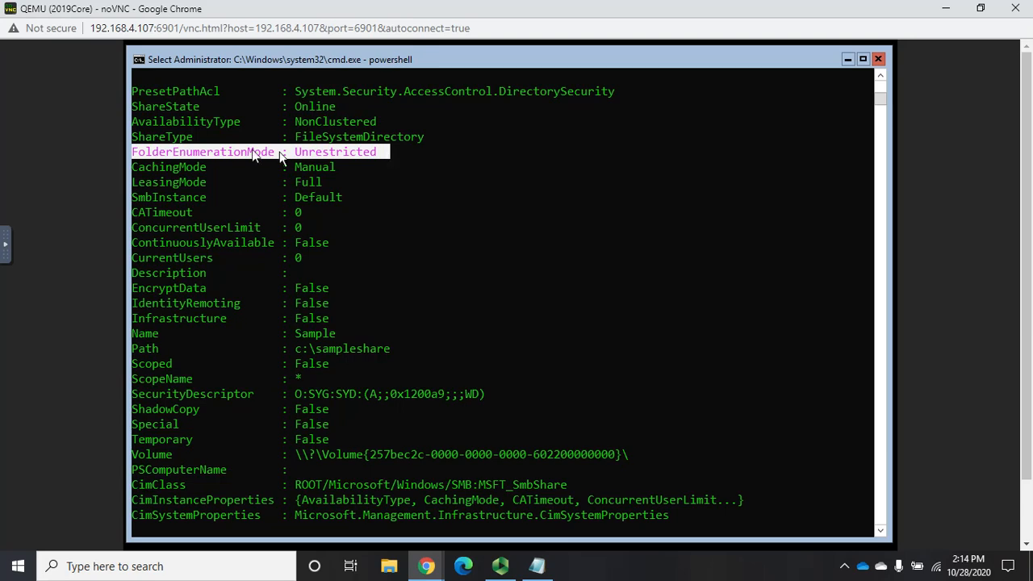
mouse_move(375, 154)
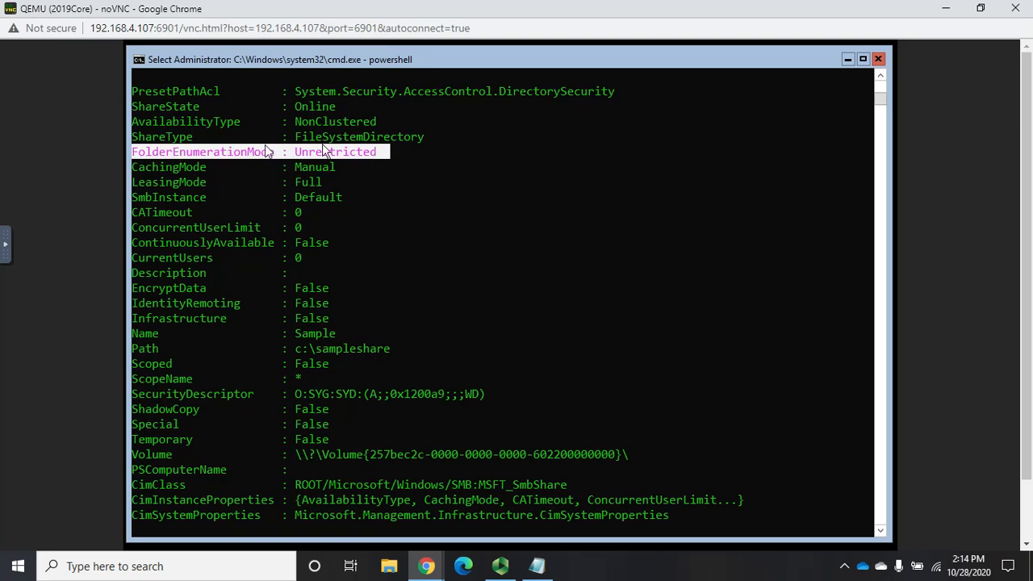
mouse_move(371, 154)
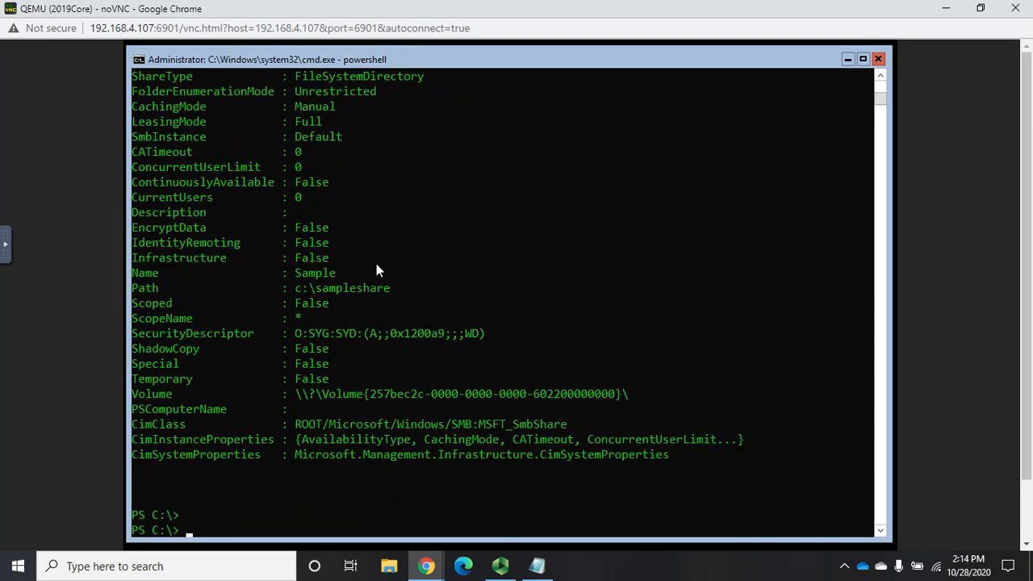
List SmbShare cmdlets with get-command -noun, then start Set-SmbShare on Sample.
text(get-)
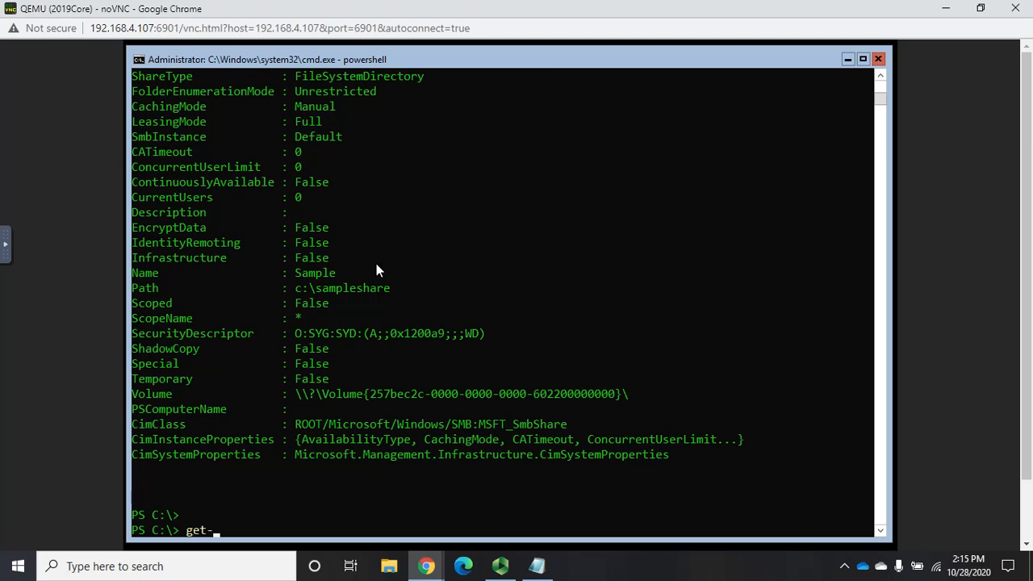
text(command -no)
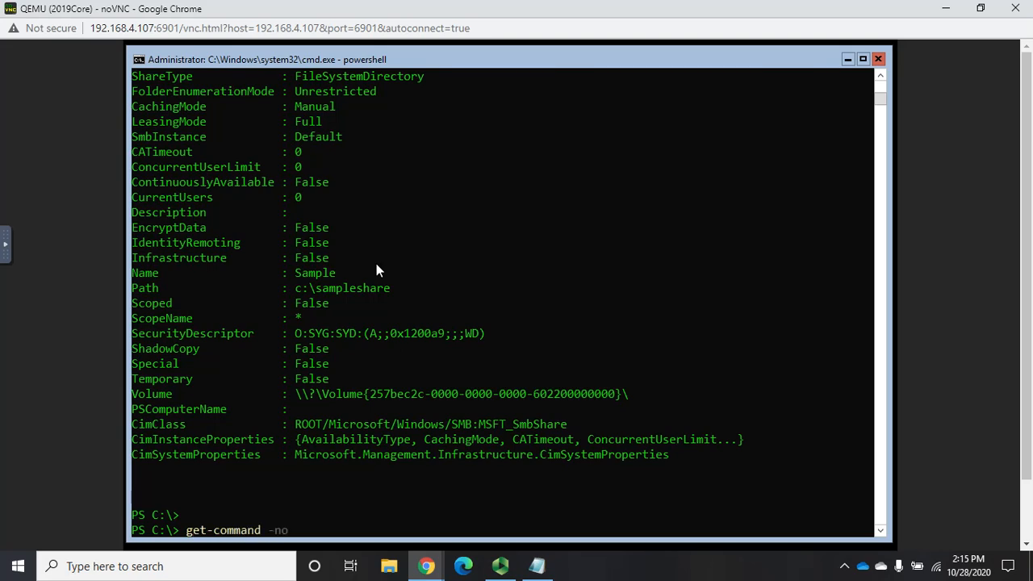
text(un smbshare)
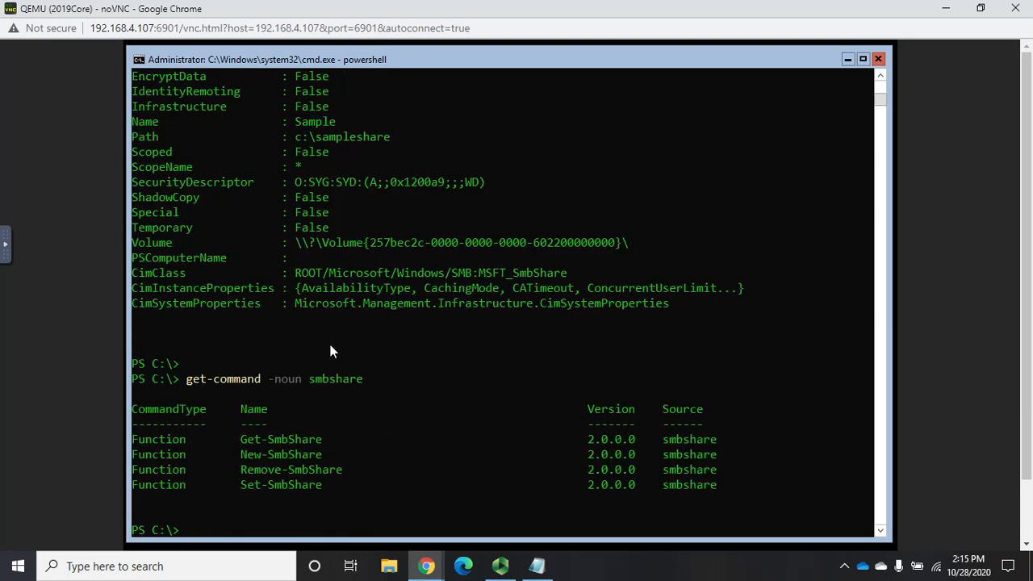
mouse_move(244, 460)
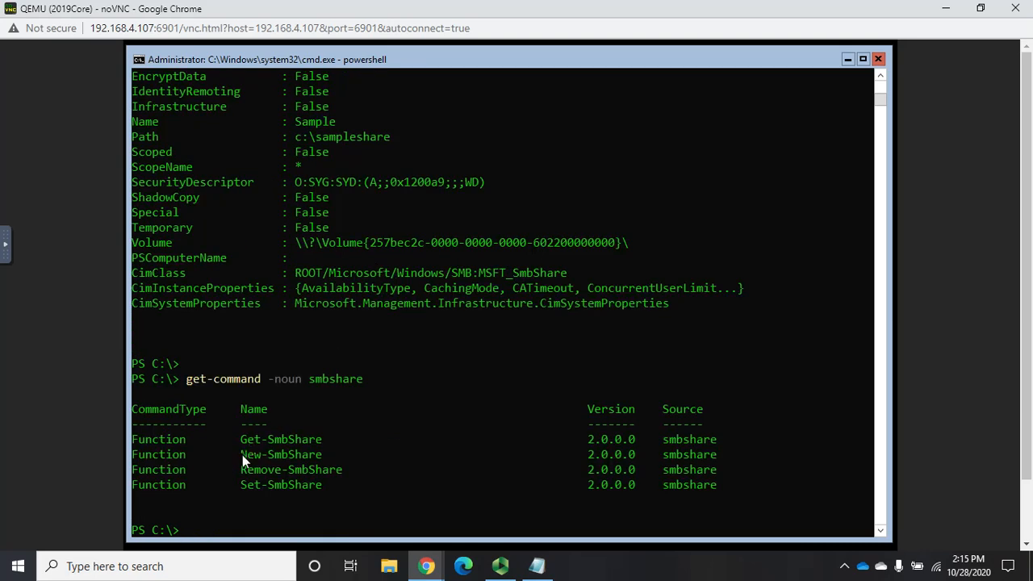
mouse_move(360, 500)
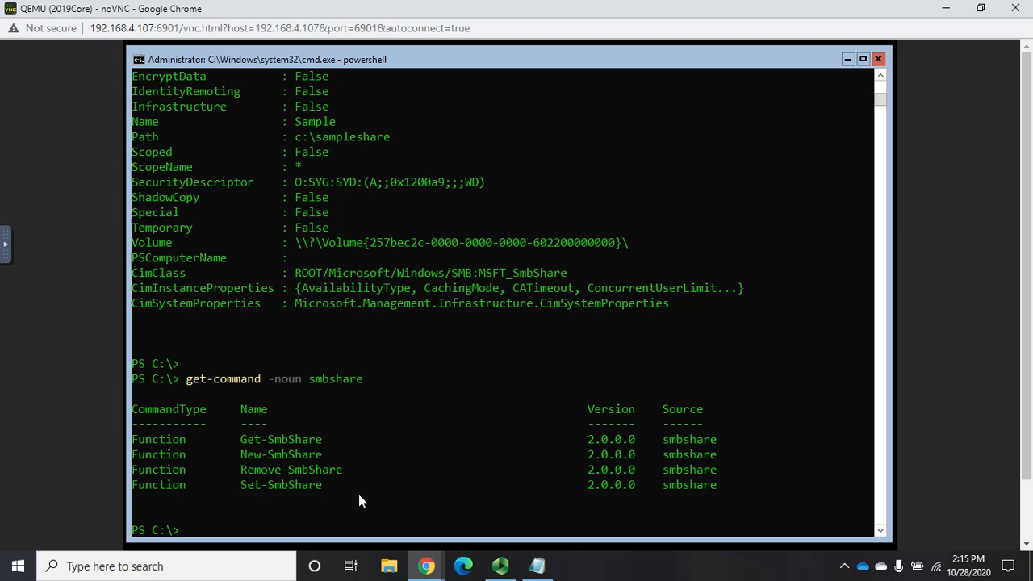
text(set-)
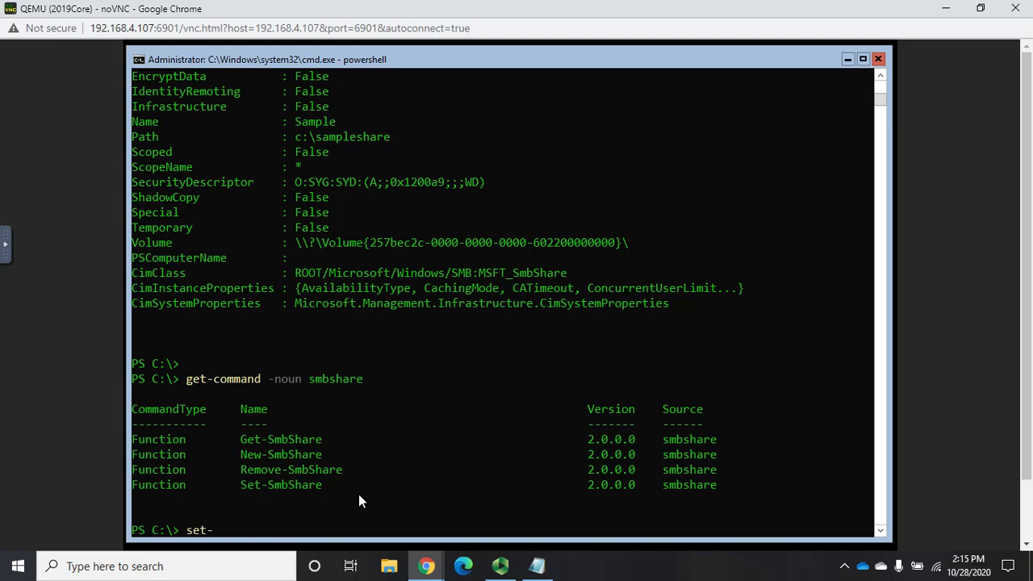
text(smbshare)
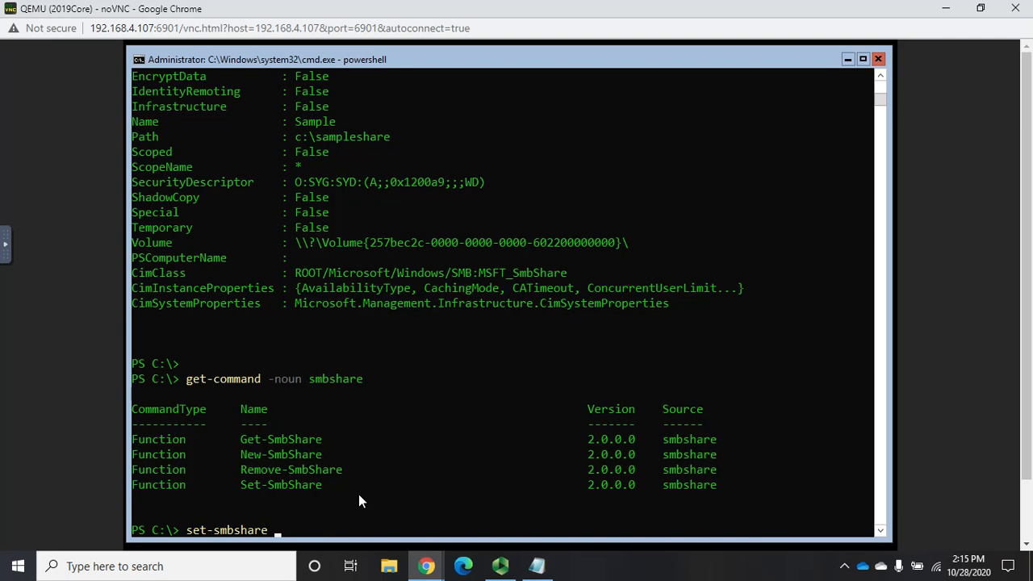
text(sampl)
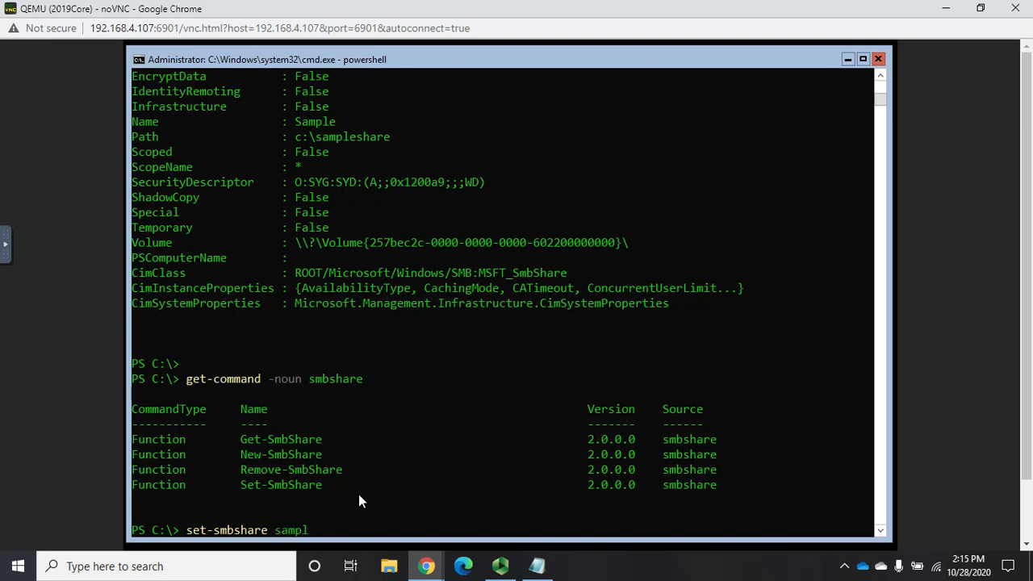
text(e)
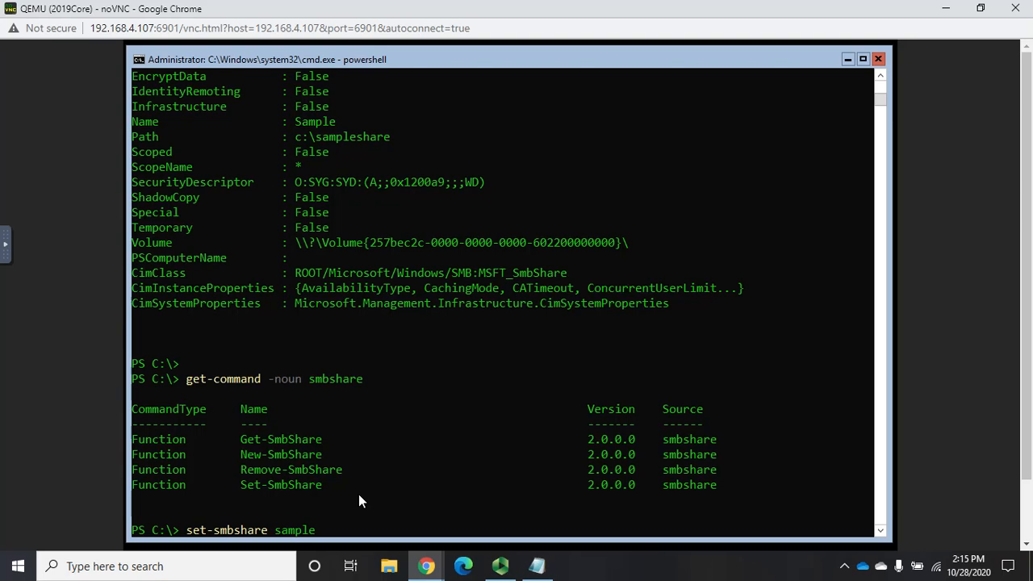
Add description "Sample share for demo" and AccessBased enumeration, confirming with Y.
text(-descri)
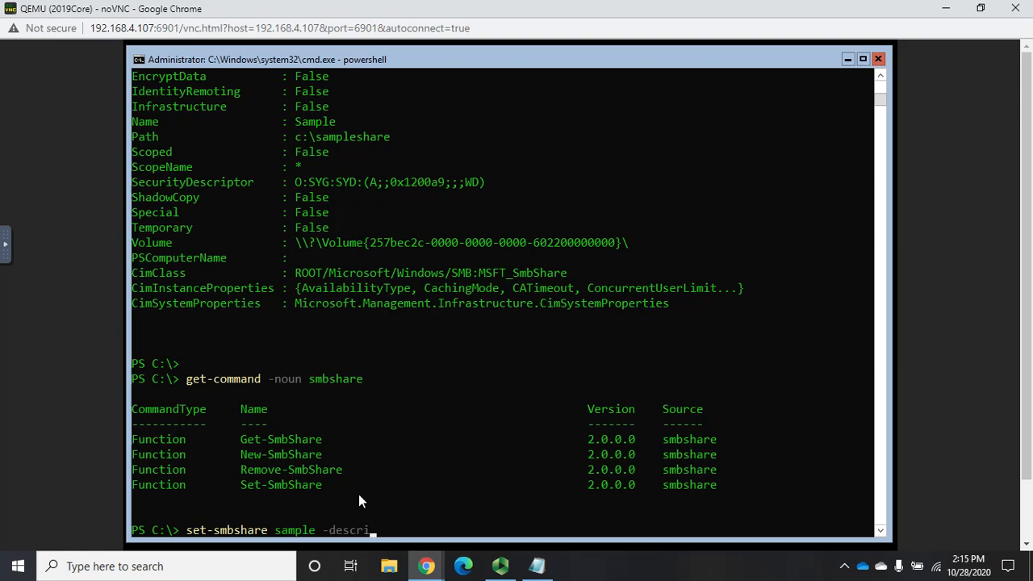
key(BackSpace)
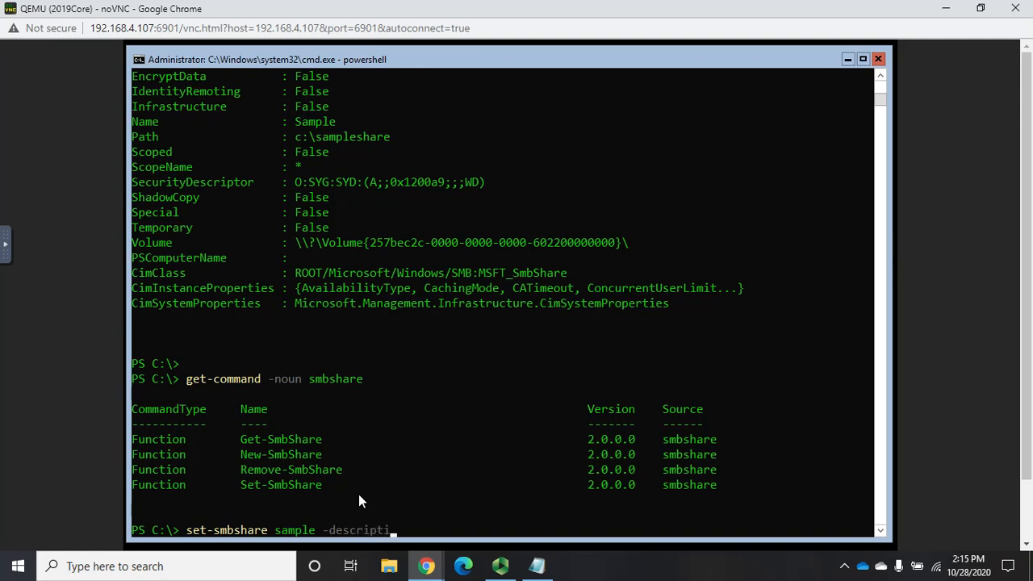
text(on "Sample share for demo)
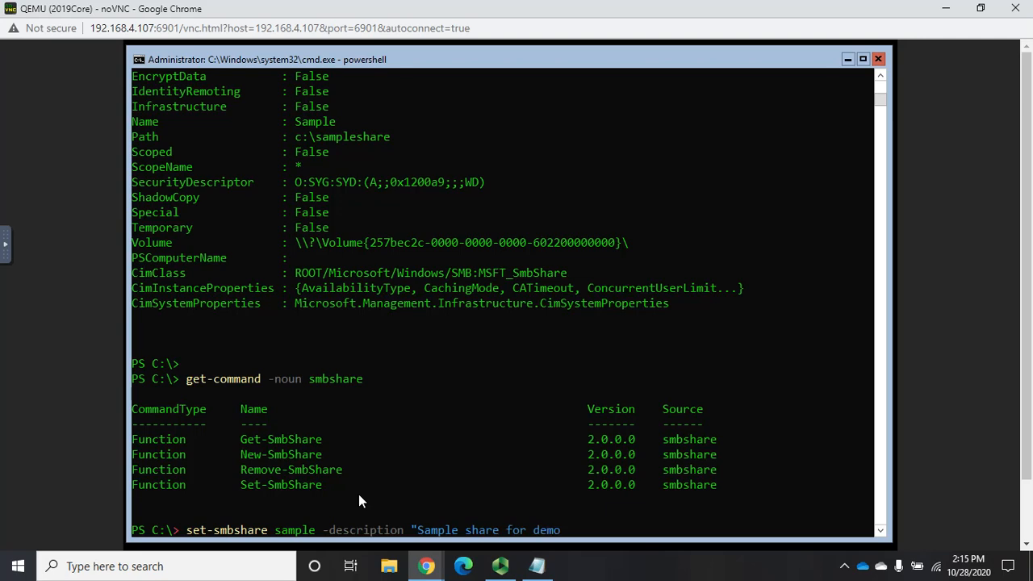
text(-)
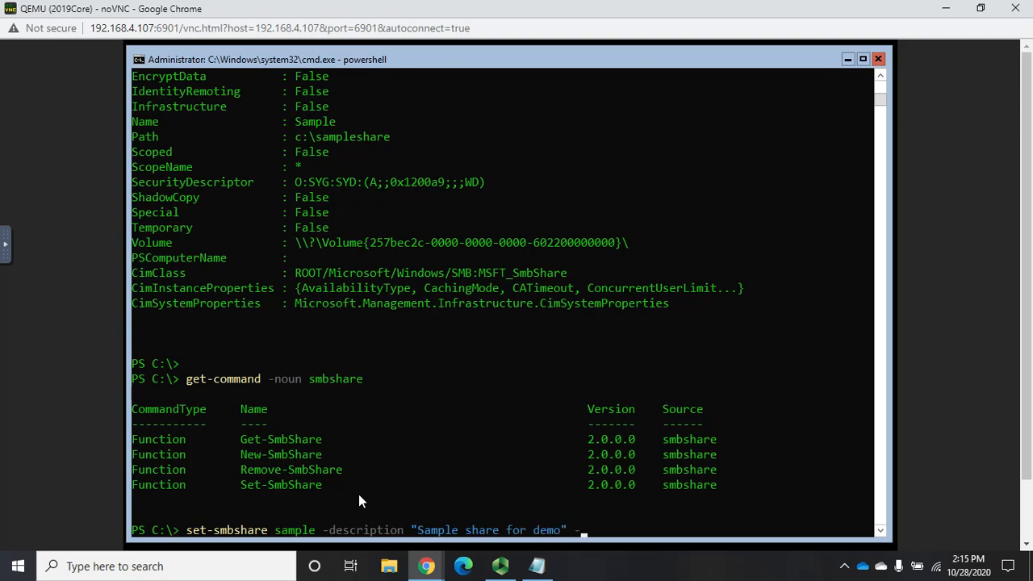
text(folder)
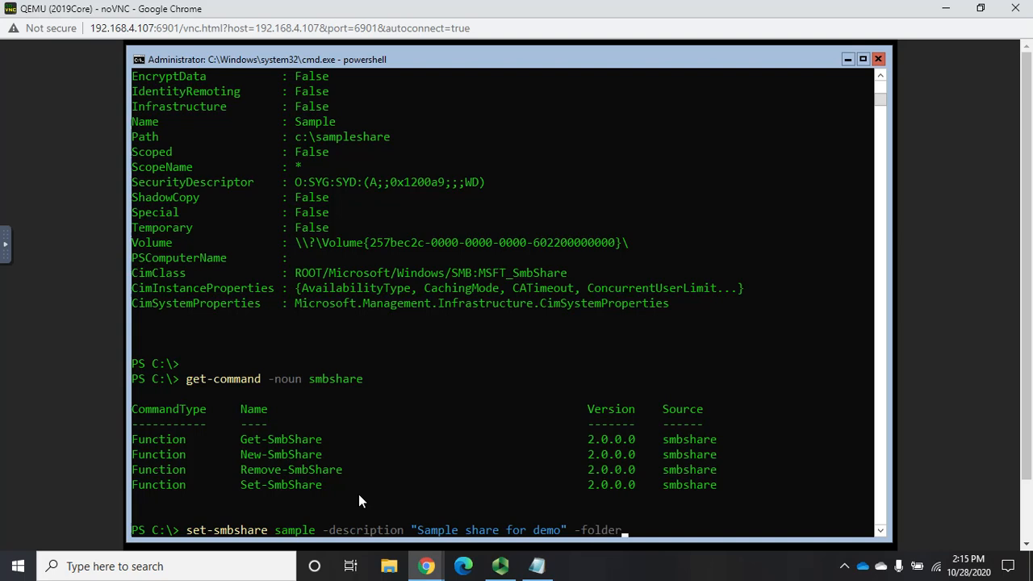
text(enumber)
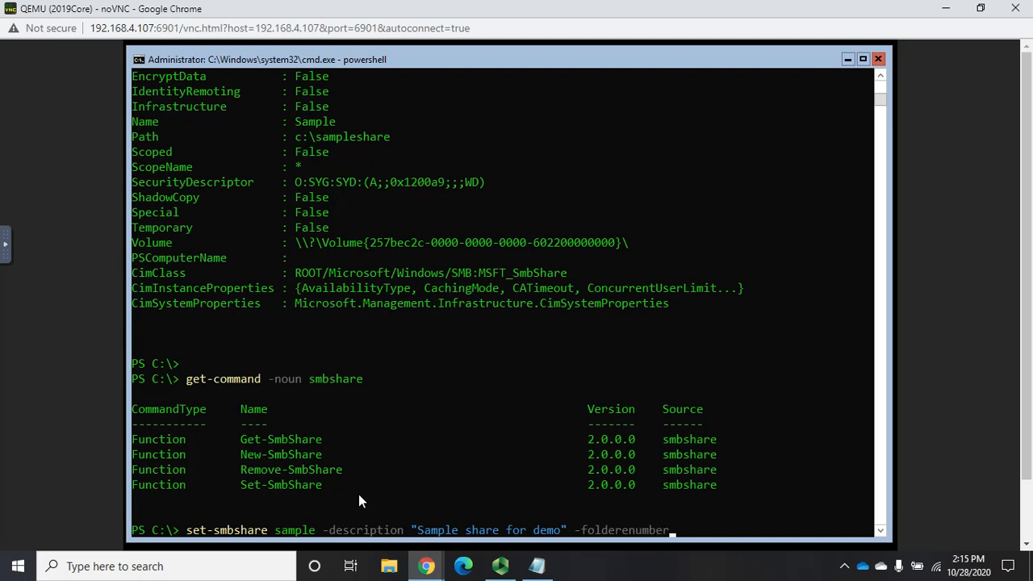
text(ationmode)
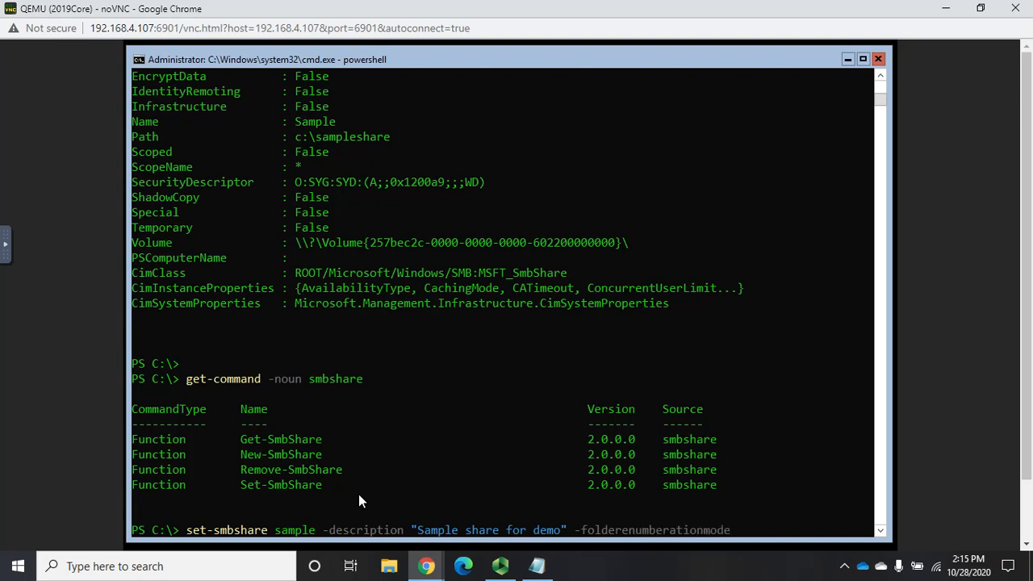
text(accessbased)
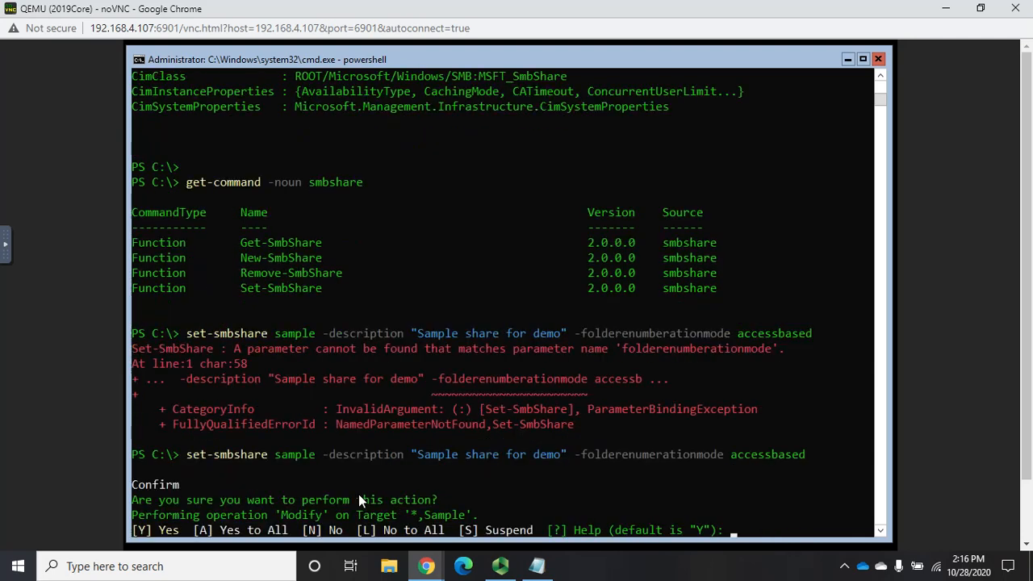
text(y)
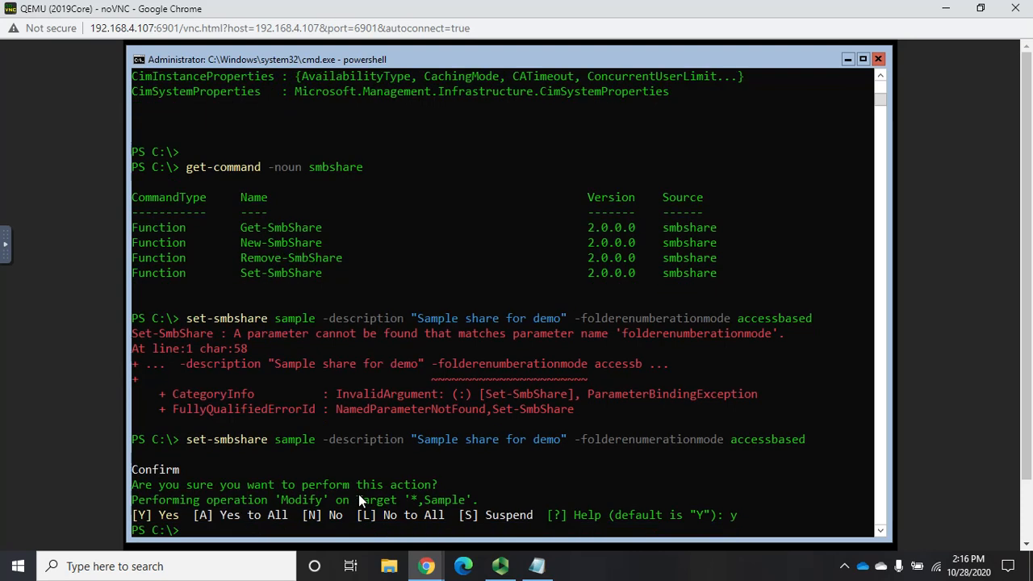
text(get-smbshare)
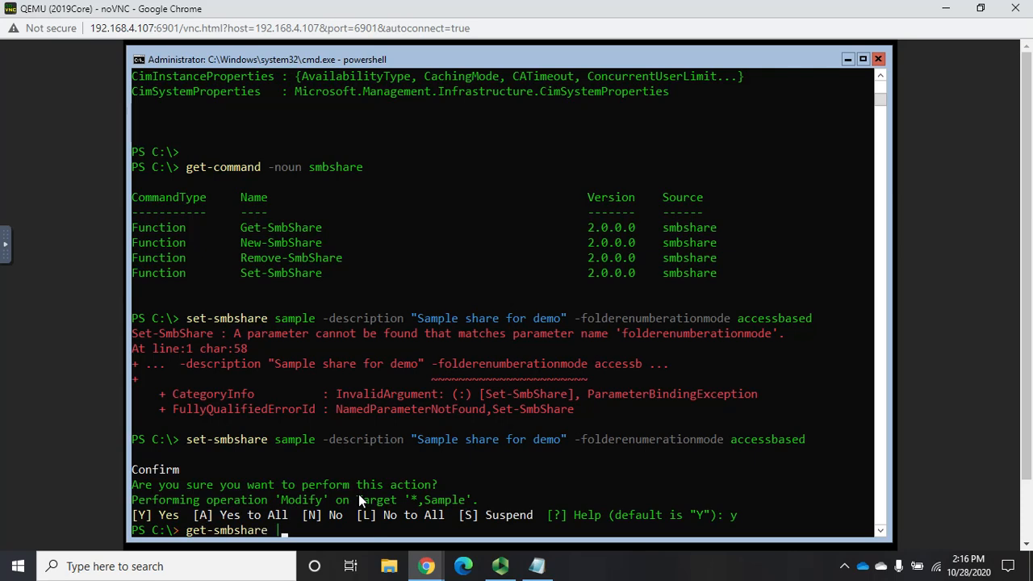
List Sample's Name, Scope, Path, Description and FolderEnumerationMode with Get-SmbShare | Format-List.
text(f)
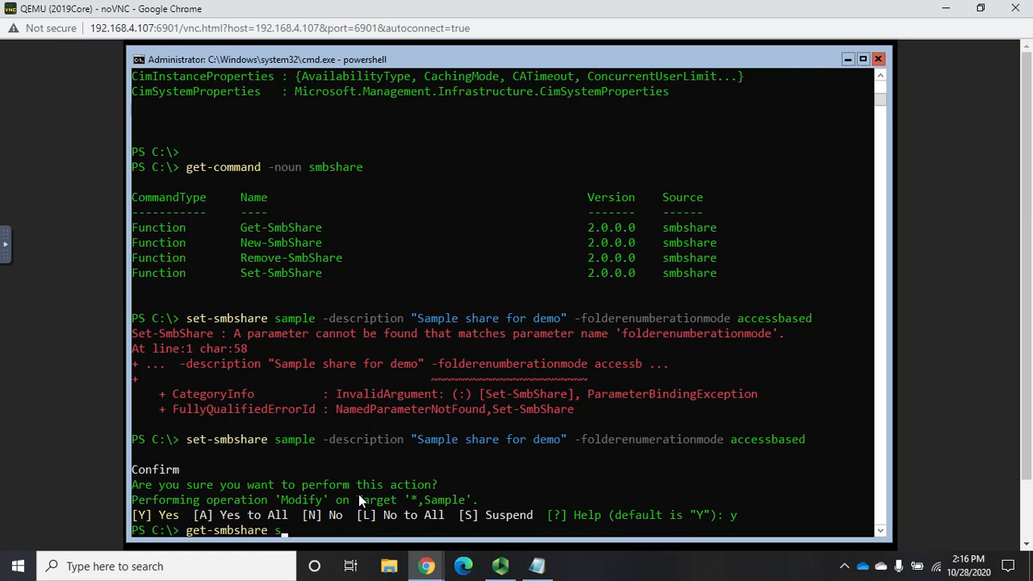
text(h)
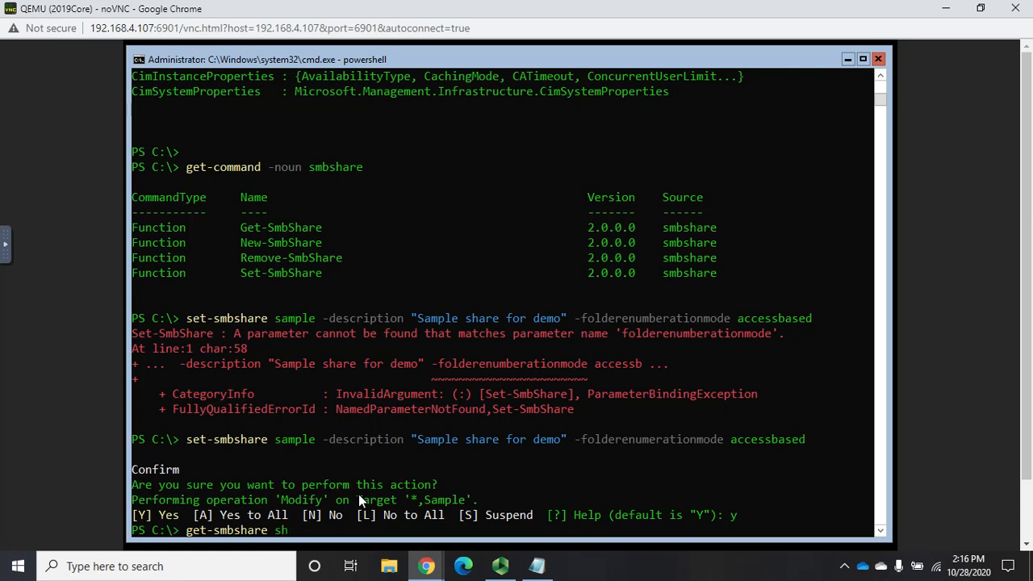
text(ample | f)
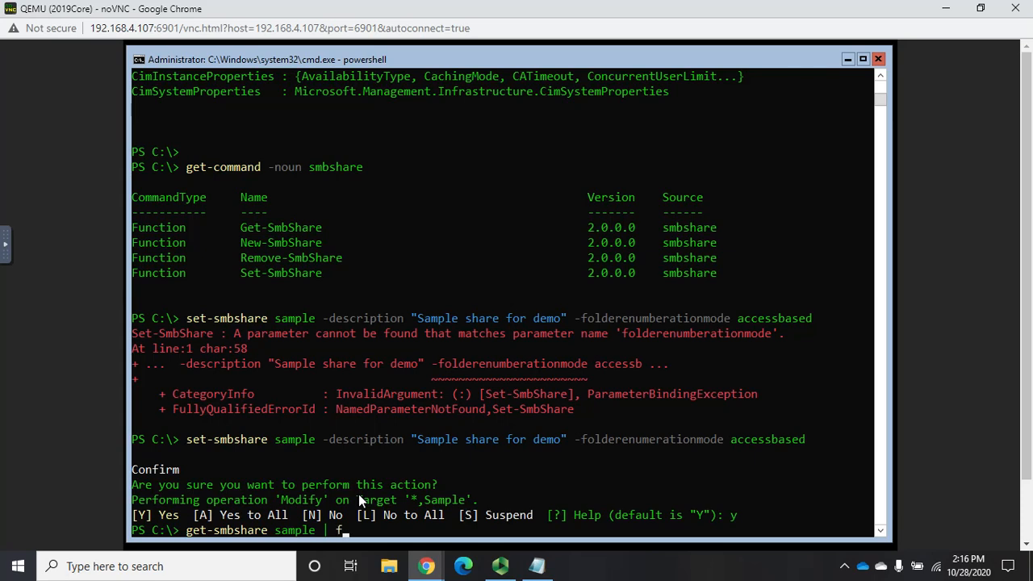
text(ormoat-list Name,)
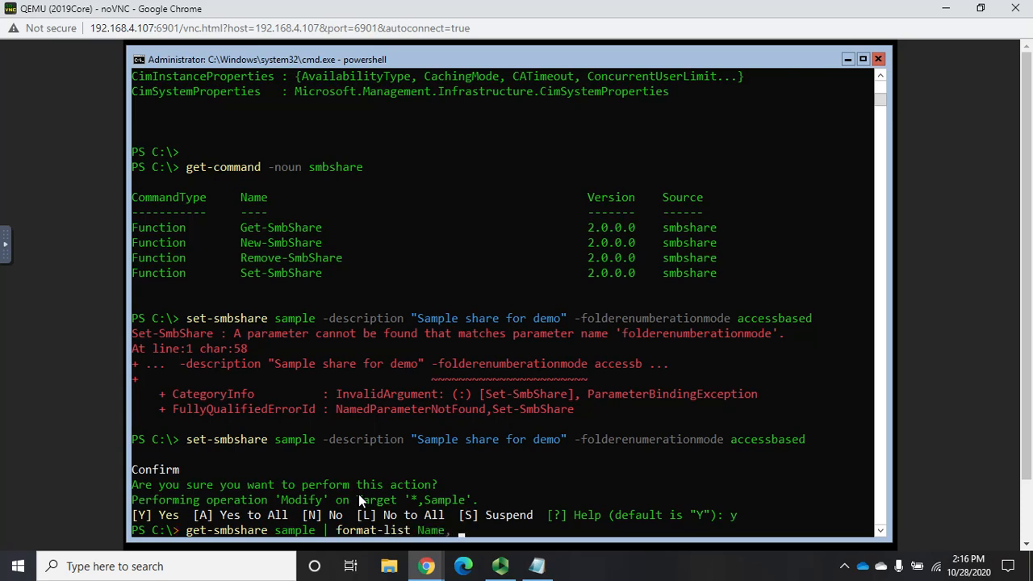
text(scop)
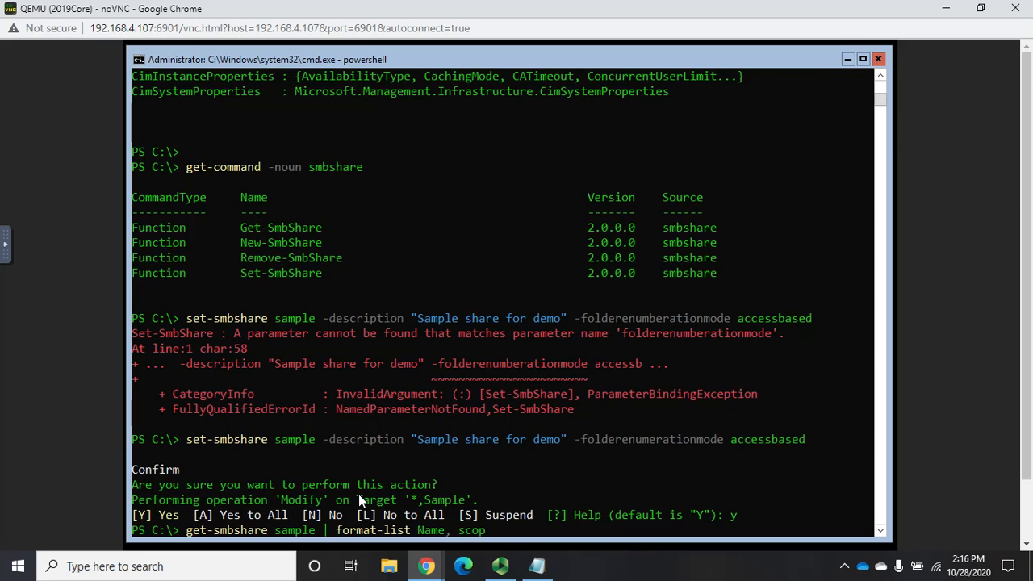
text(,)
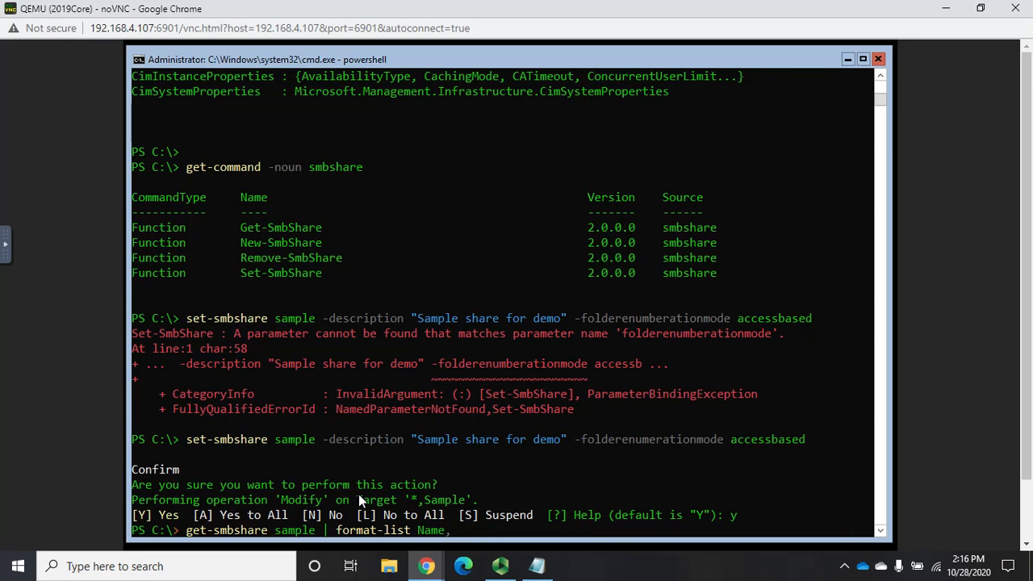
text(Scope)
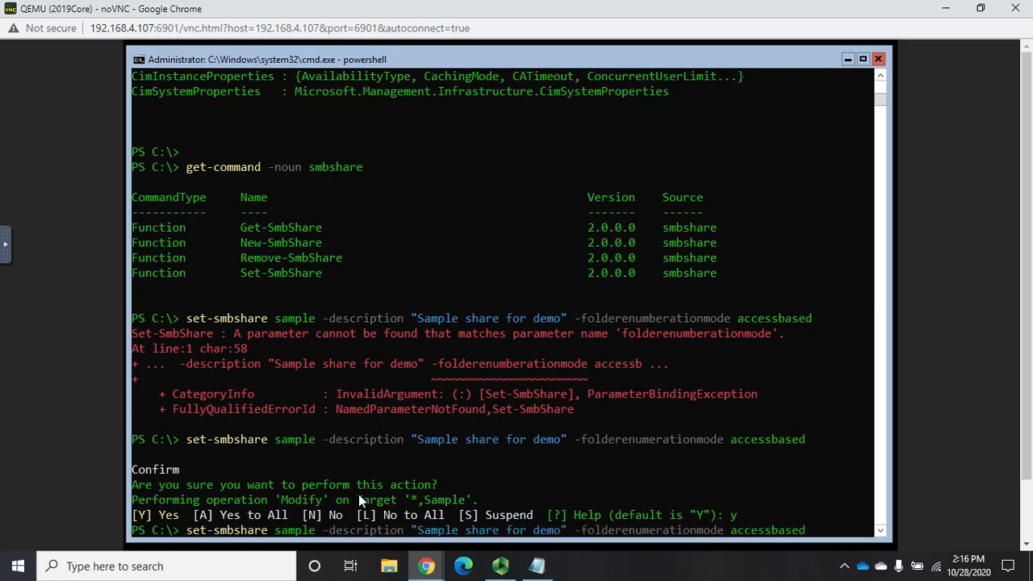
text(get-smbshare sample | format-list Name, Scope, Path,)
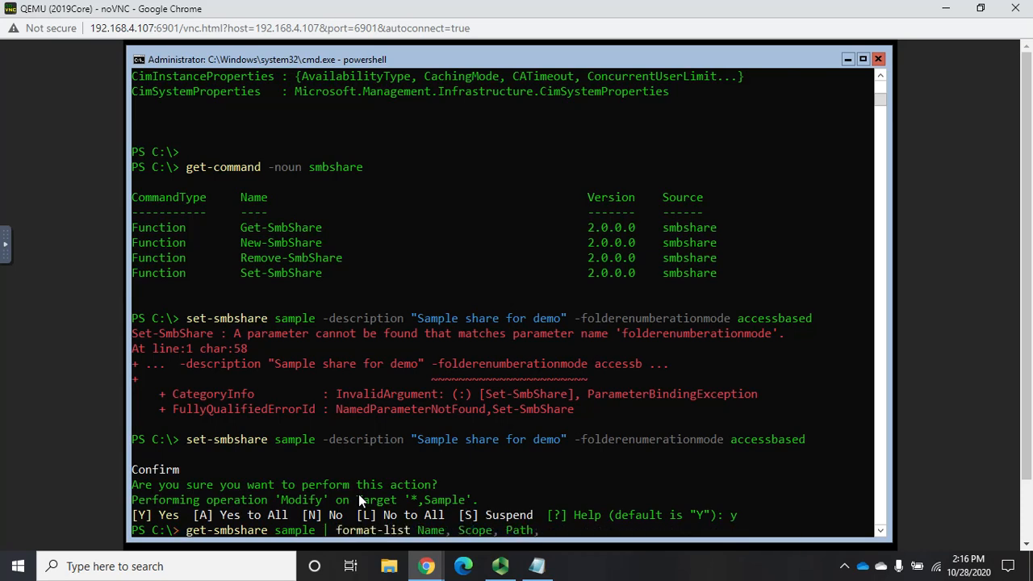
text(Description, F)
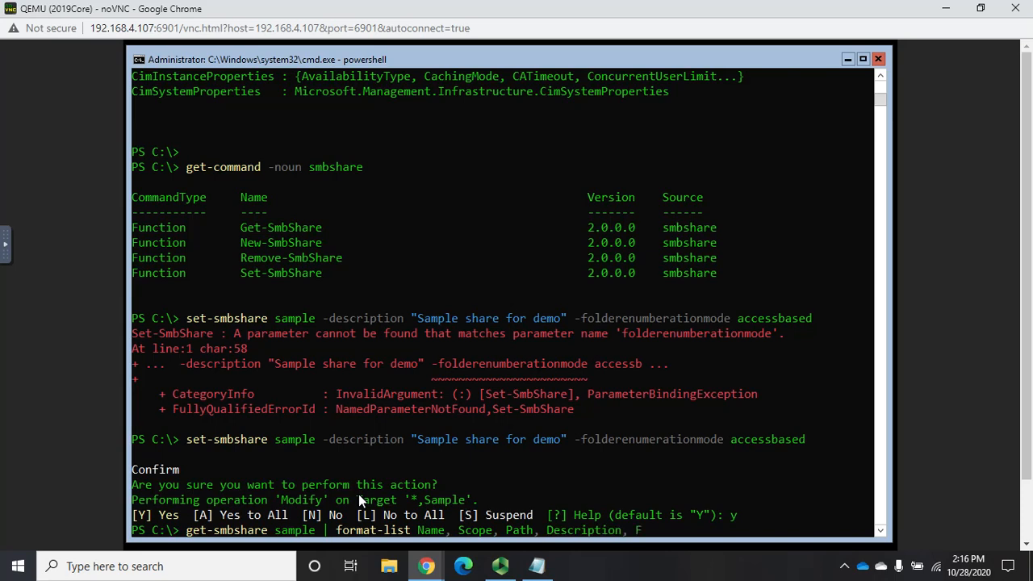
text(older)
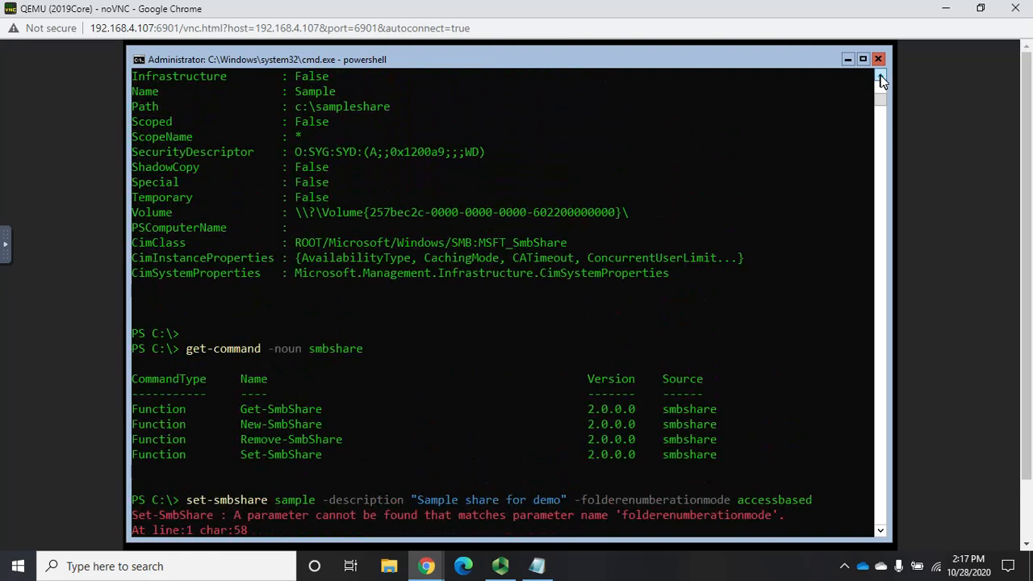
scroll(down, 3)
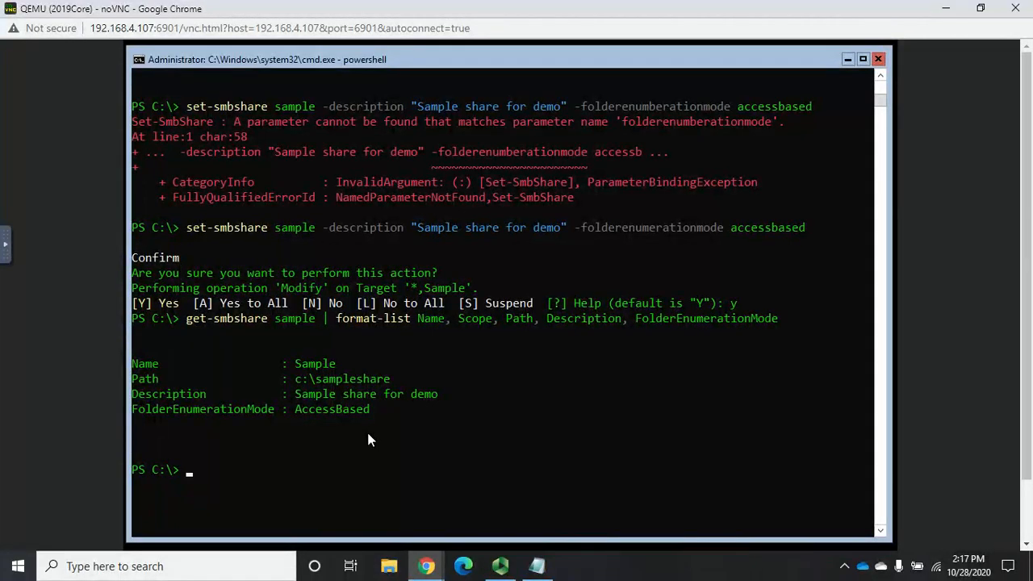
Type Get-SmbShareAccess at the prompt to query share permissions.
text(get-)
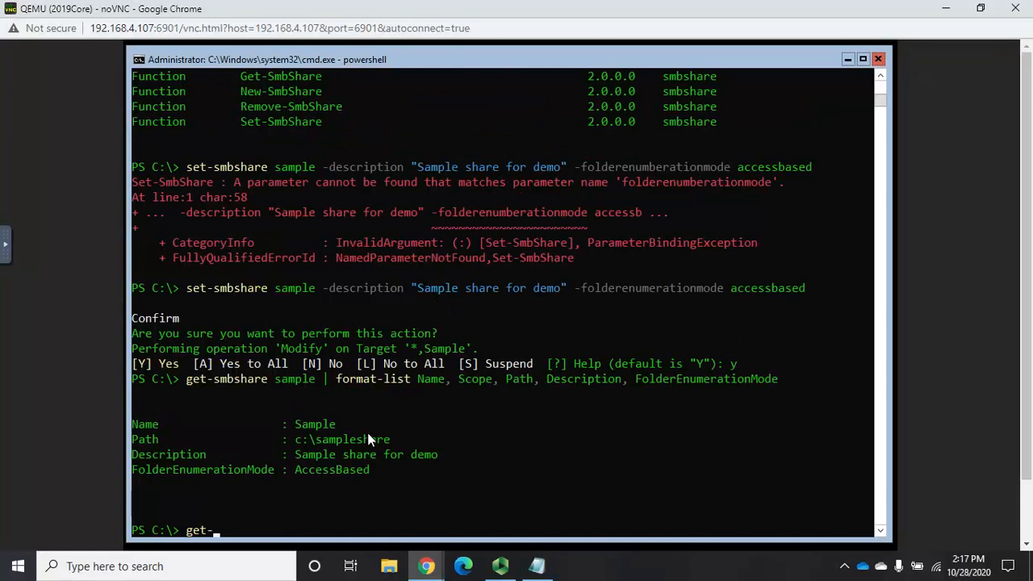
text(smbshareaccess sample)
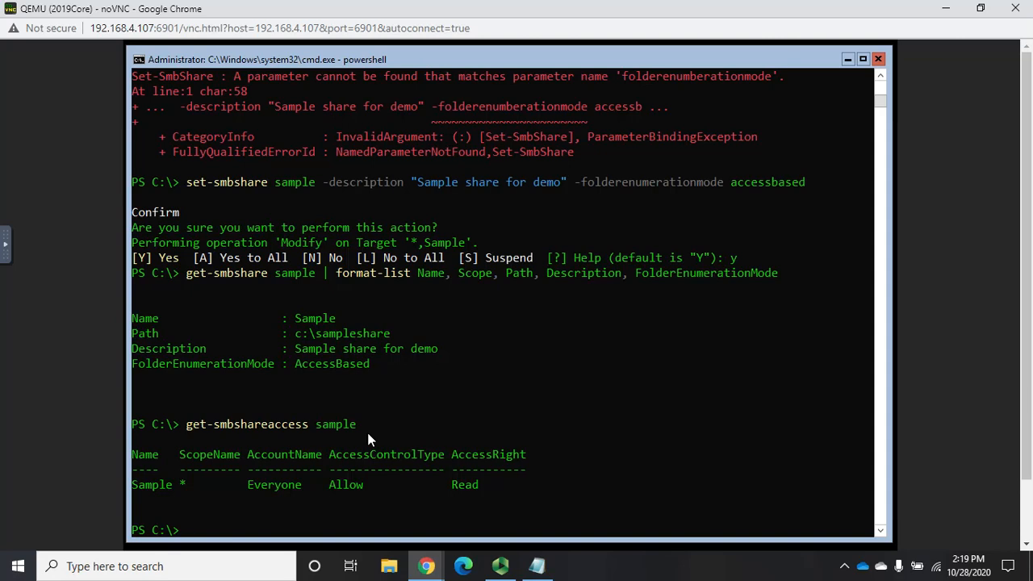
Start a Get-Command -Noun query to look up related cmdlets.
text(get-command -noun)
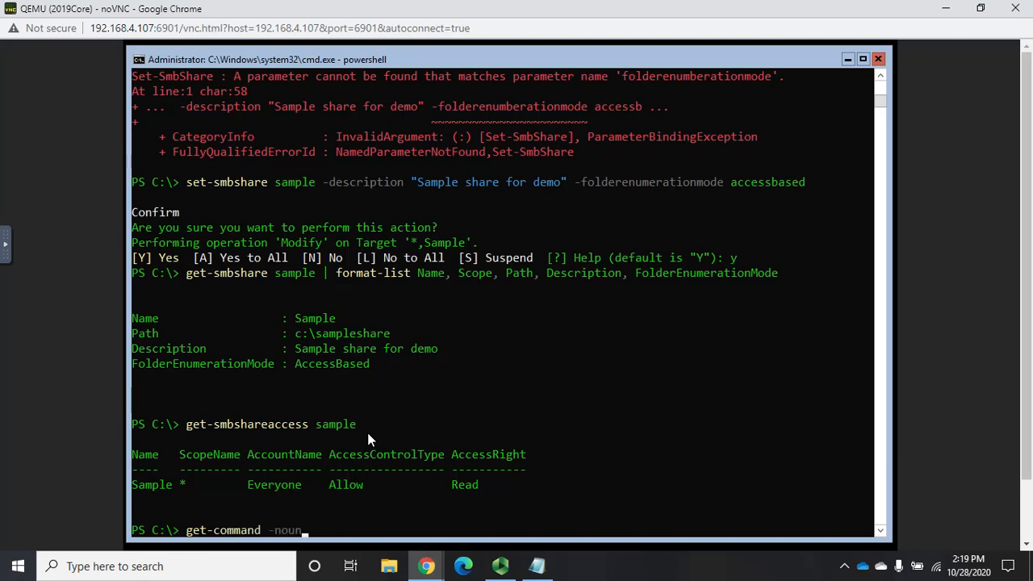
text(smbsh)
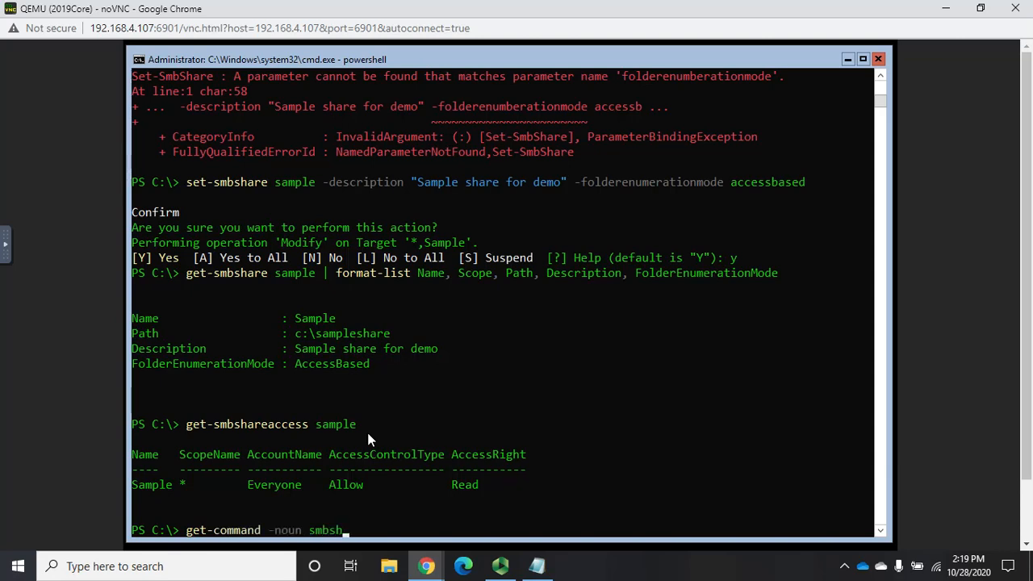
text(areaccess)
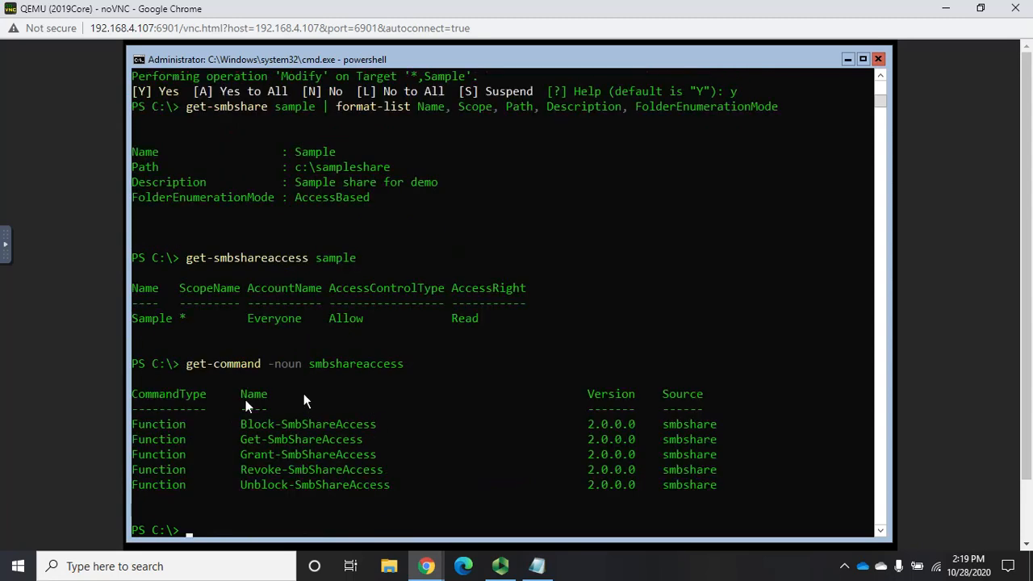
mouse_move(250, 482)
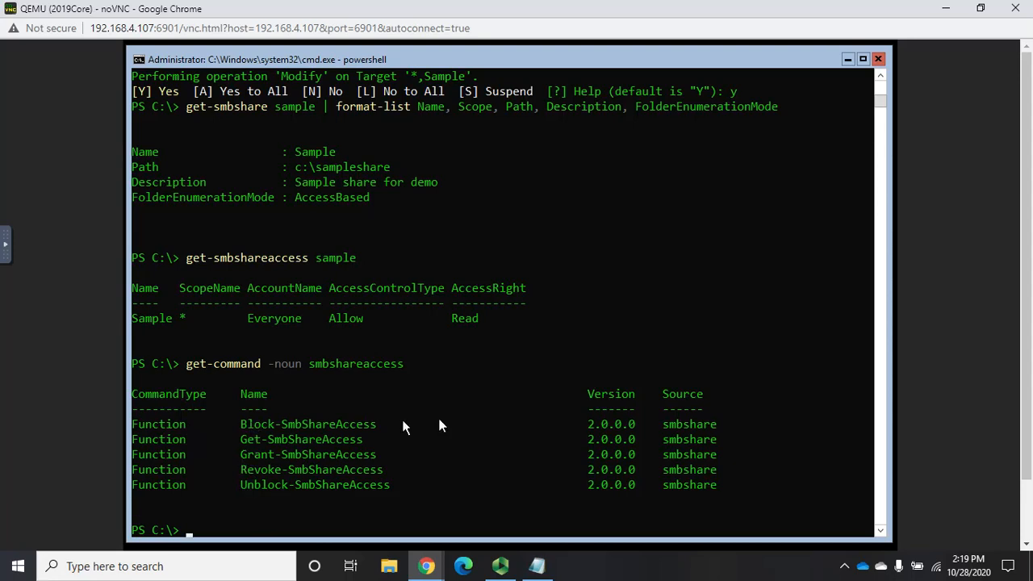
text(grant)
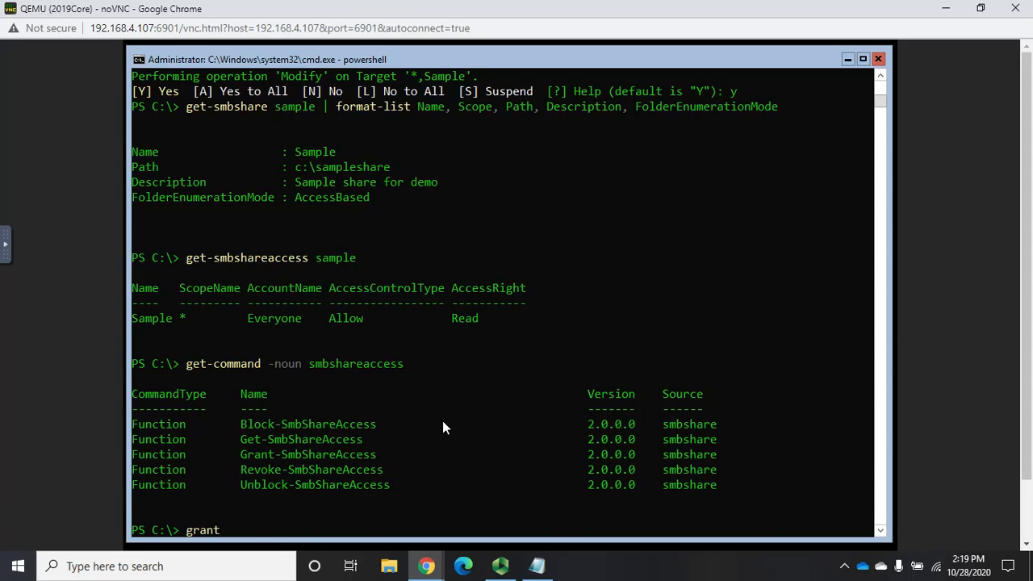
text(-smbshar)
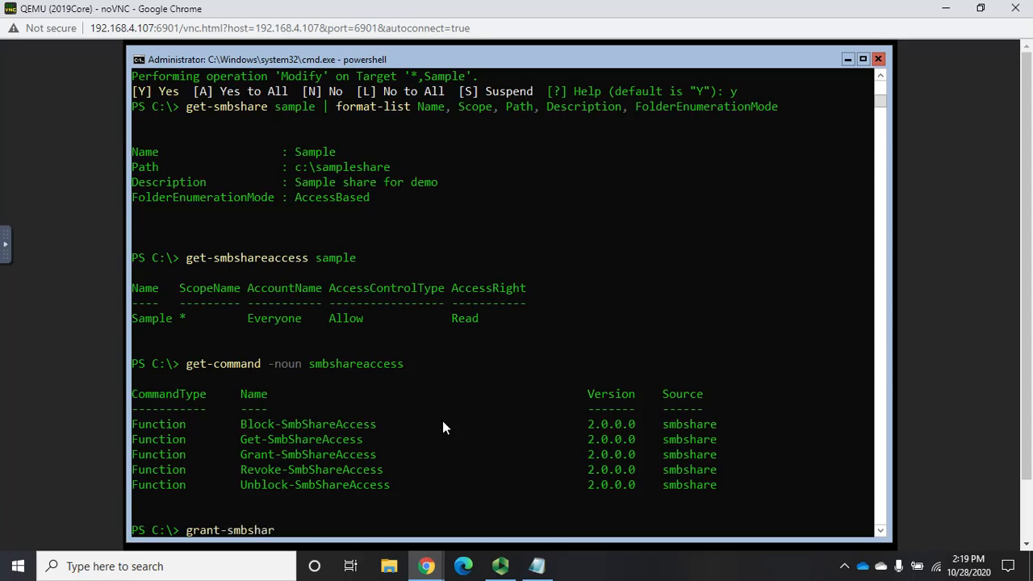
text(eacces)
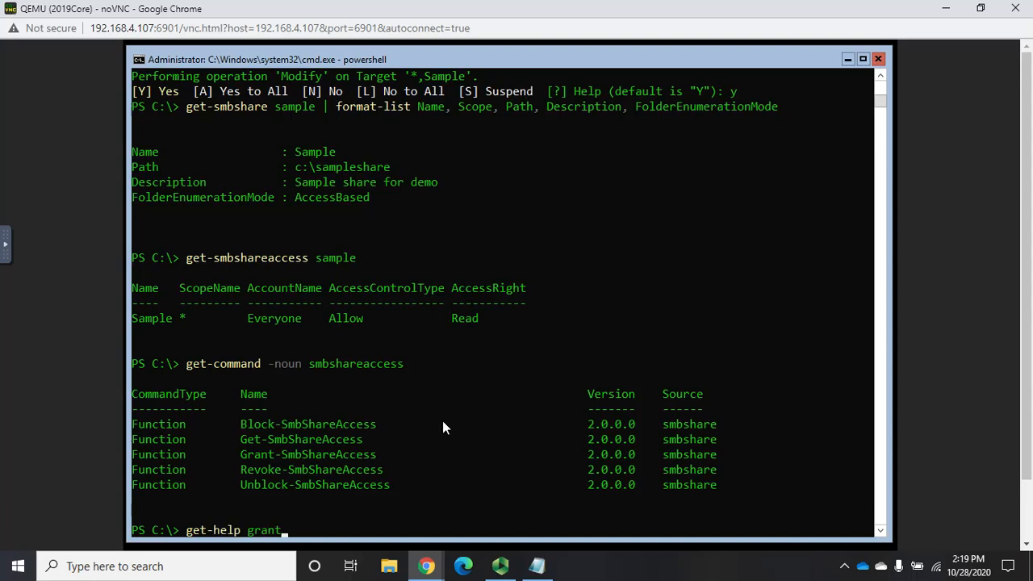
Page through the full Grant-SmbShareAccess help using get-help piped to more.
text(-s)
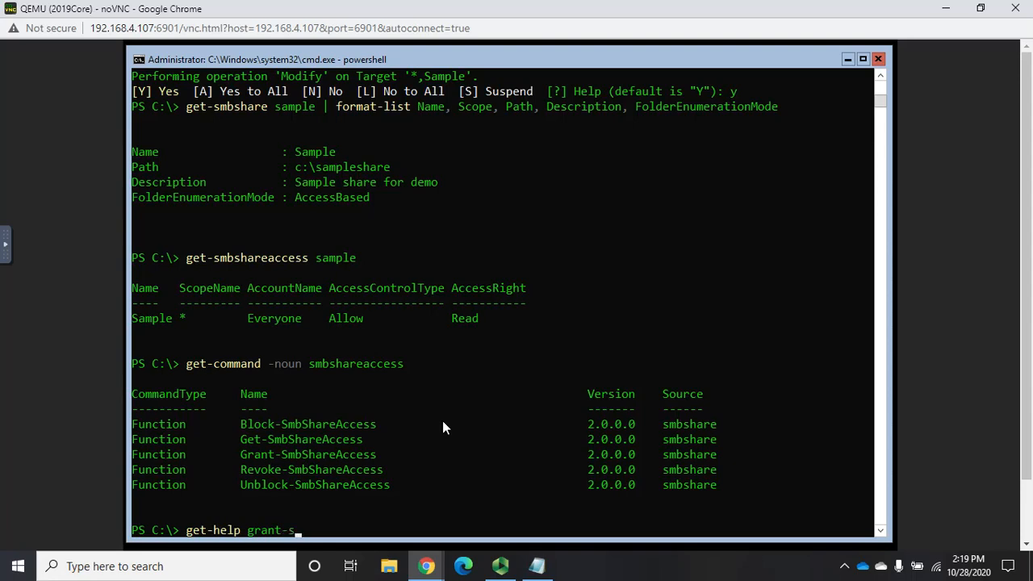
text(mbshareaccess)
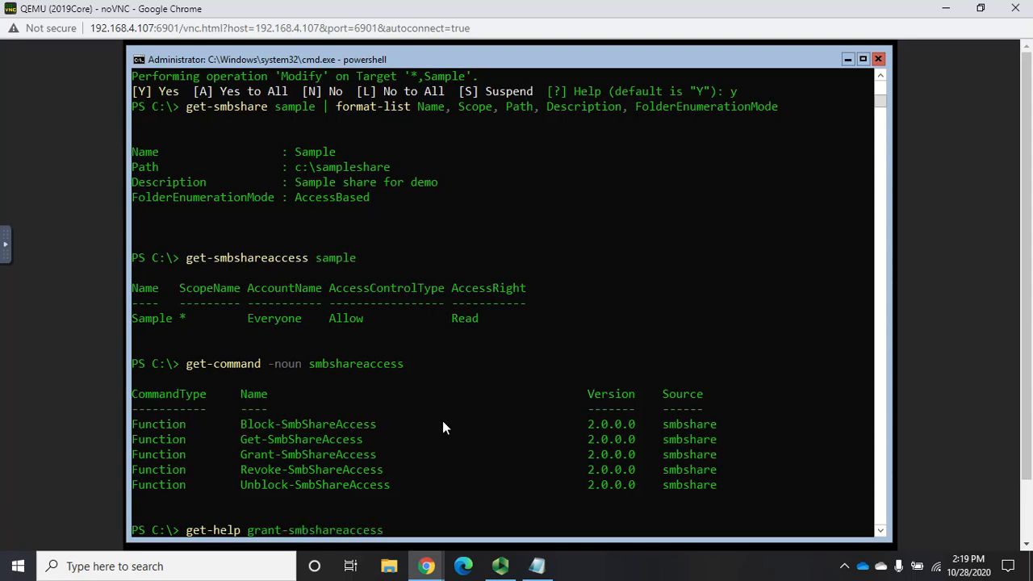
text(| more)
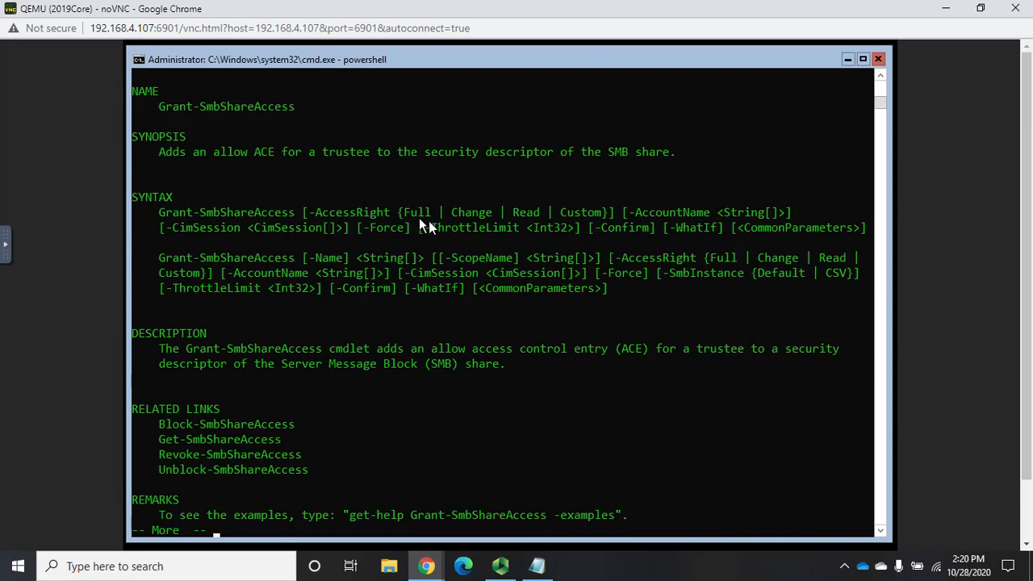
mouse_move(666, 230)
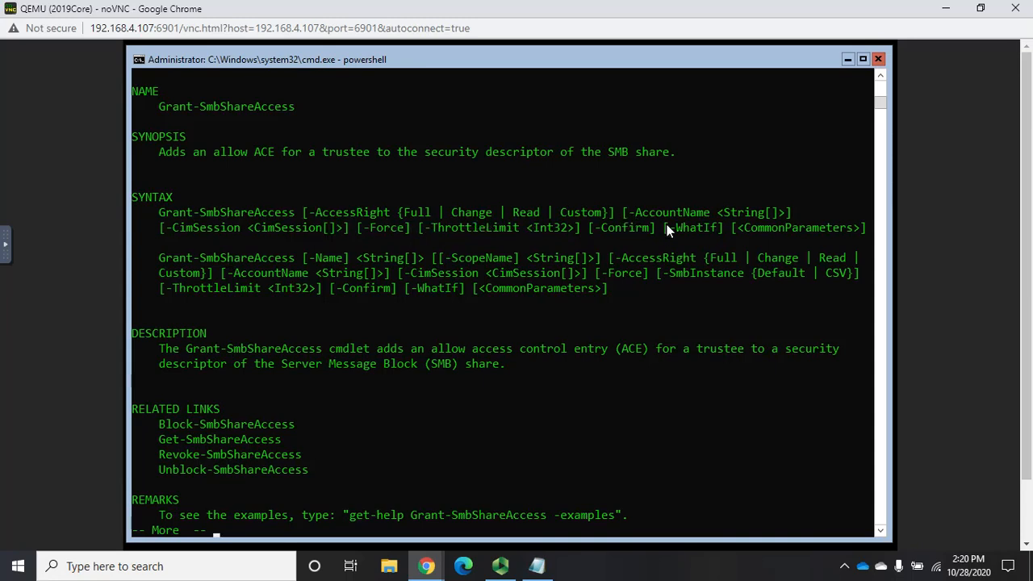
mouse_move(716, 226)
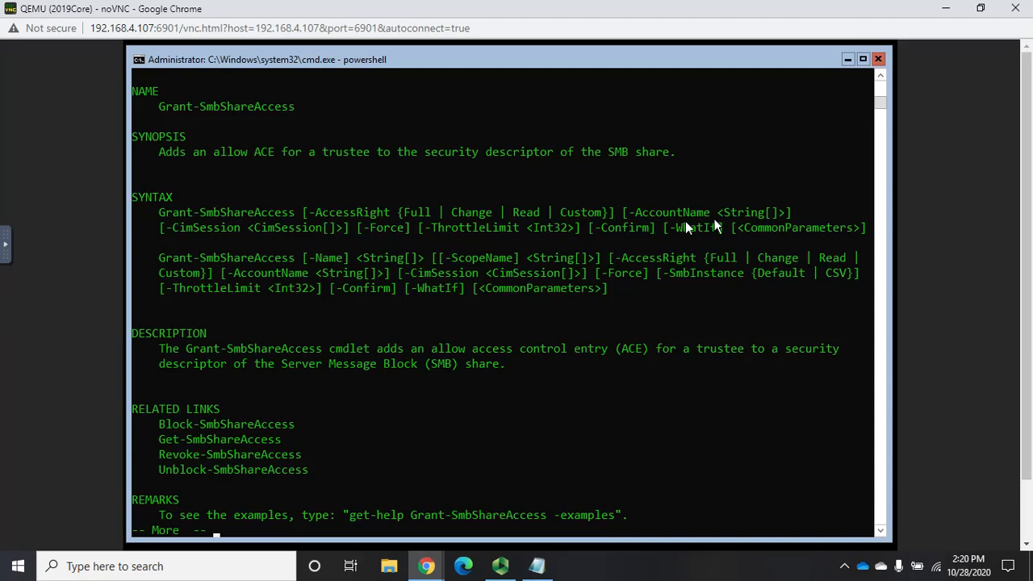
mouse_move(396, 234)
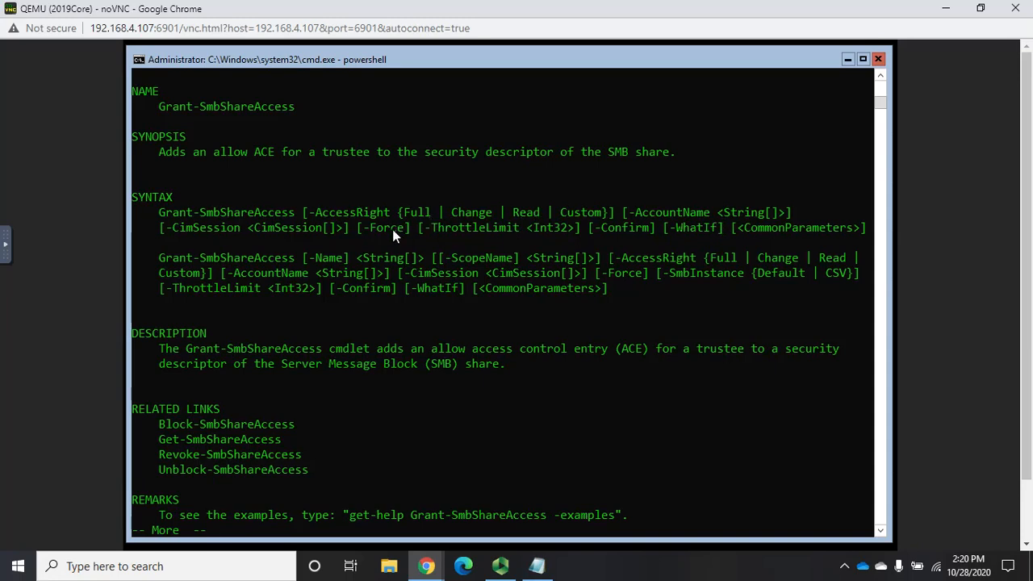
mouse_move(395, 285)
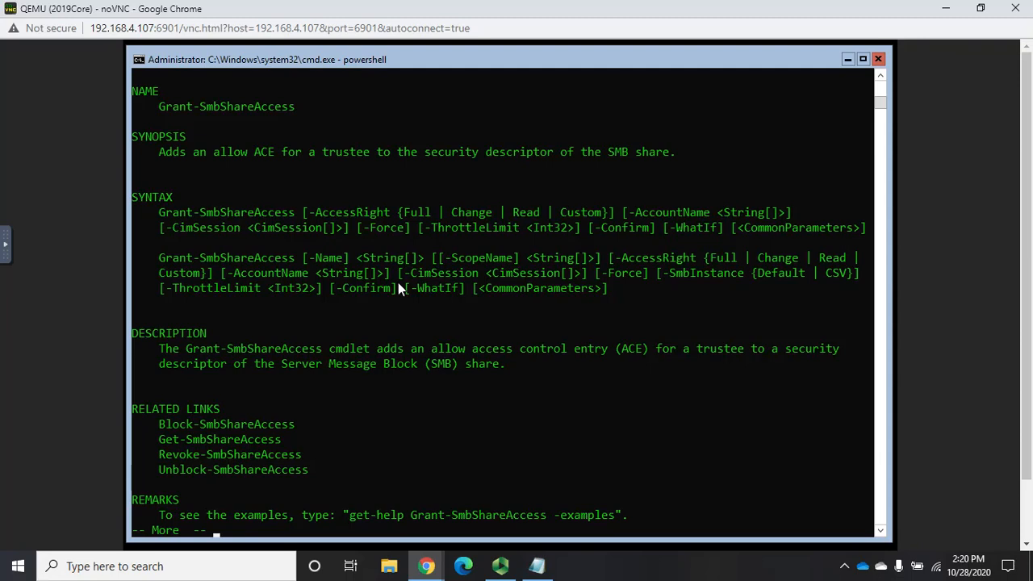
mouse_move(357, 476)
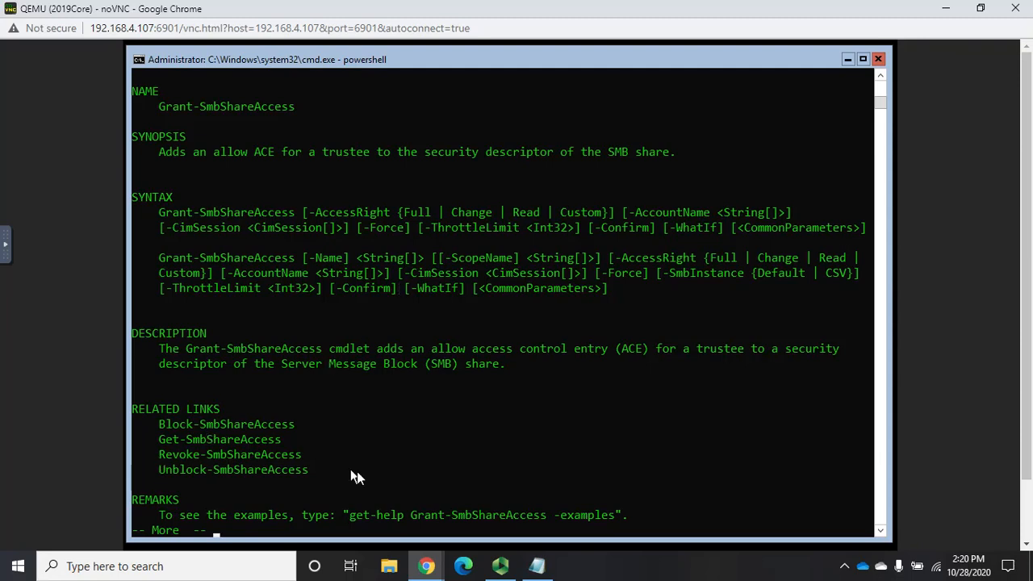
mouse_move(357, 478)
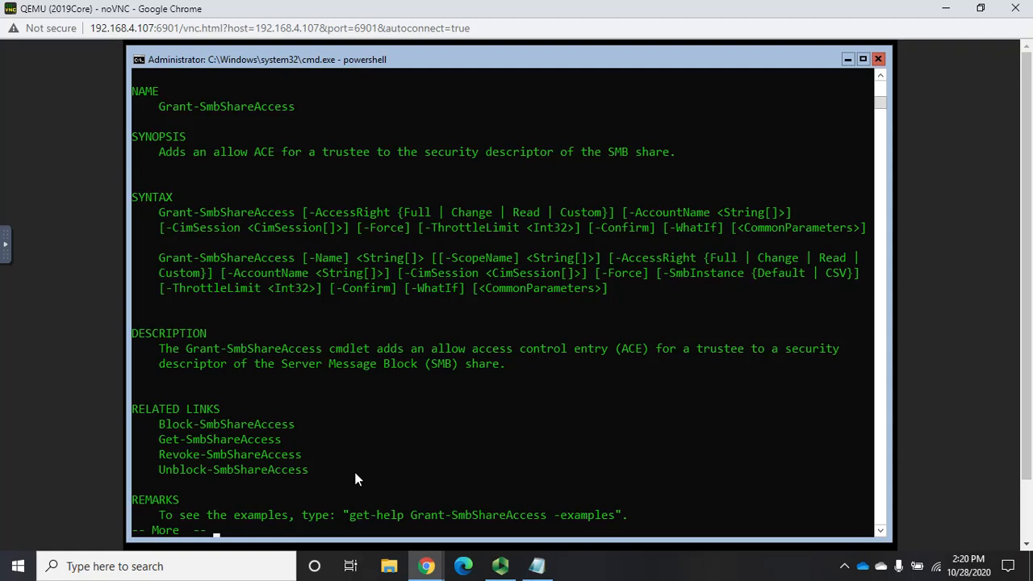
key(space)
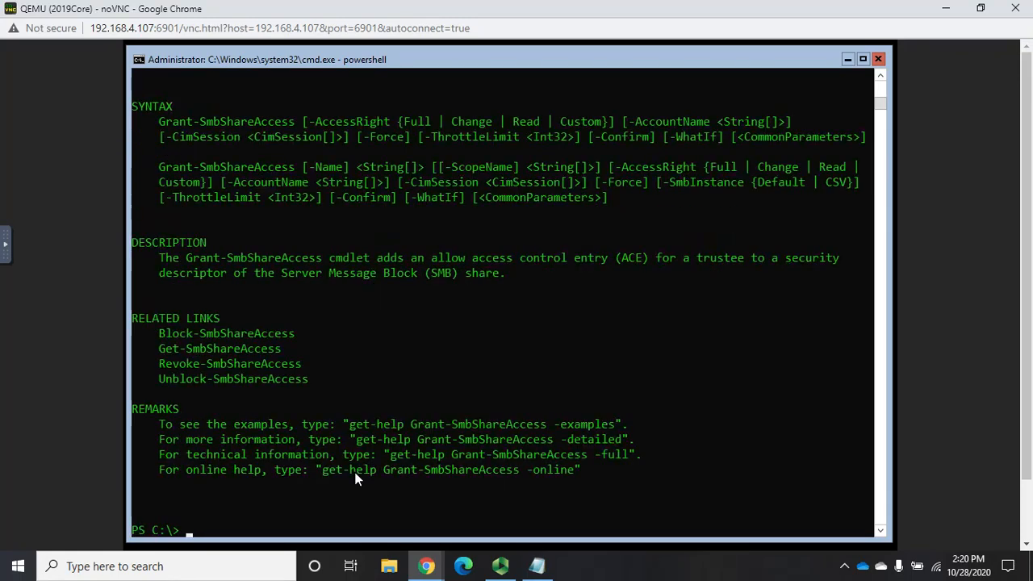
Grant 'everyone' Full access right on the Sample share with Grant-SmbShareAccess.
text(g)
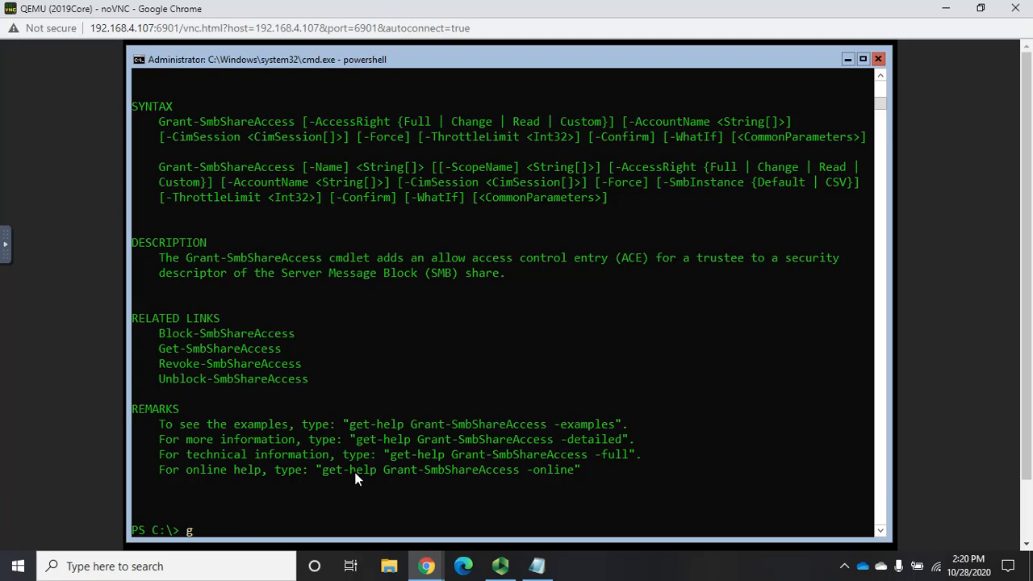
text(rant-s)
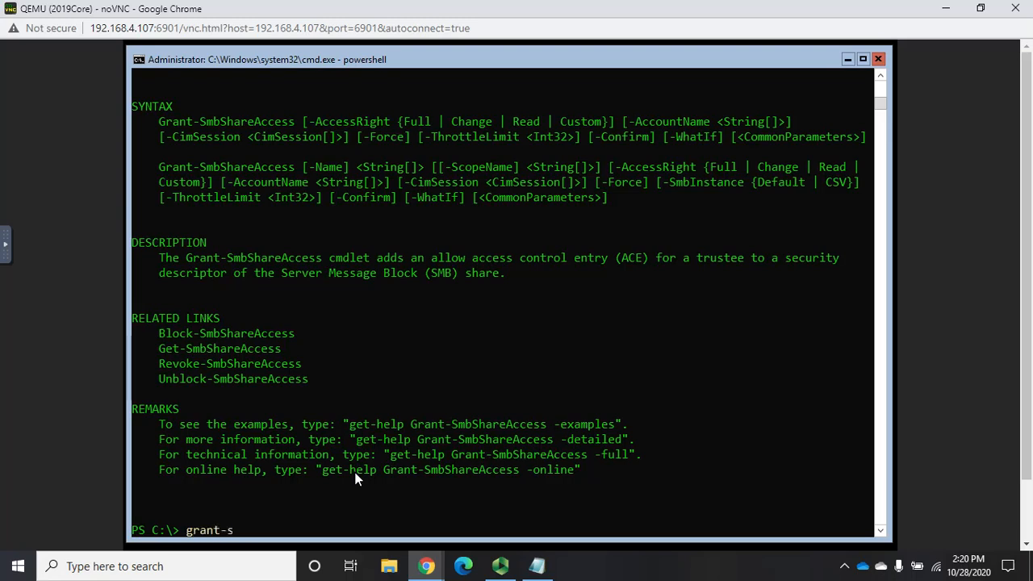
text(mbshareaccess sample)
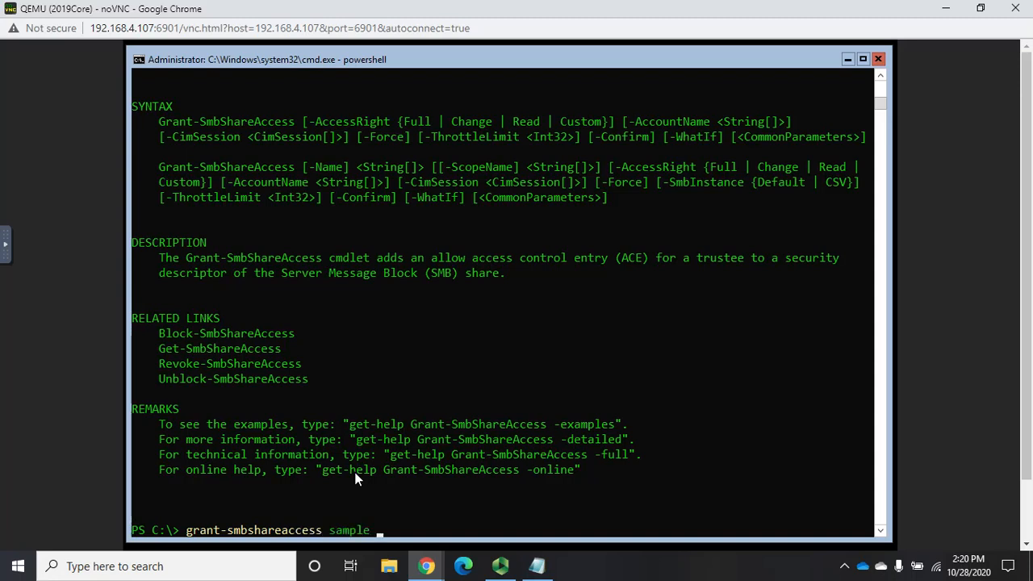
text(-accountname)
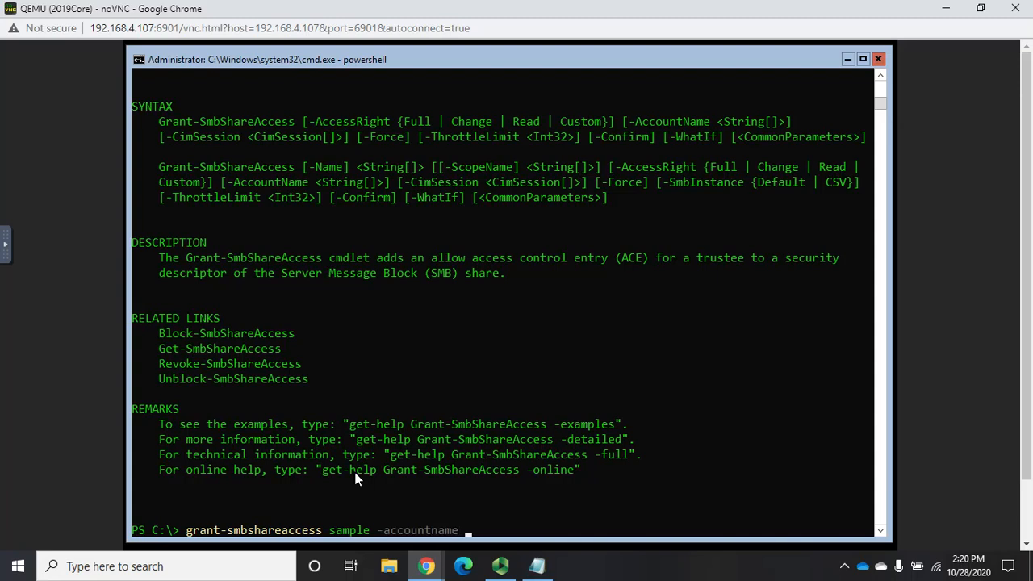
text('everyone)
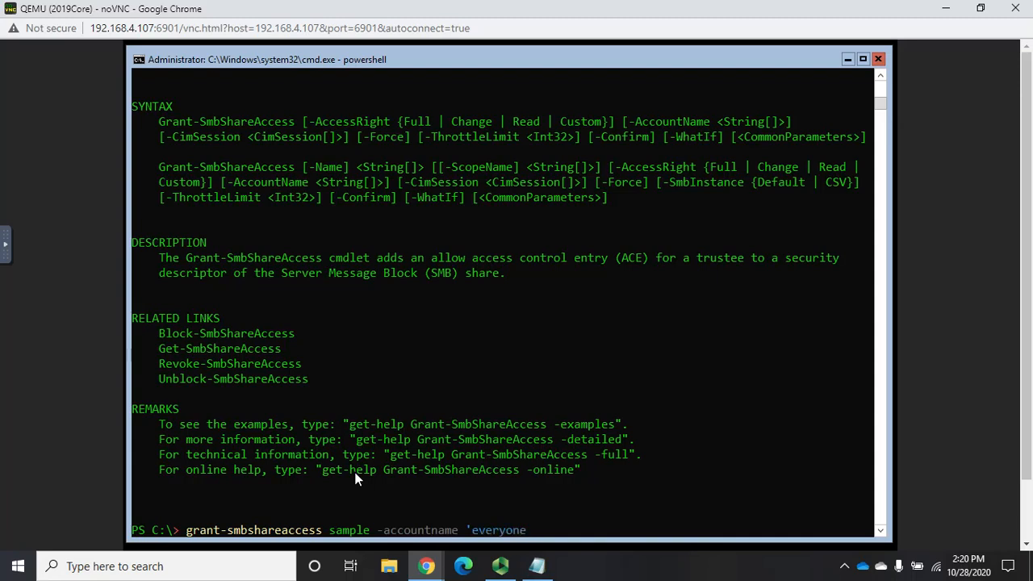
text(')
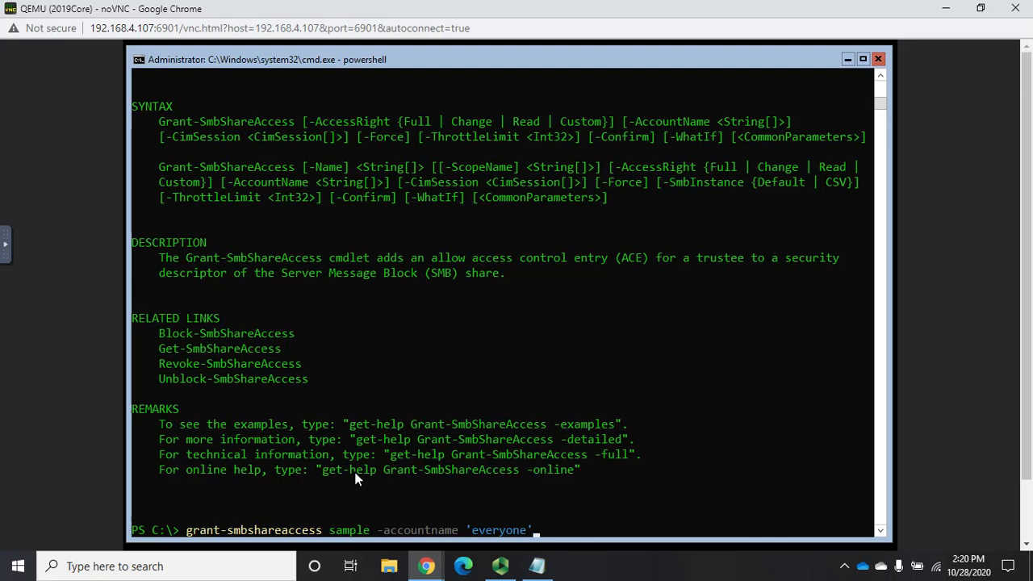
text(-)
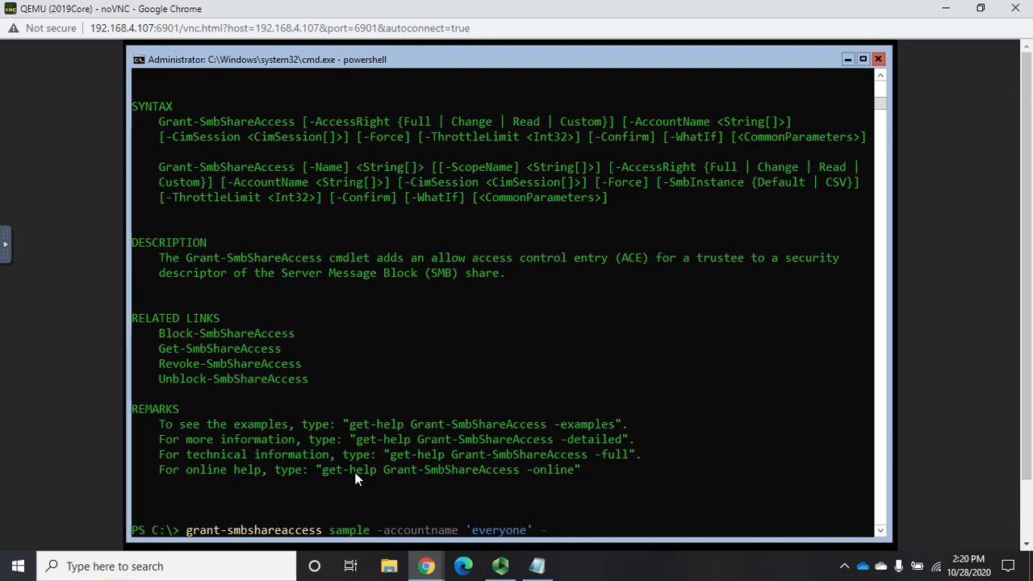
text(accessright full)
text(y)
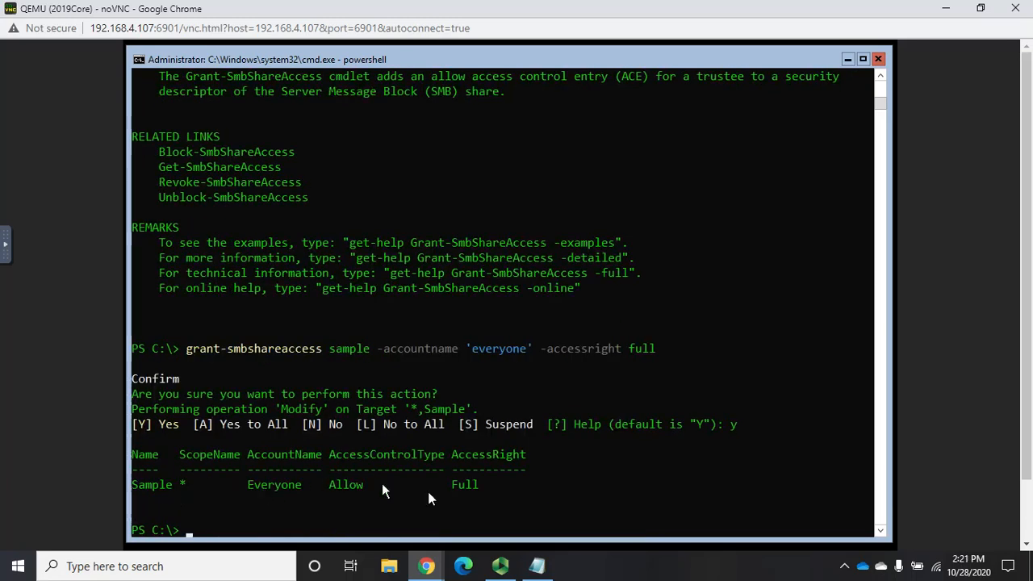
mouse_move(492, 480)
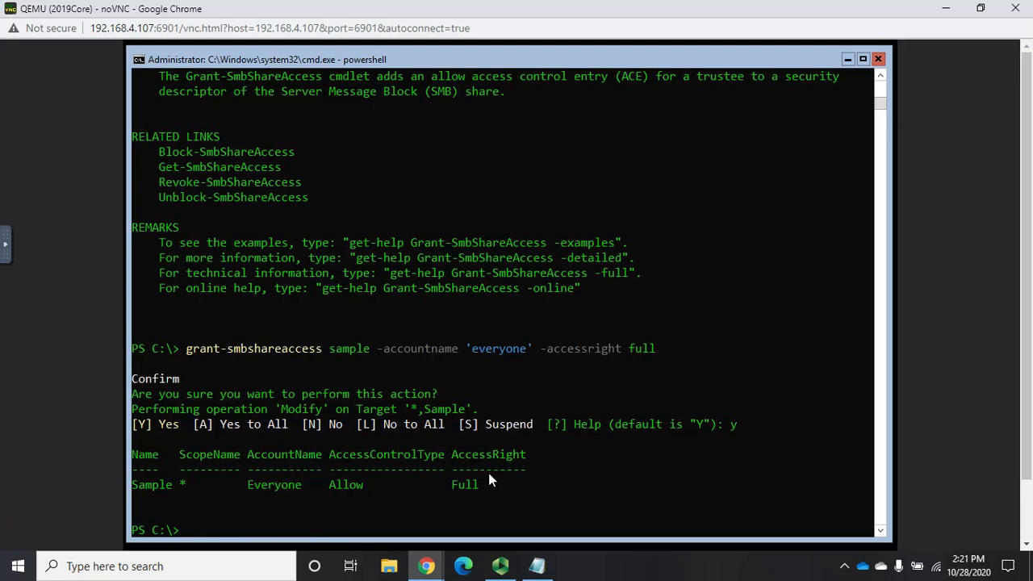
mouse_move(995, 408)
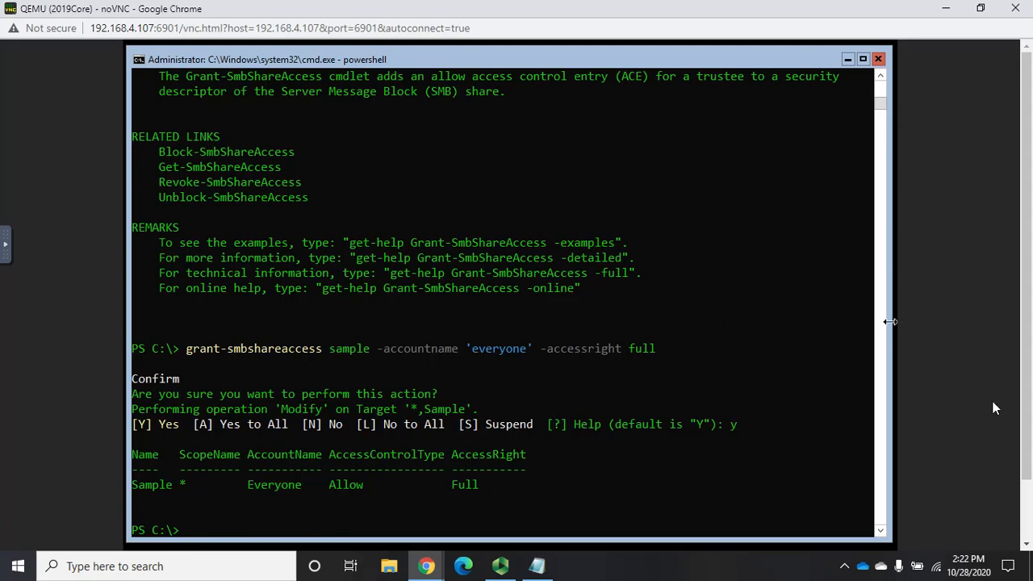